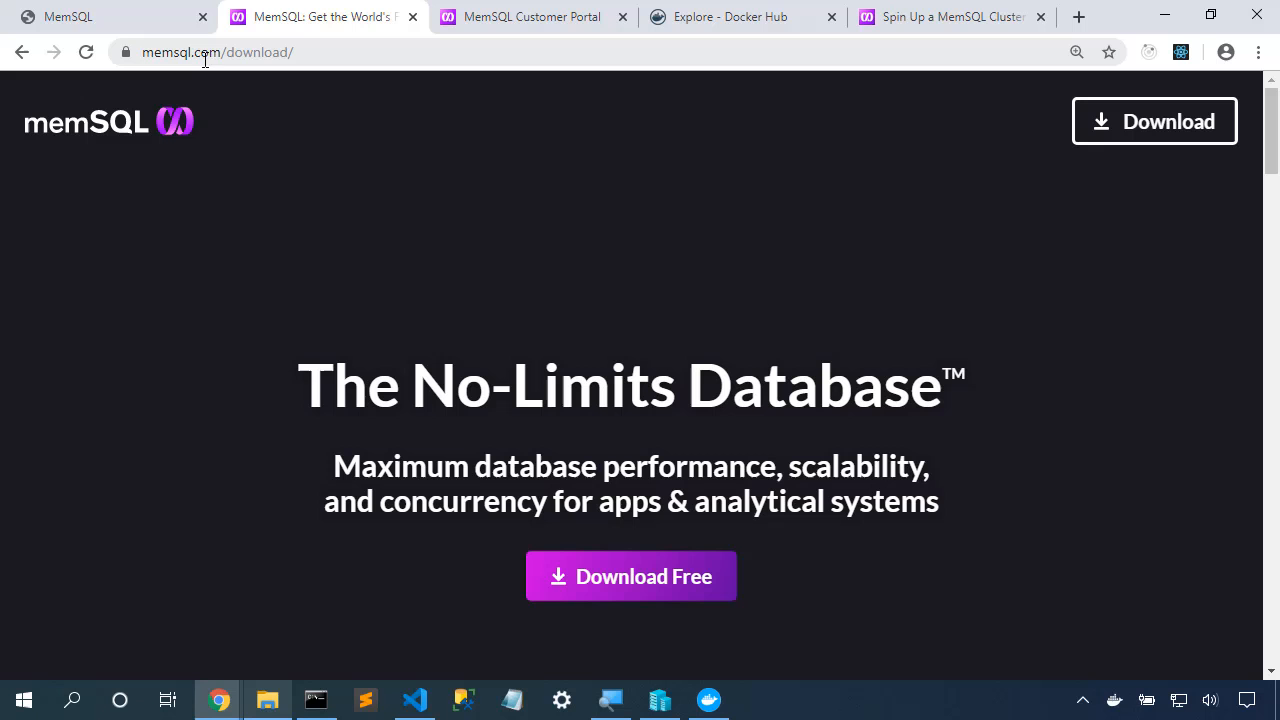
{"action": "mouse_move", "coordinate": [1124, 162]}
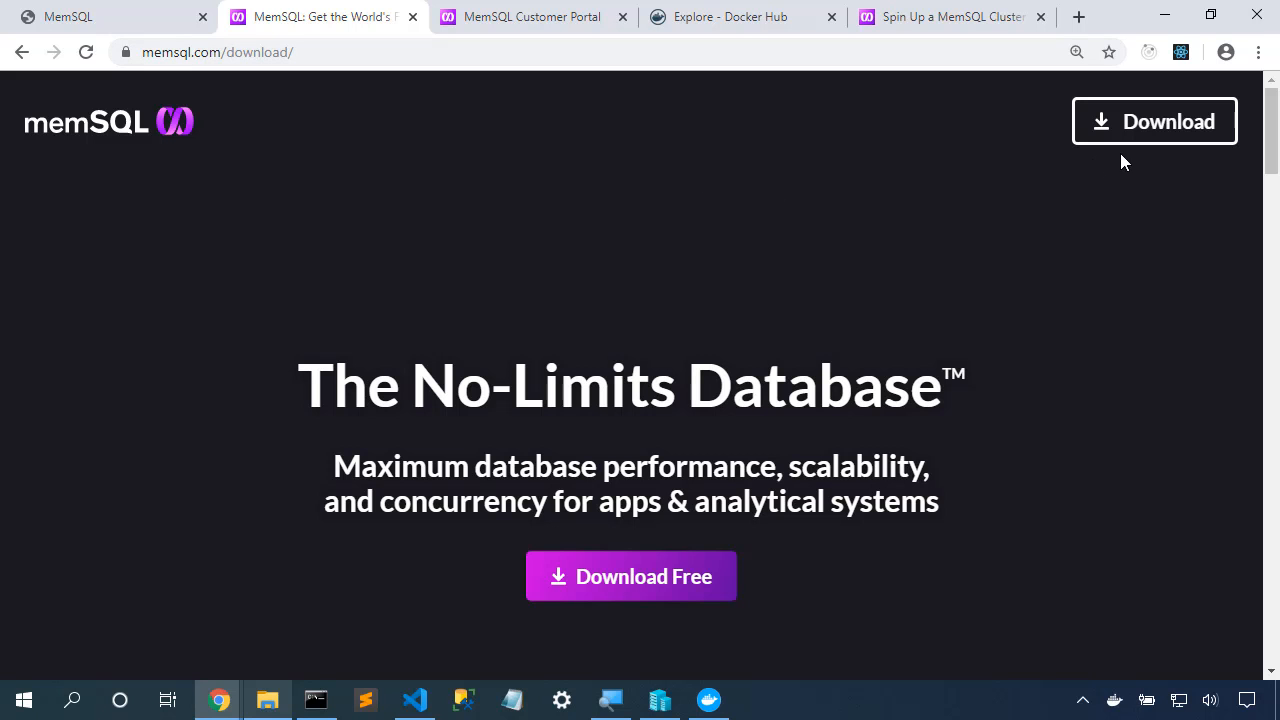
Step: Scroll through the memsql.com Get Started for Free form, then bring up the Customer Portal home
{"action": "scroll", "scroll_direction": "down", "scroll_amount": 3}
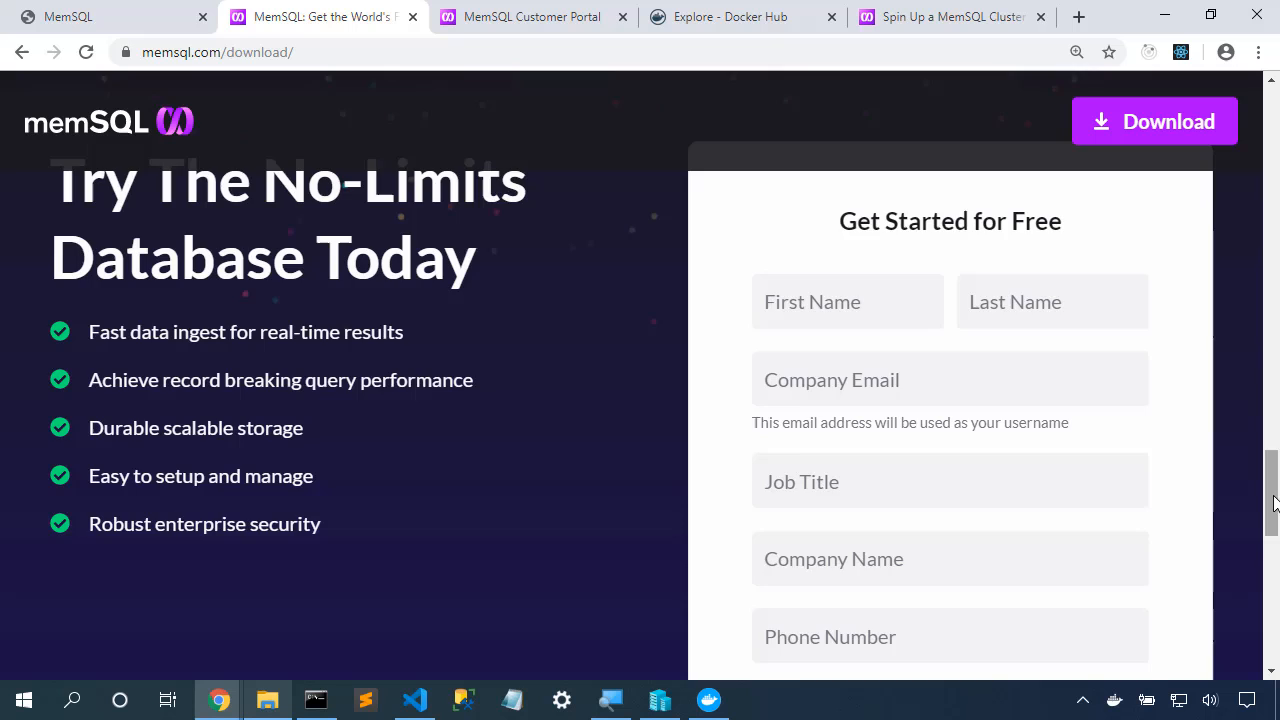
{"action": "scroll", "scroll_direction": "down", "scroll_amount": 3}
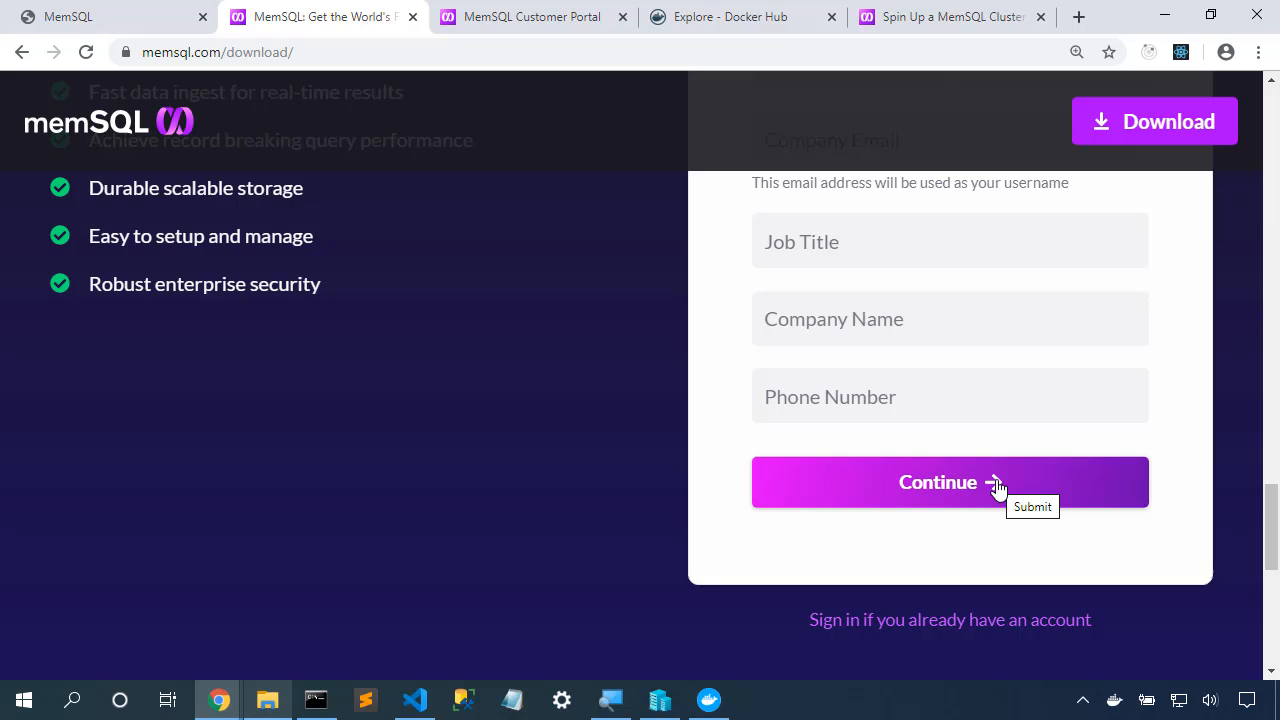
{"action": "left_click", "coordinate": [531, 17]}
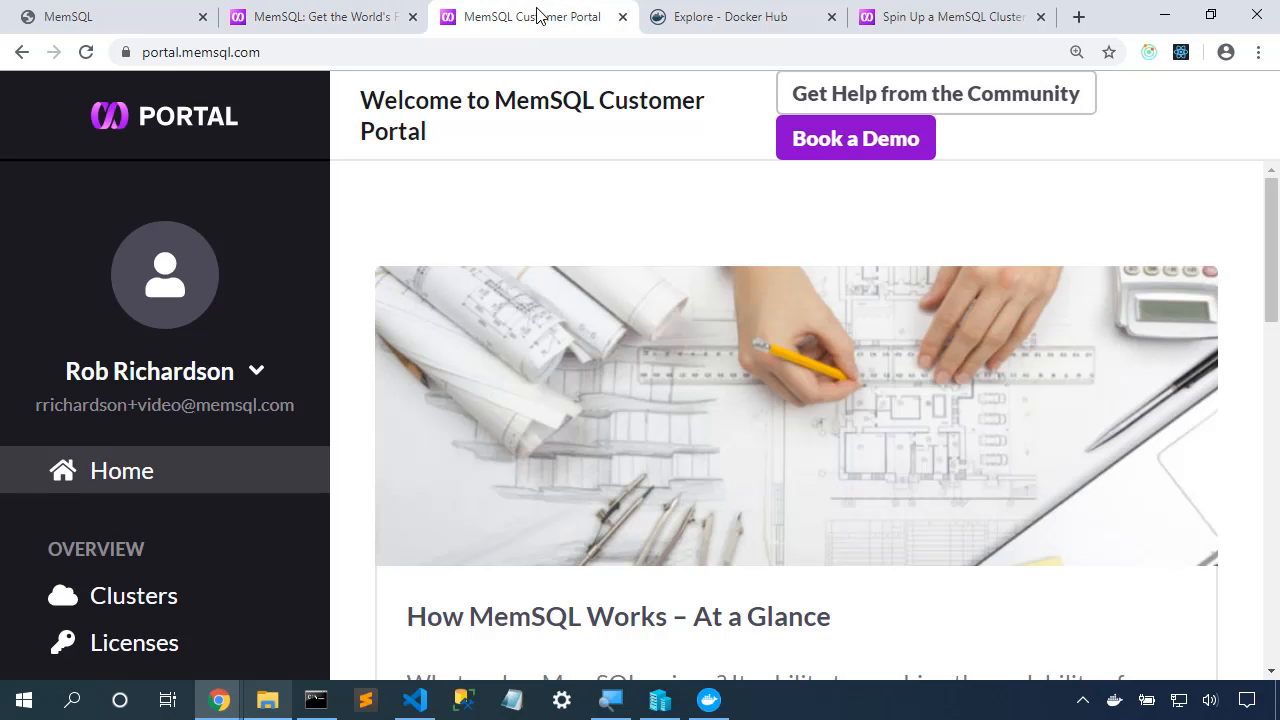
{"action": "mouse_move", "coordinate": [245, 75]}
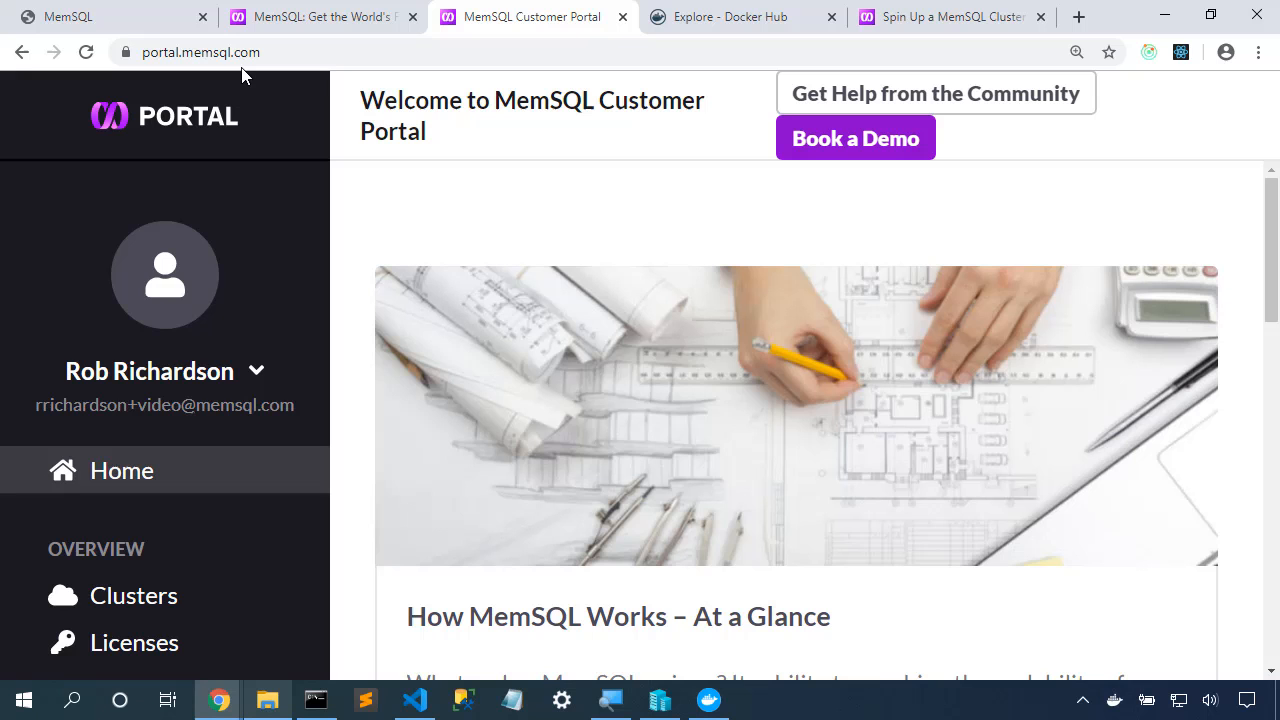
{"action": "mouse_move", "coordinate": [165, 487]}
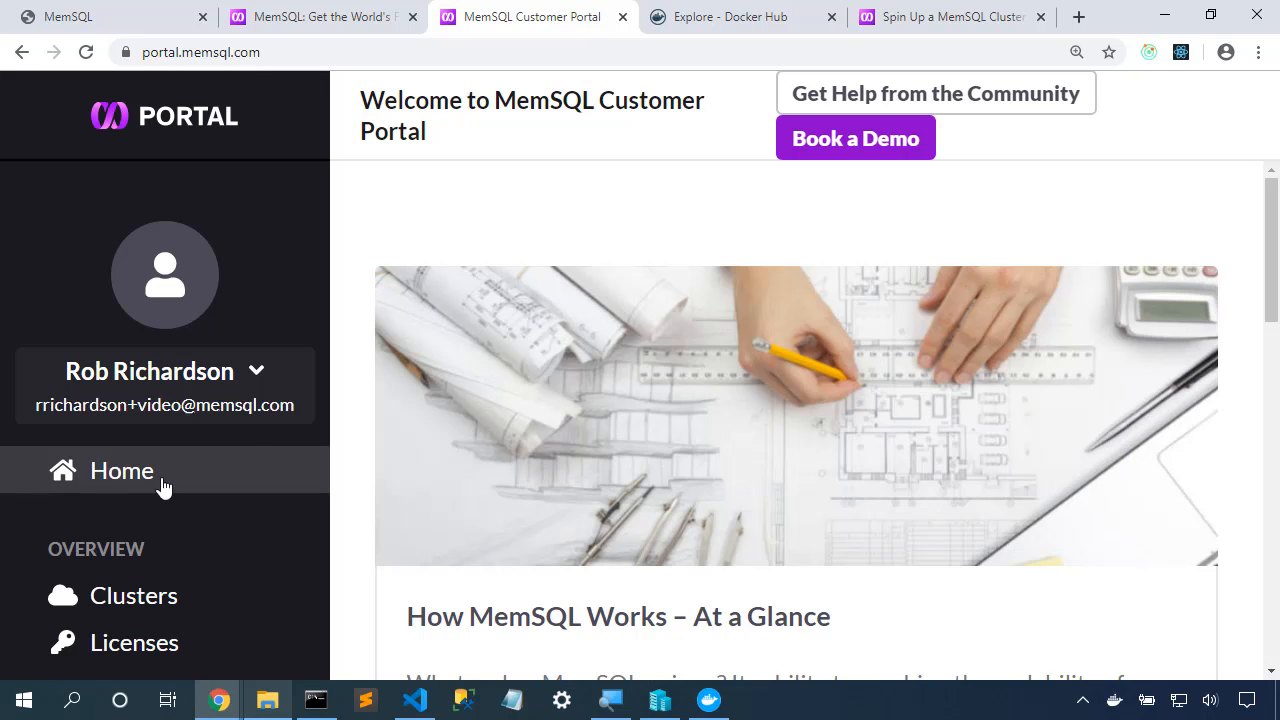
Step: Check the portal's empty Clusters page and the 4-unit License Keys page
{"action": "left_click", "coordinate": [133, 595]}
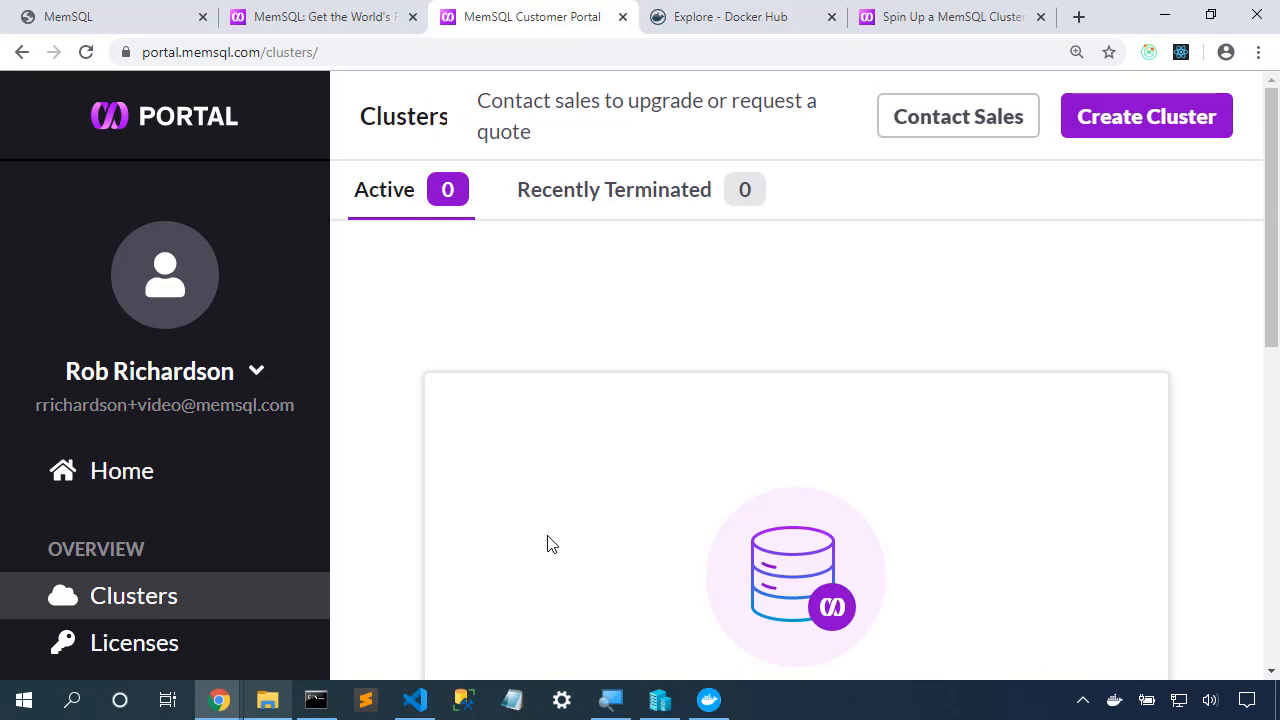
{"action": "scroll", "scroll_direction": "down", "scroll_amount": 3}
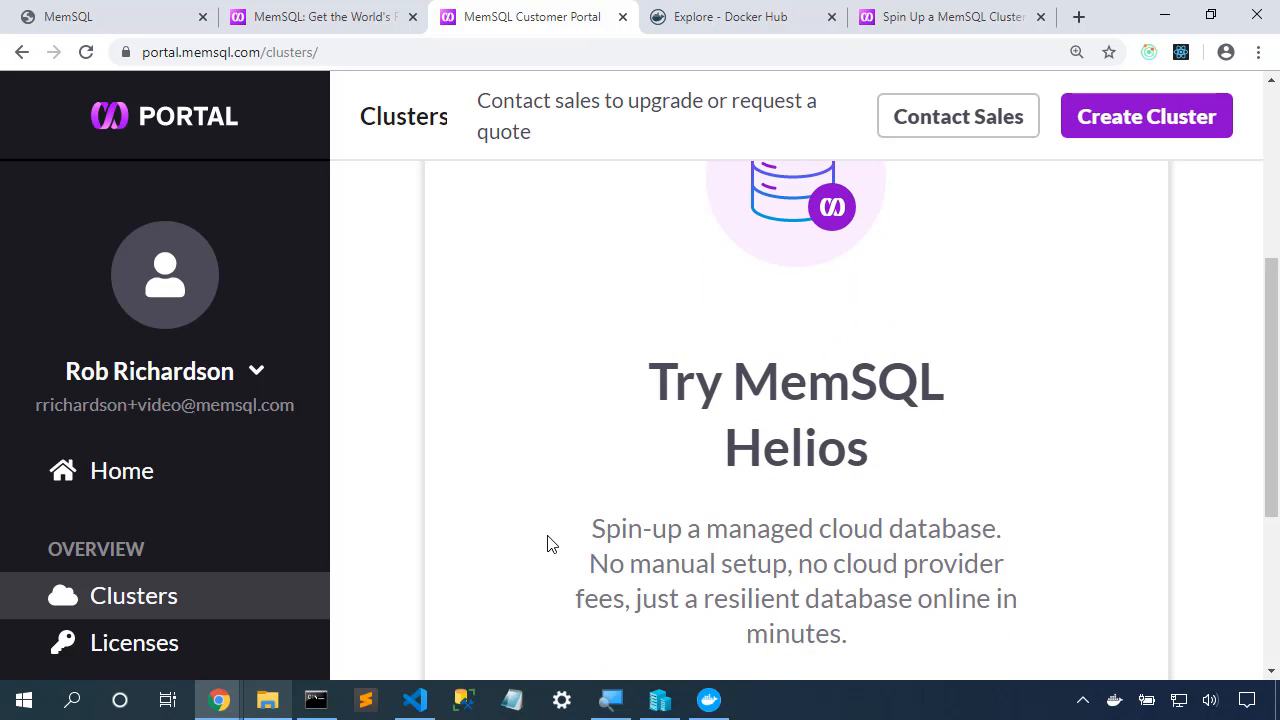
{"action": "mouse_move", "coordinate": [361, 583]}
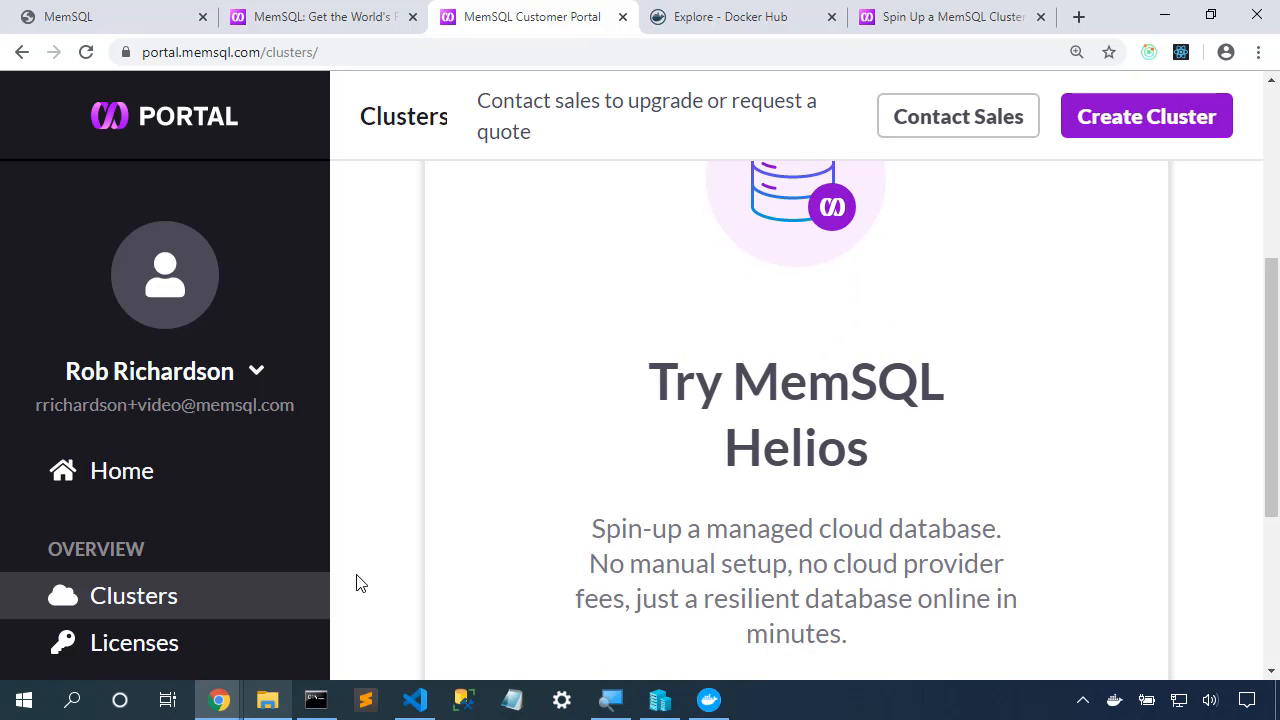
{"action": "left_click", "coordinate": [134, 642]}
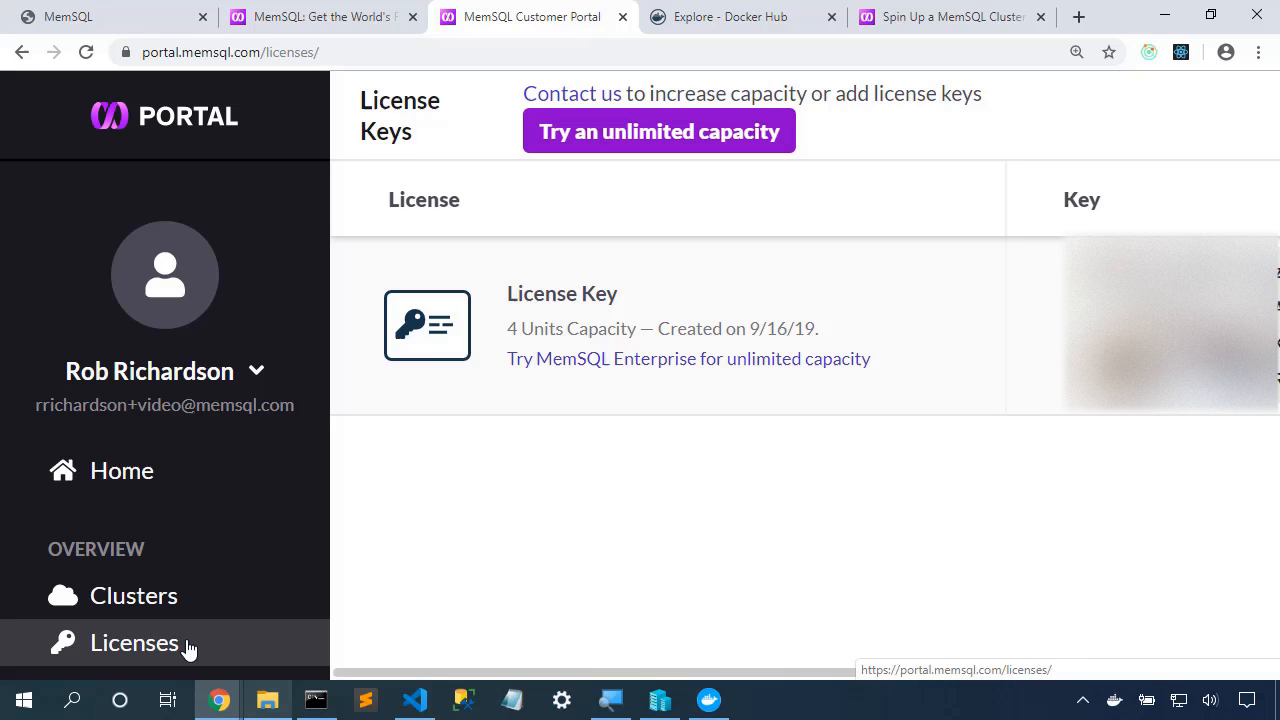
{"action": "mouse_move", "coordinate": [540, 509]}
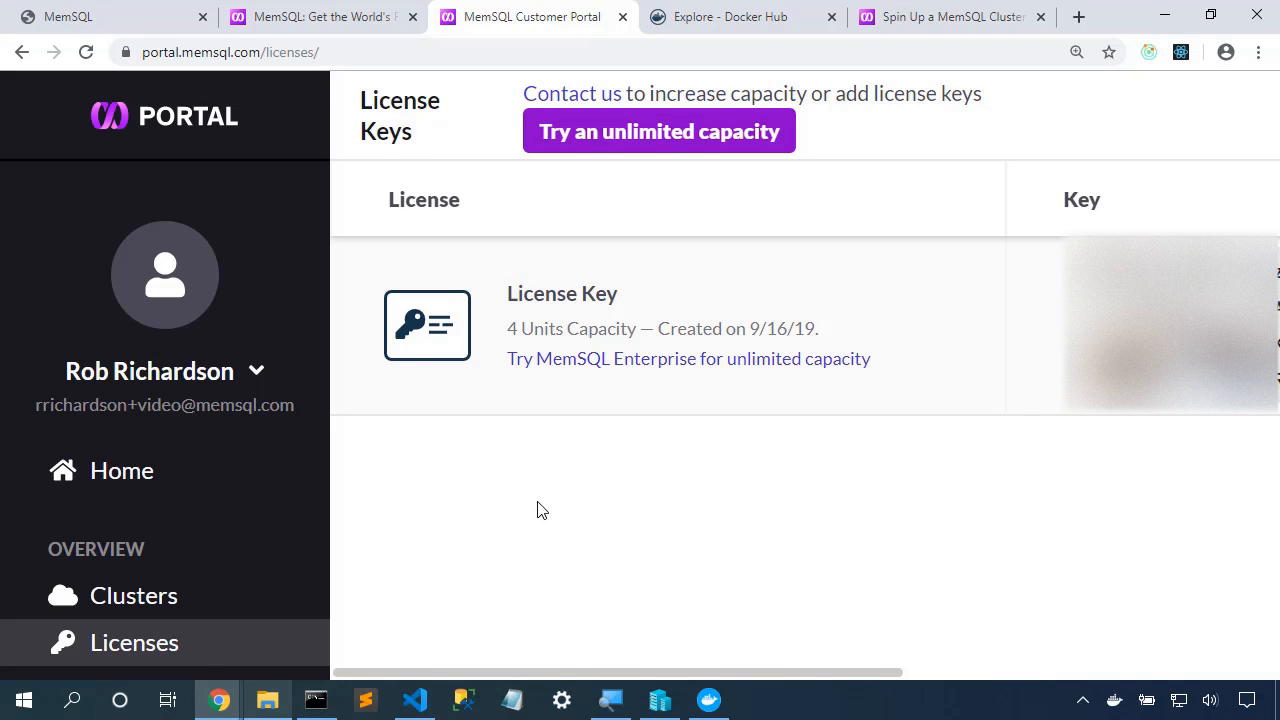
{"action": "left_click", "coordinate": [730, 17]}
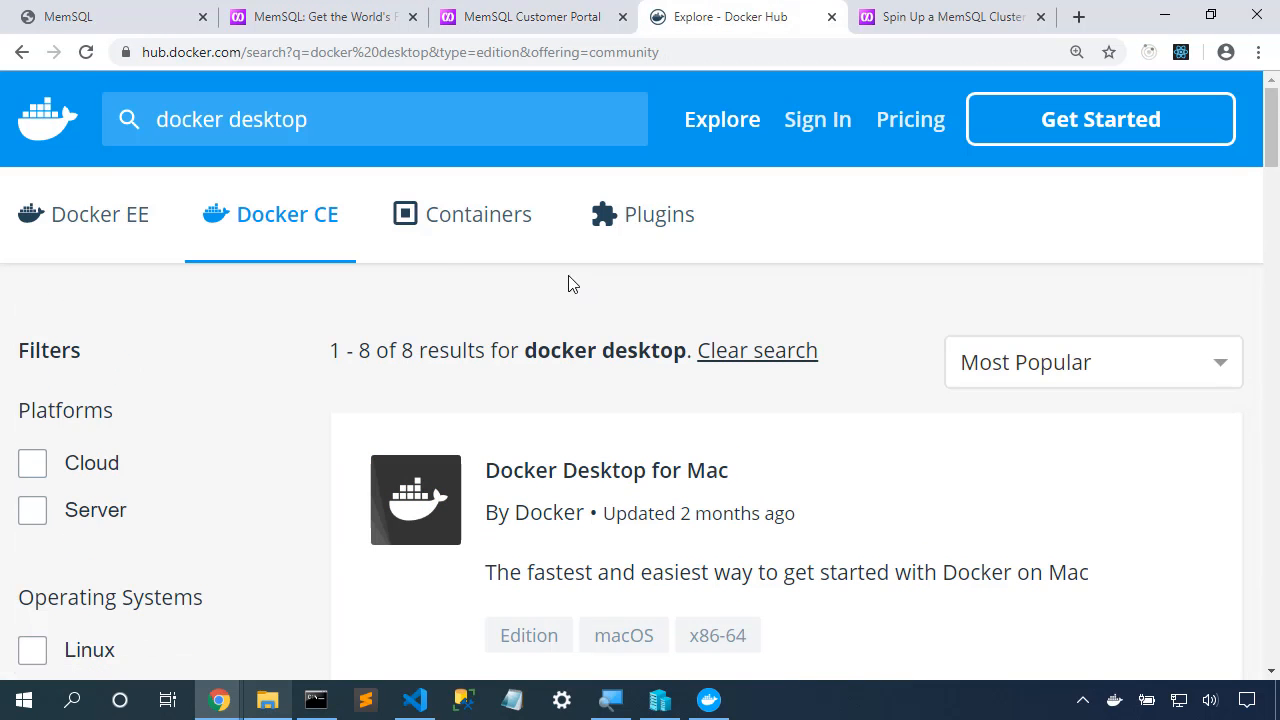
{"action": "mouse_move", "coordinate": [228, 160]}
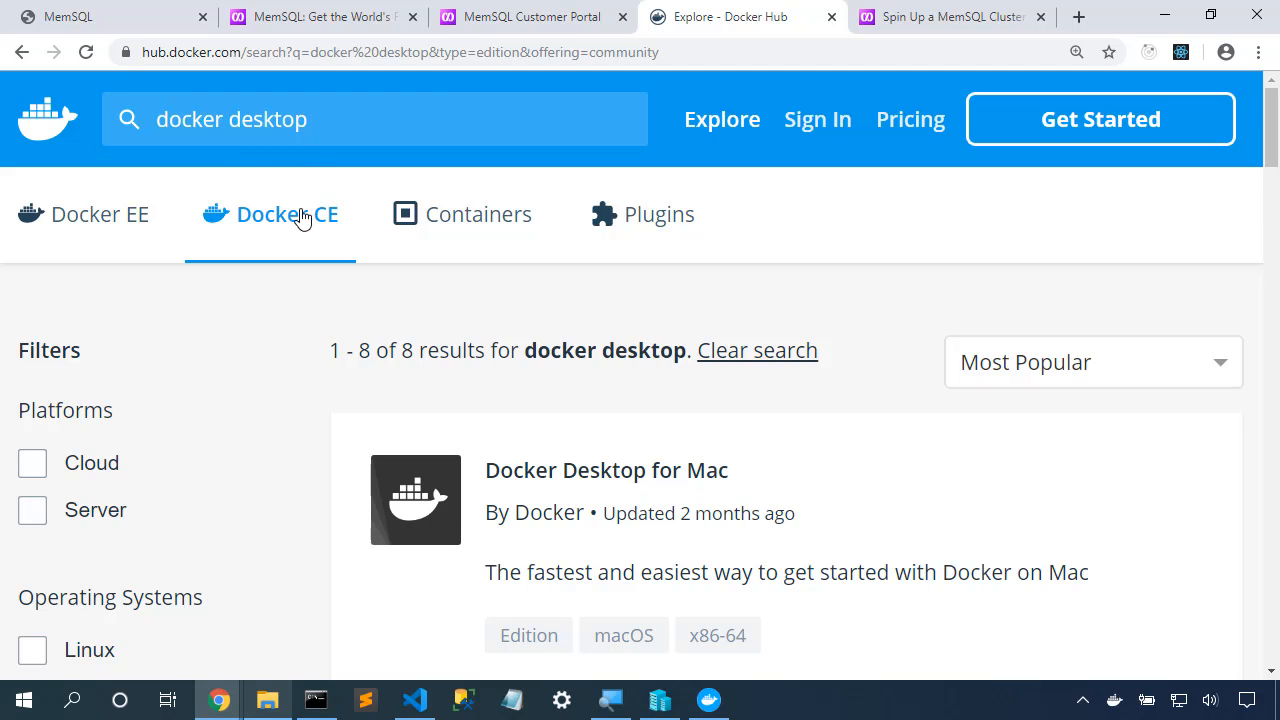
{"action": "mouse_move", "coordinate": [498, 502]}
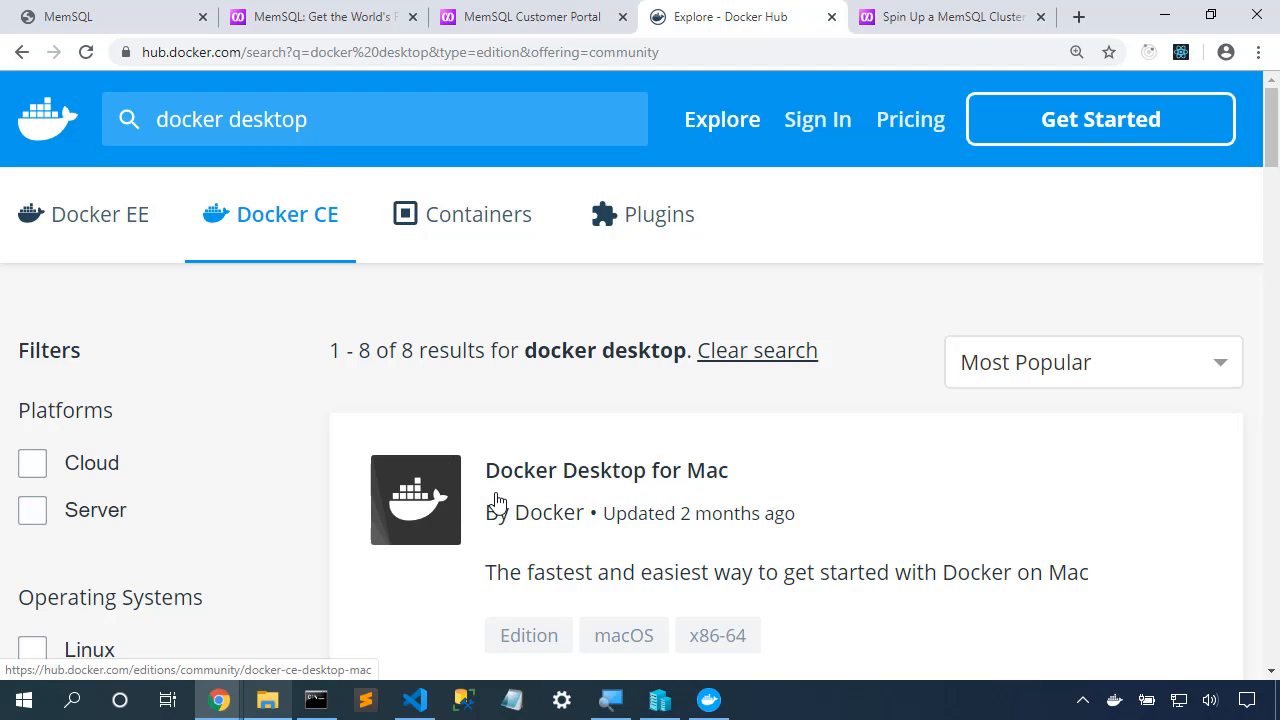
Step: Scroll the docker desktop results down to the Docker Desktop for Windows entry
{"action": "scroll", "scroll_direction": "down", "scroll_amount": 3}
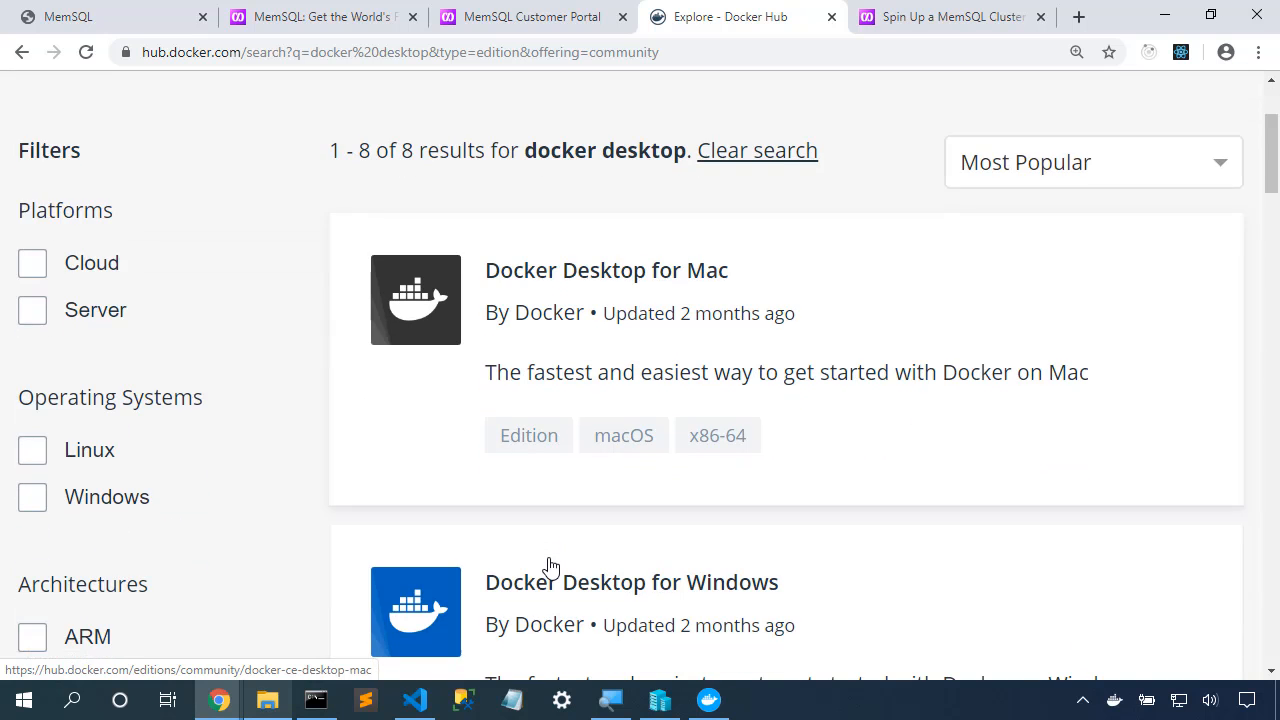
{"action": "scroll", "scroll_direction": "down", "scroll_amount": 3}
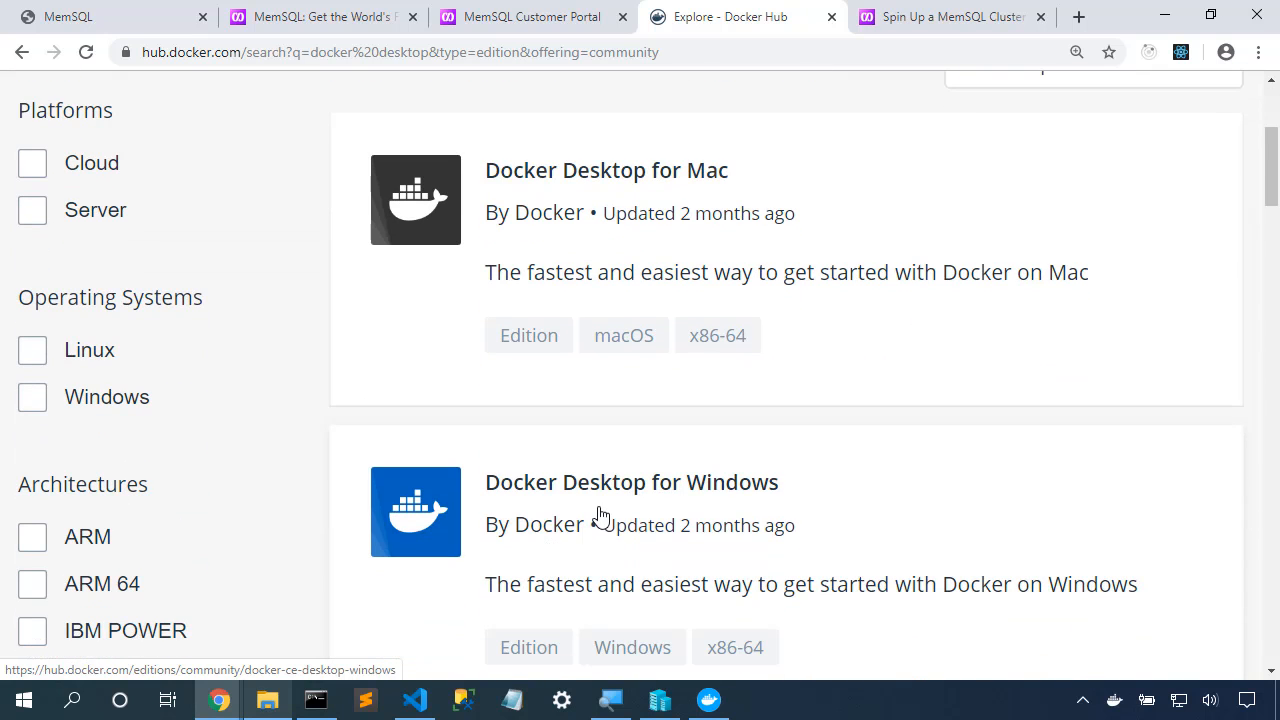
{"action": "mouse_move", "coordinate": [697, 503]}
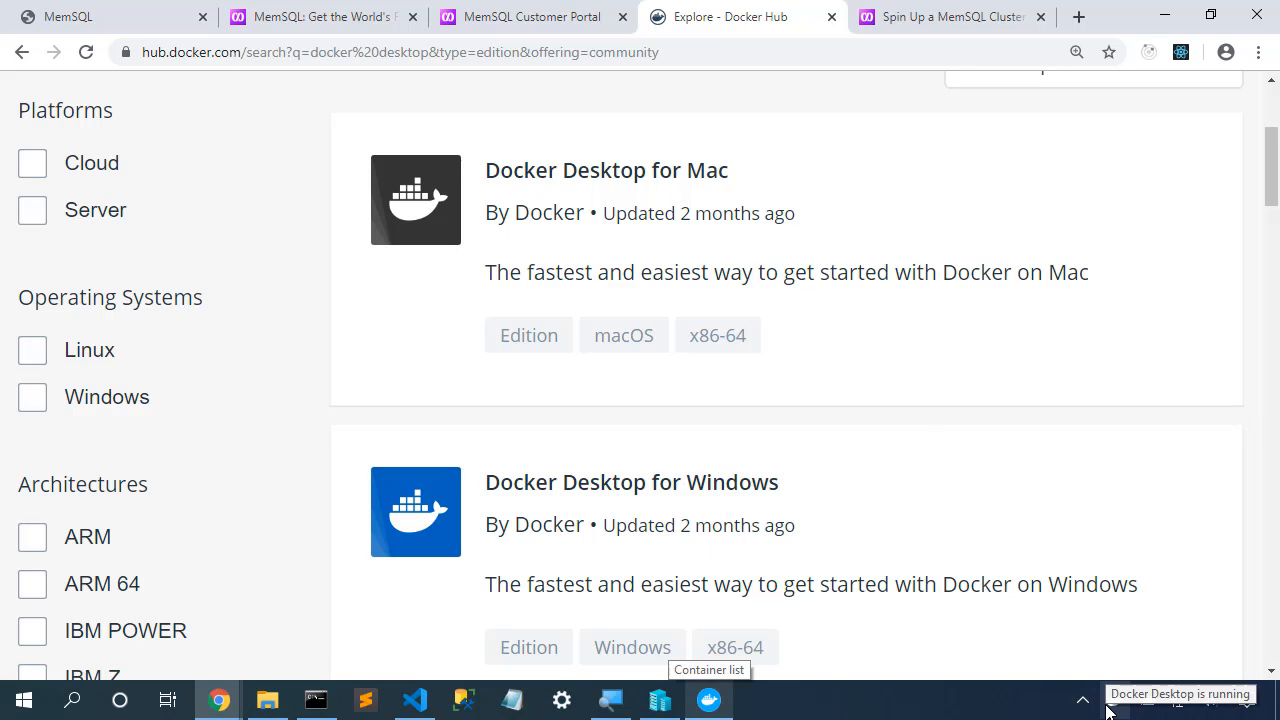
Step: View Docker Desktop's Advanced resources: 4 CPUs, 8 GB memory, 1 GB swap, 64 GB disk
{"action": "left_click", "coordinate": [707, 699]}
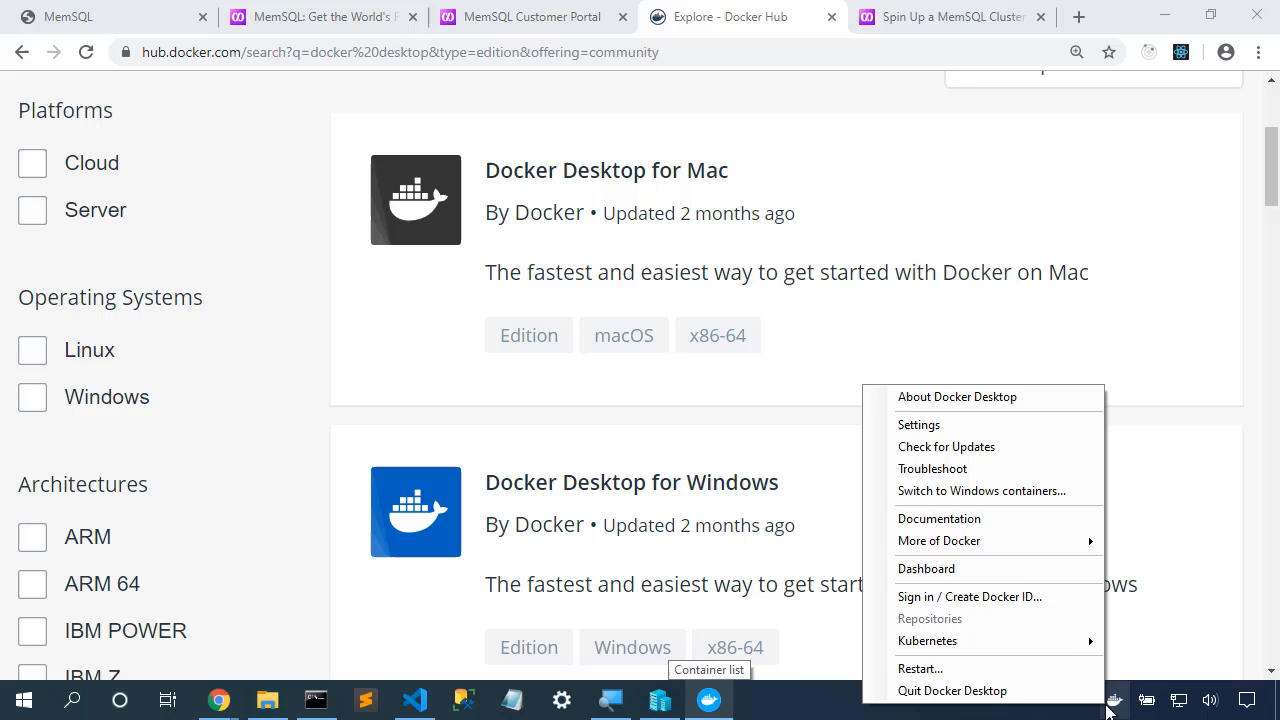
{"action": "mouse_move", "coordinate": [982, 490]}
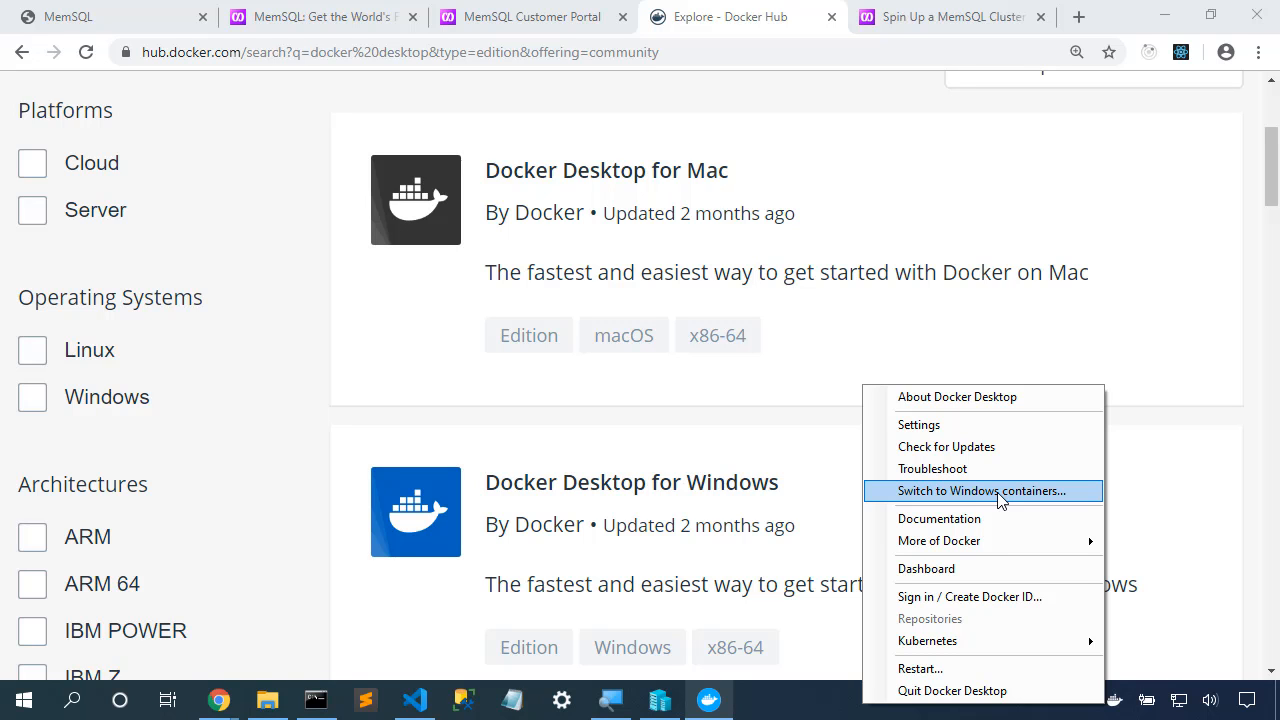
{"action": "mouse_move", "coordinate": [1006, 500]}
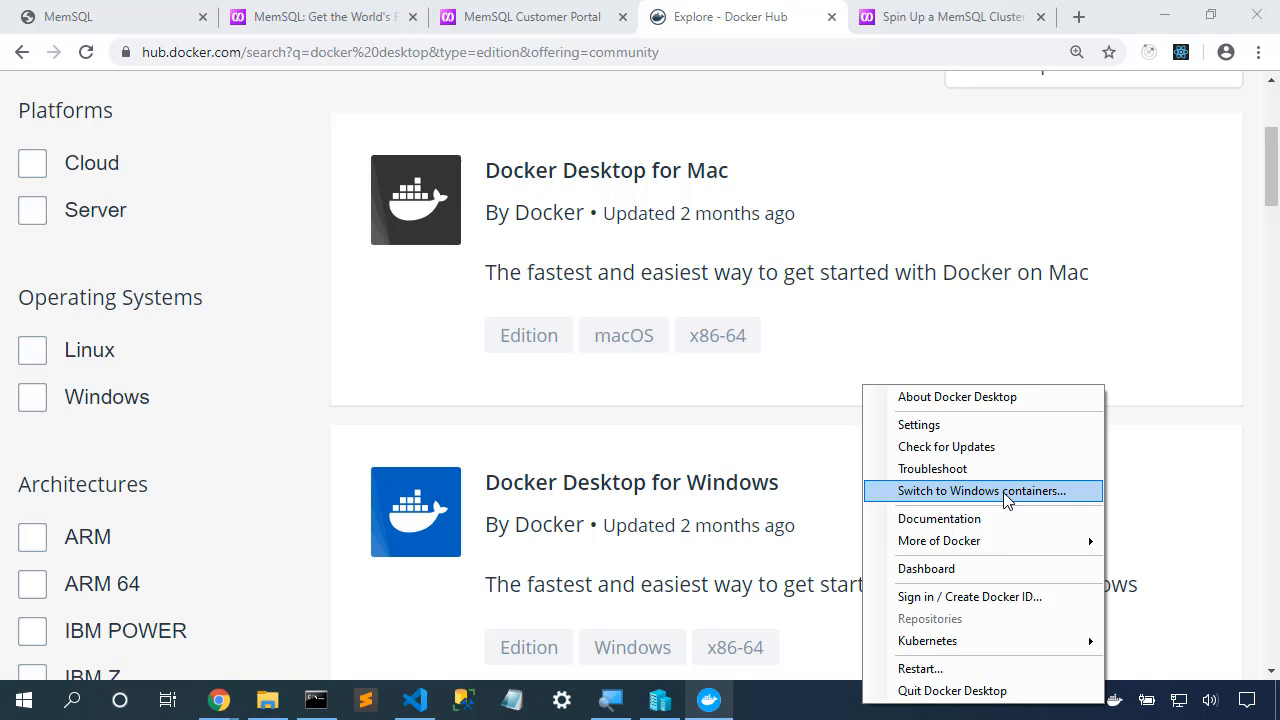
{"action": "left_click", "coordinate": [926, 568]}
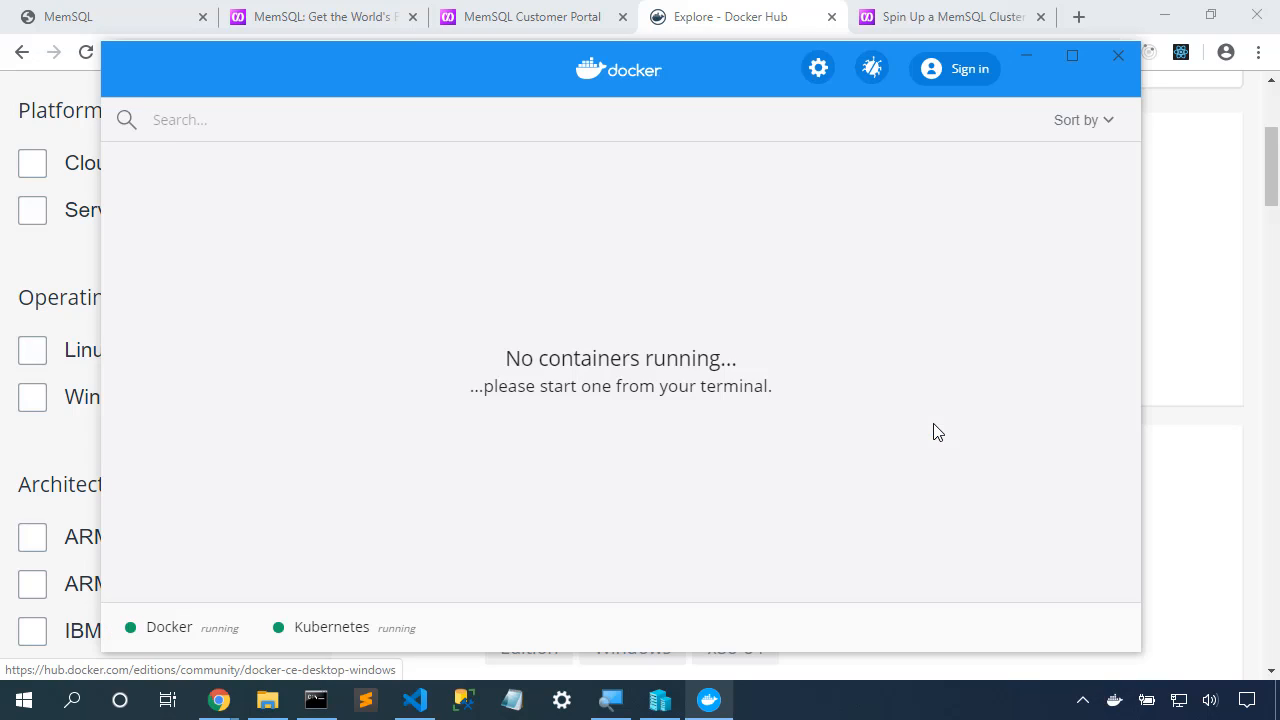
{"action": "left_click", "coordinate": [817, 68]}
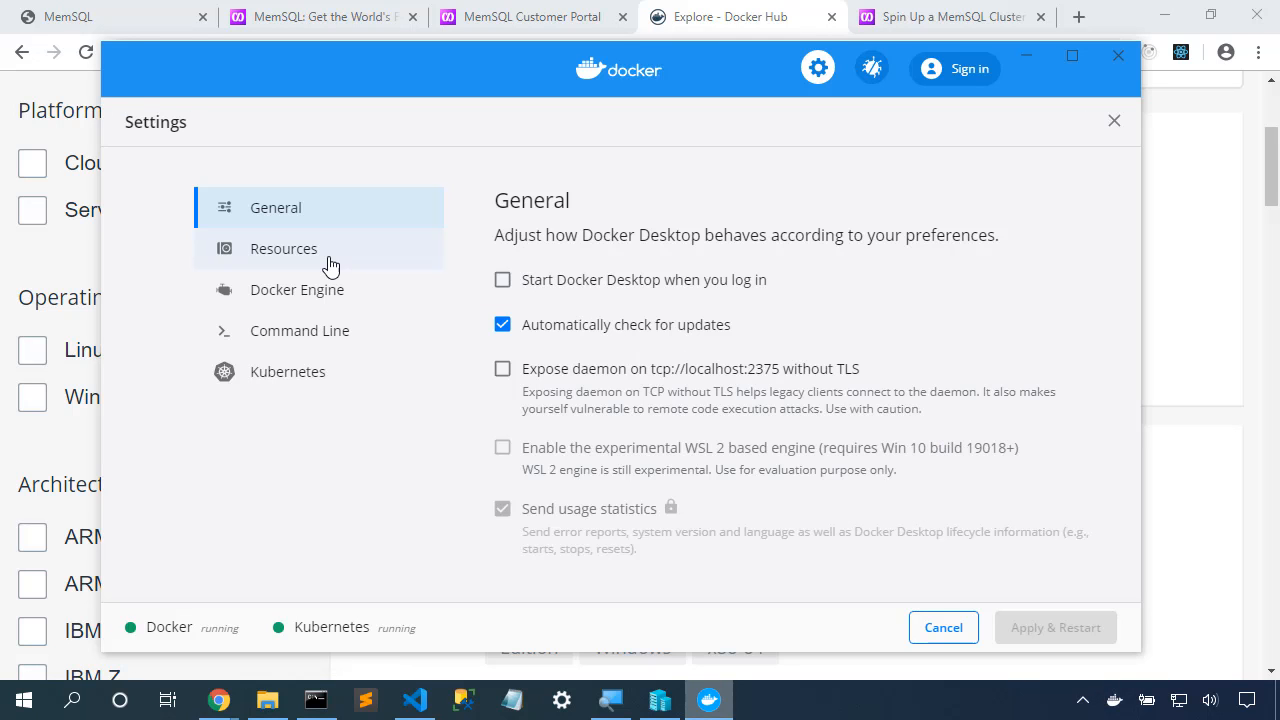
{"action": "left_click", "coordinate": [283, 248]}
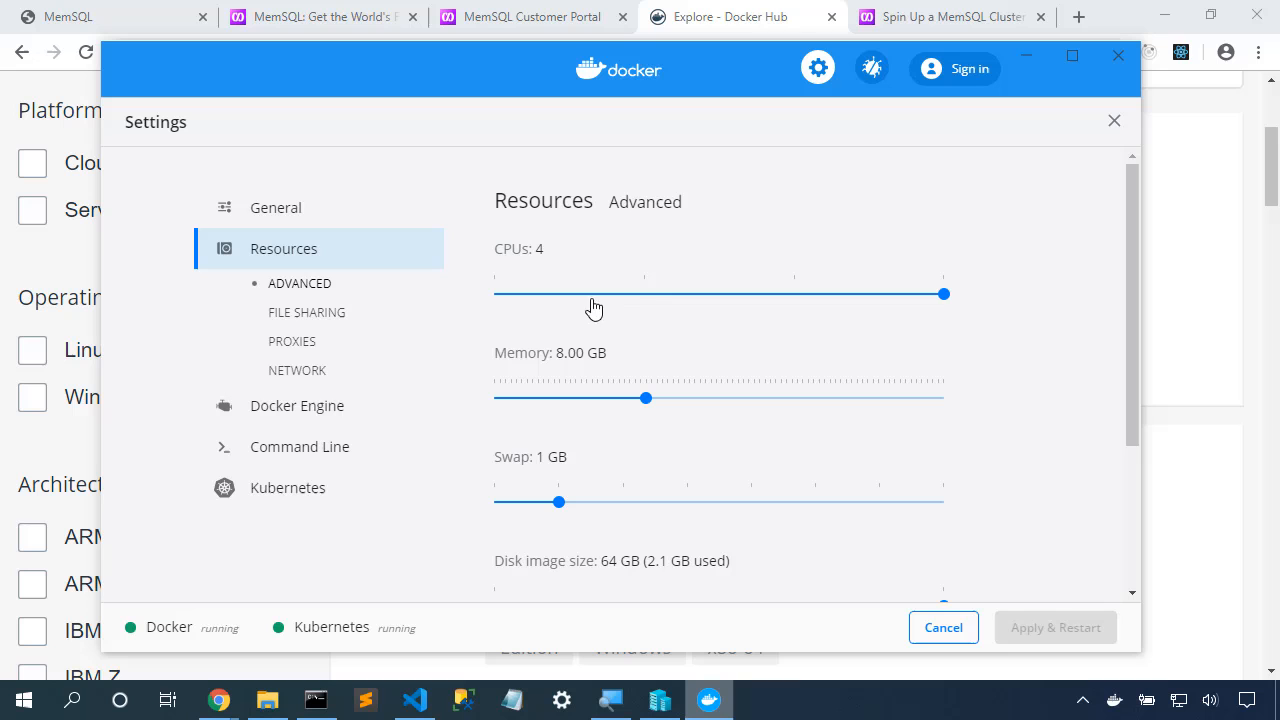
{"action": "mouse_move", "coordinate": [966, 299]}
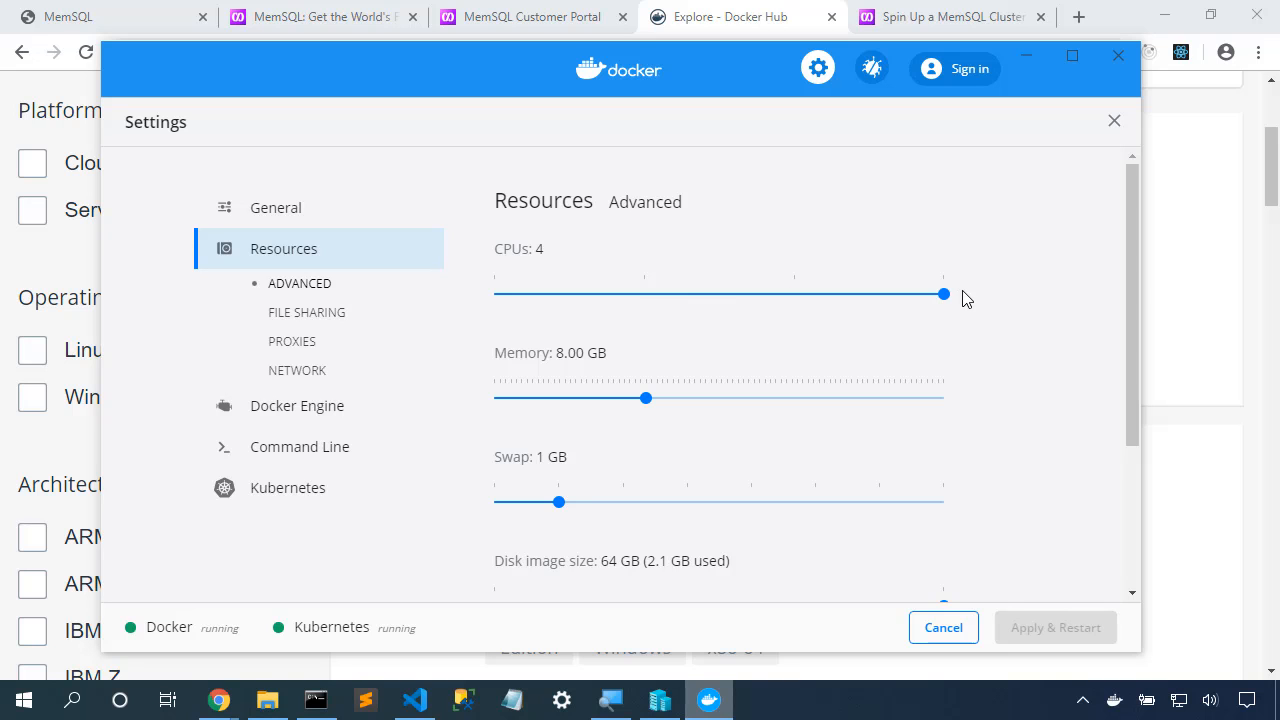
{"action": "mouse_move", "coordinate": [646, 398]}
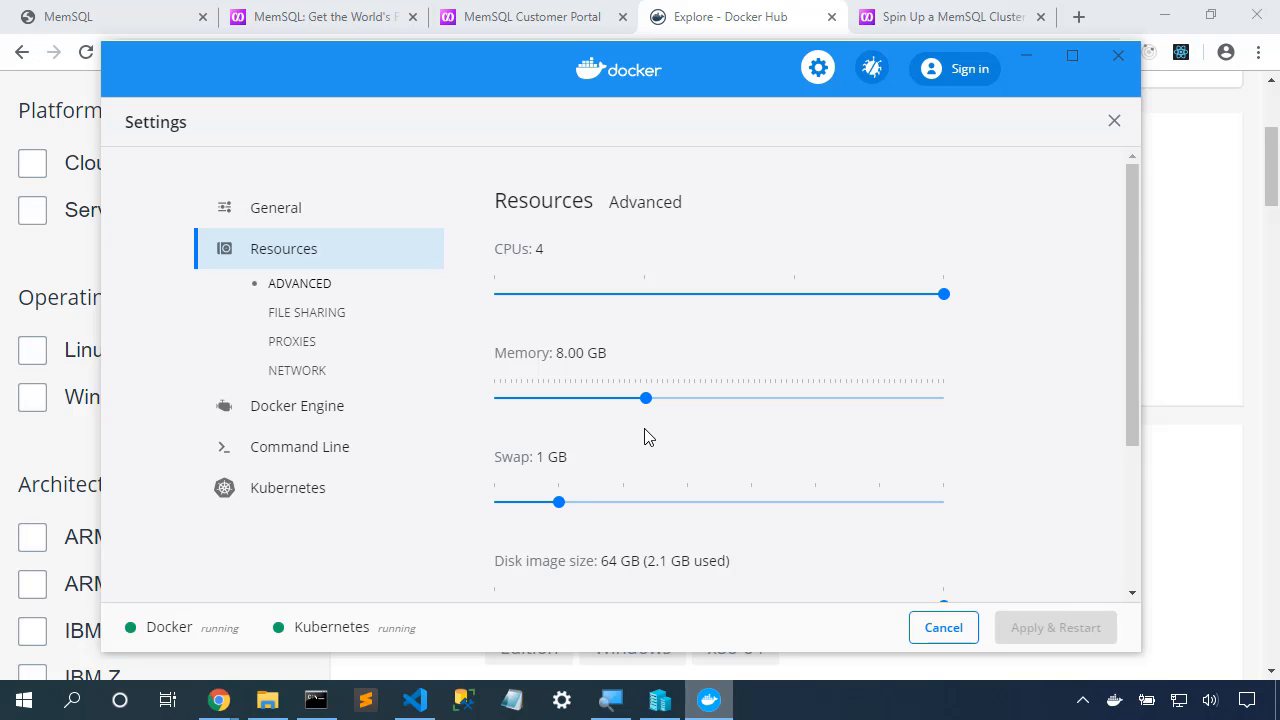
{"action": "mouse_move", "coordinate": [1028, 632]}
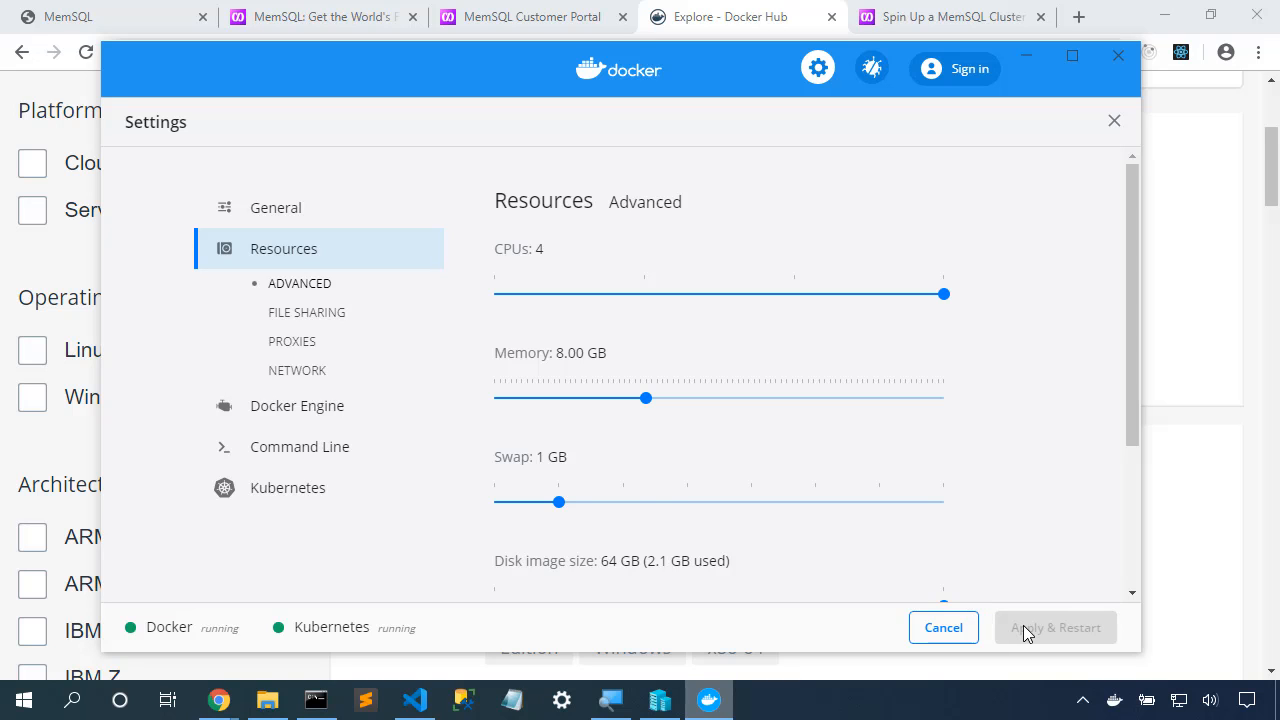
{"action": "mouse_move", "coordinate": [1032, 628]}
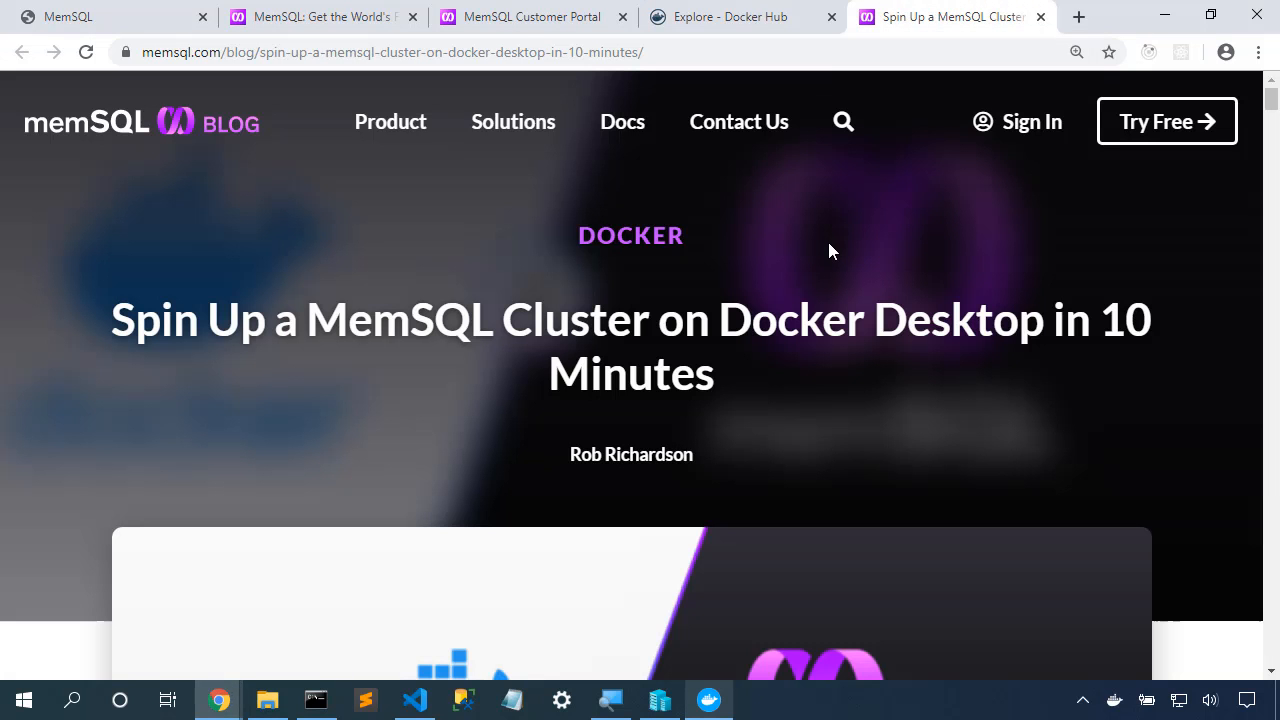
{"action": "mouse_move", "coordinate": [285, 148]}
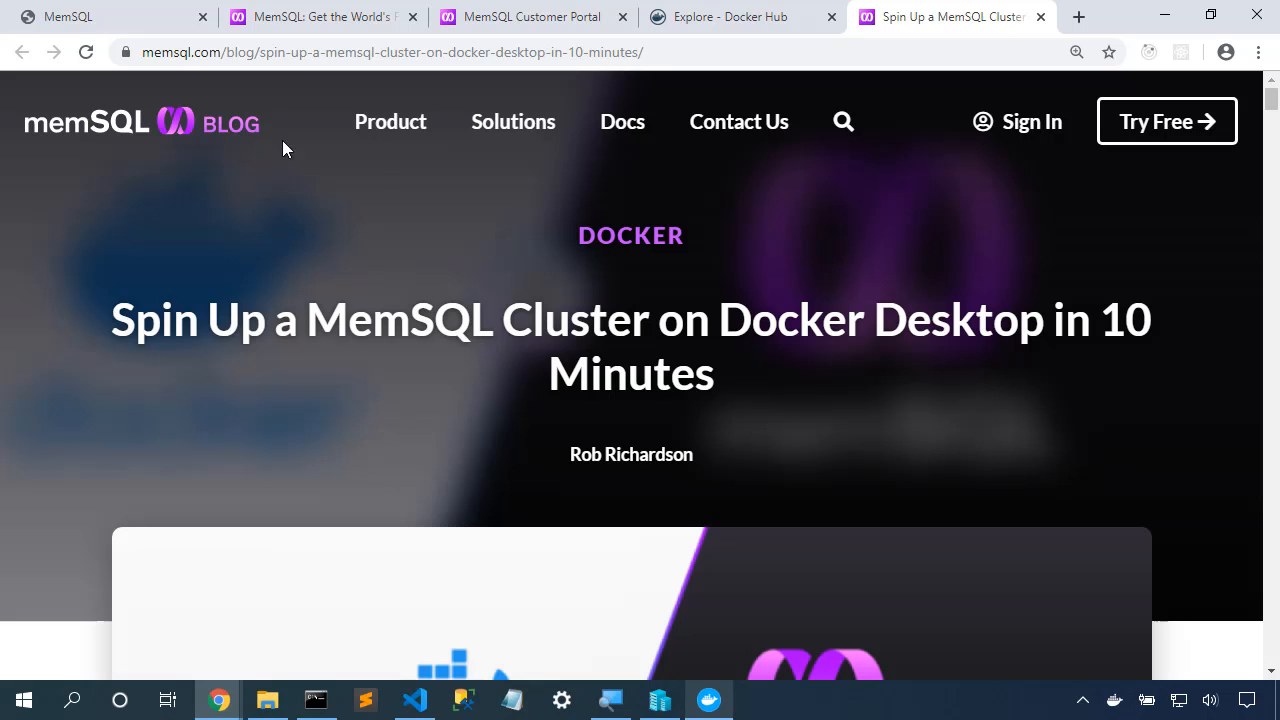
{"action": "mouse_move", "coordinate": [552, 328]}
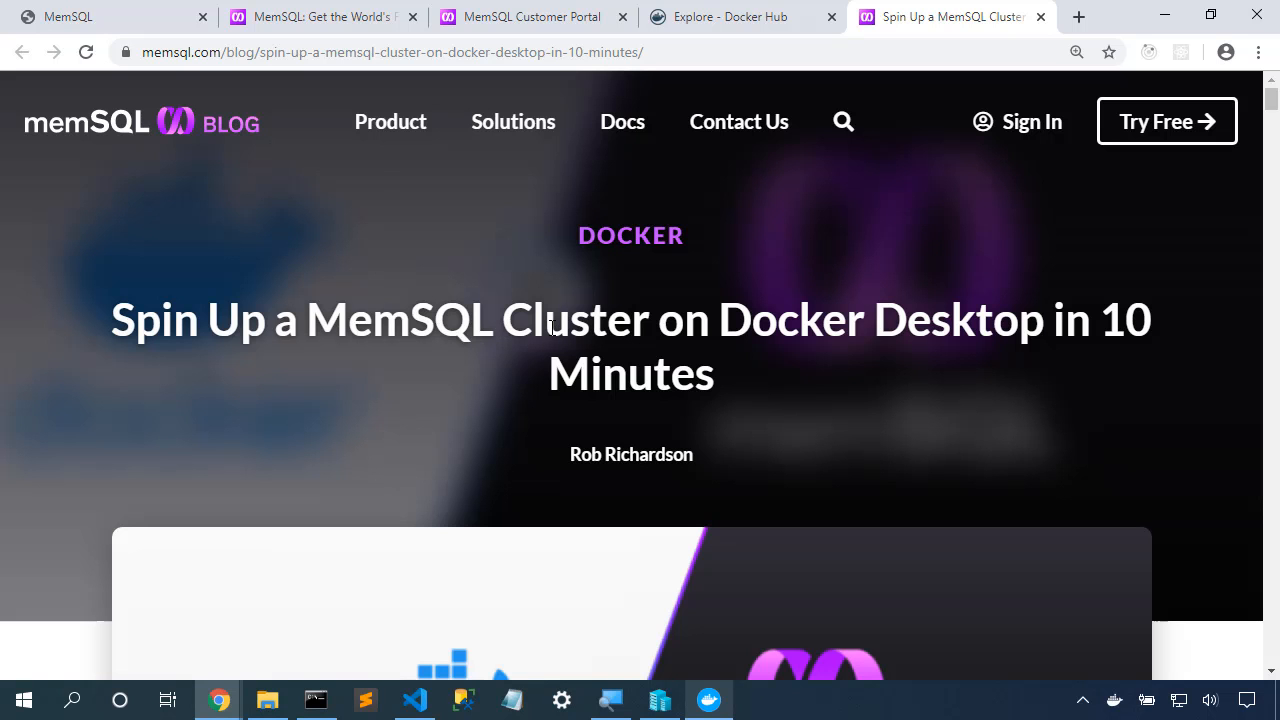
Step: Scroll to the Create a Docker Compose File section and select the eleven-line yaml sample
{"action": "scroll", "scroll_direction": "down", "scroll_amount": 3}
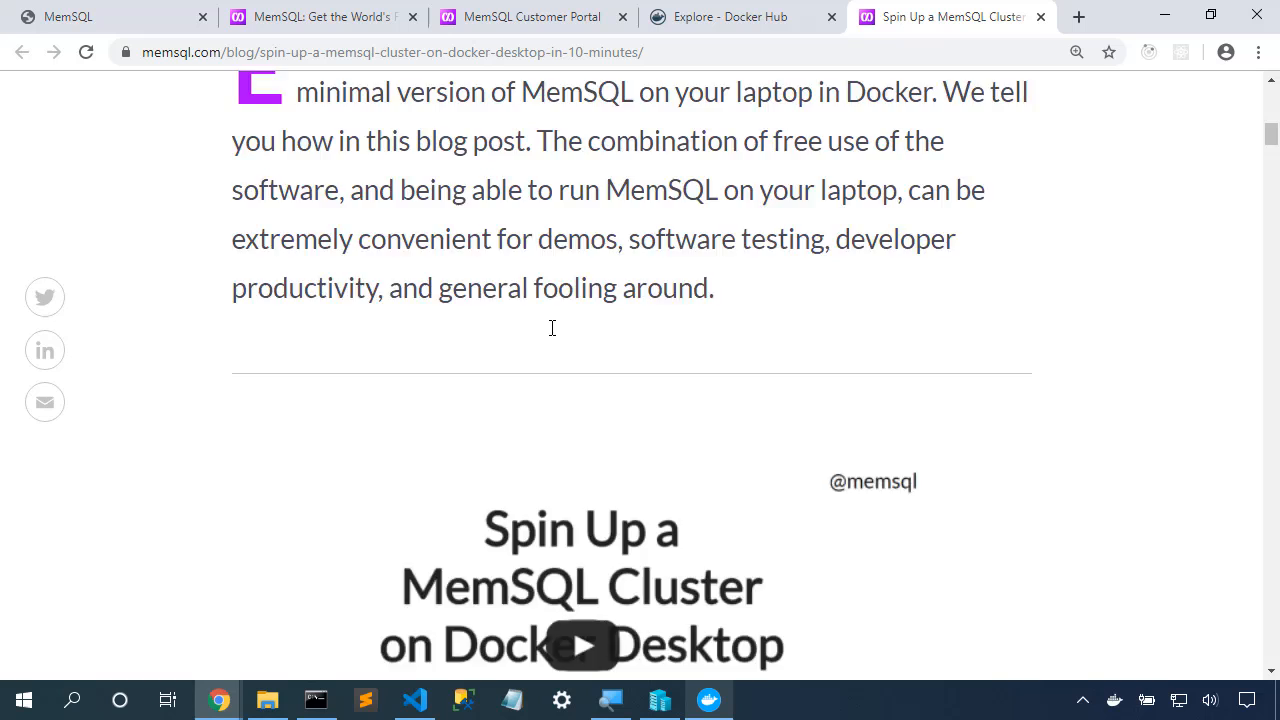
{"action": "scroll", "scroll_direction": "down", "scroll_amount": 3}
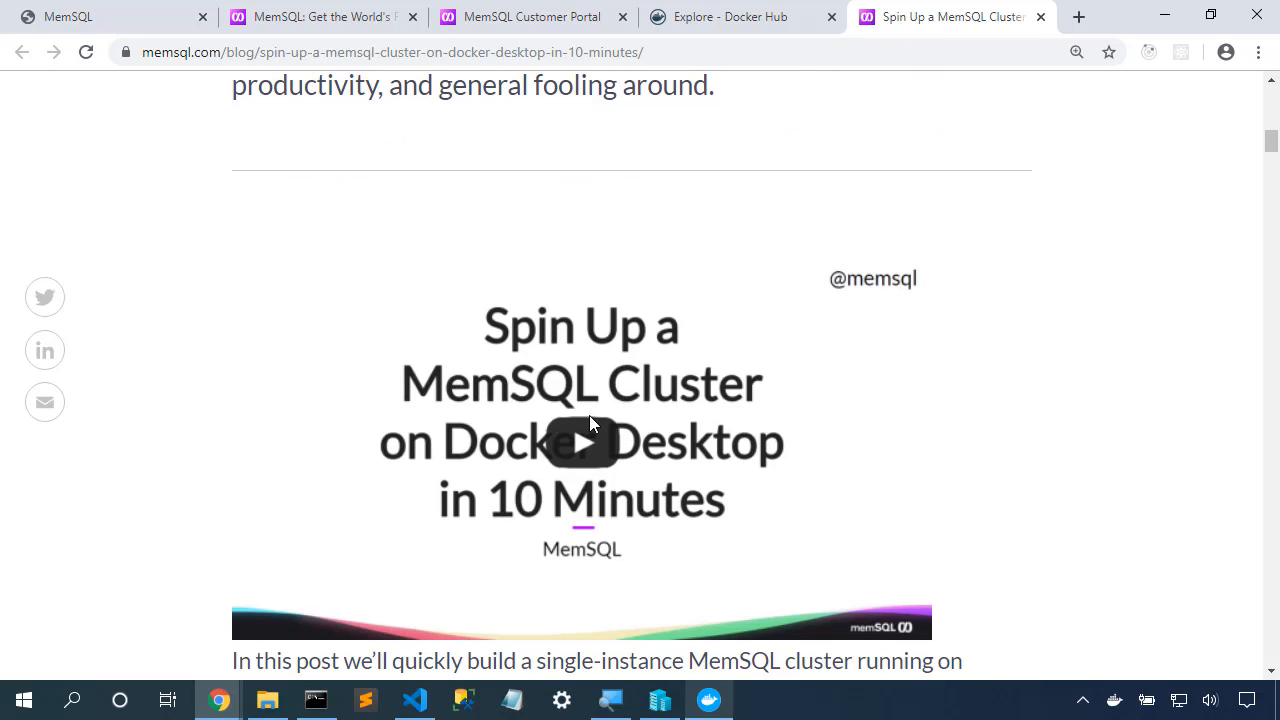
{"action": "scroll", "scroll_direction": "down", "scroll_amount": 3}
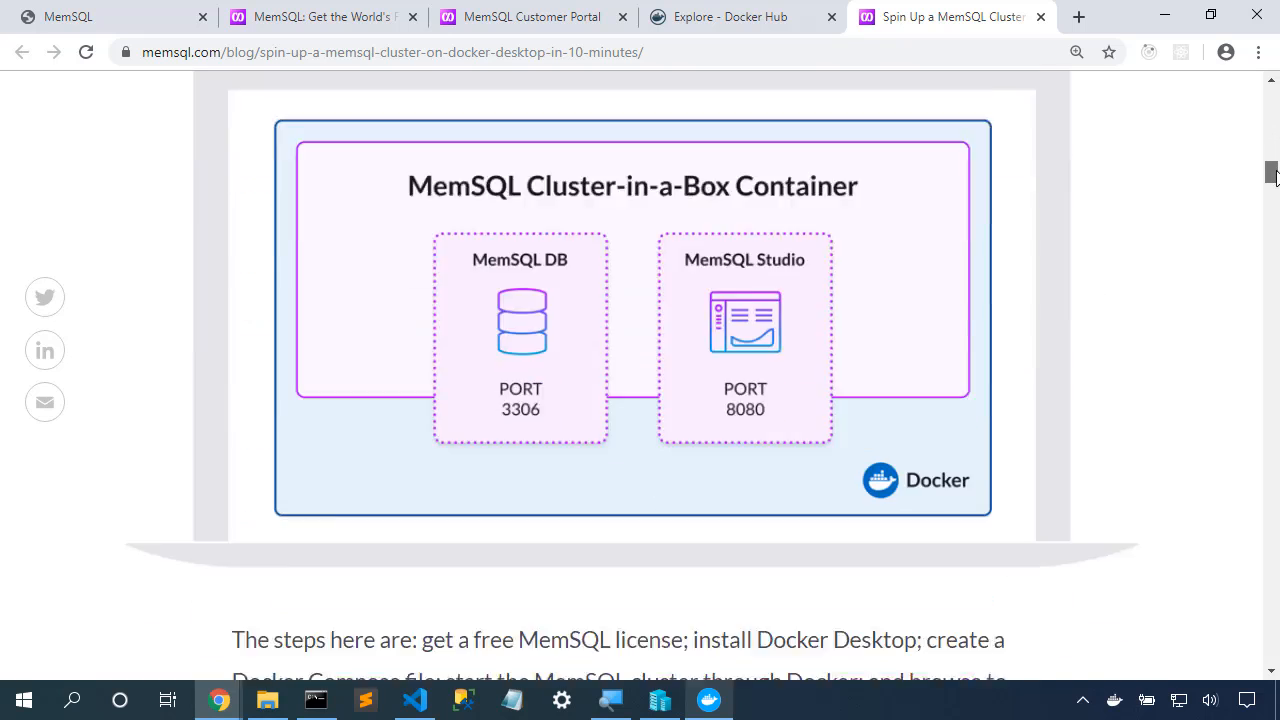
{"action": "scroll", "scroll_direction": "down", "scroll_amount": 3}
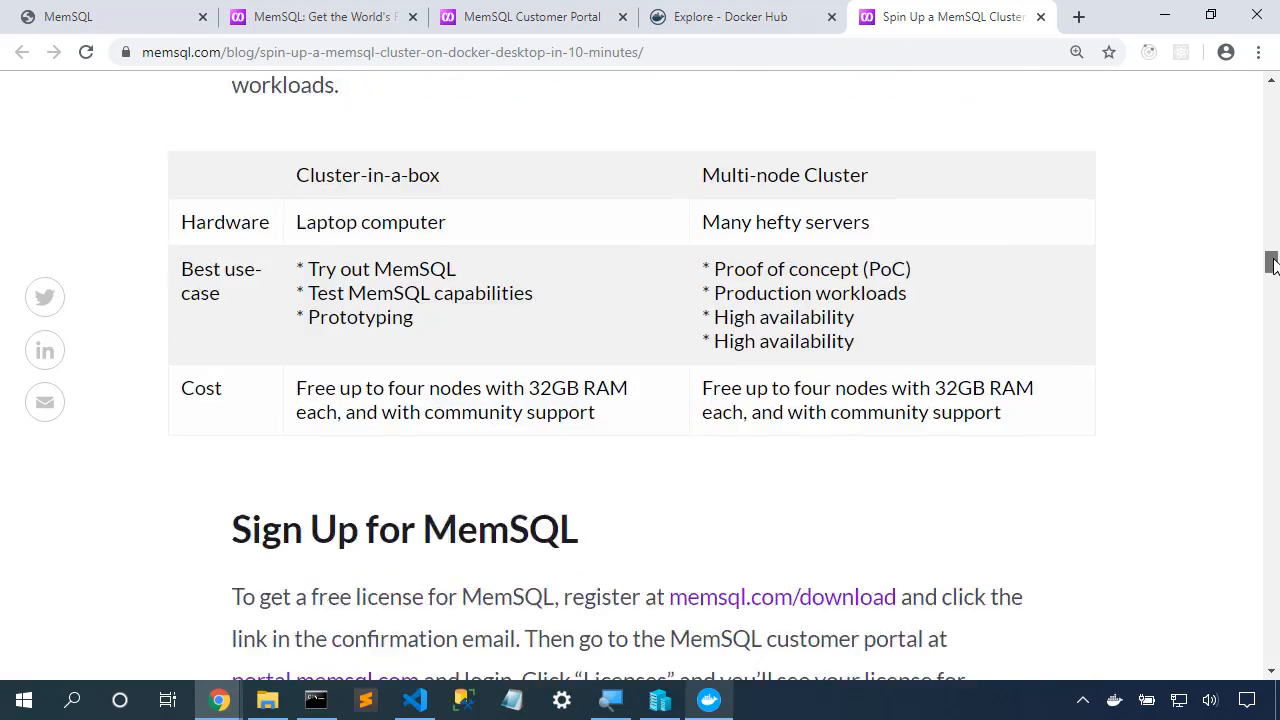
{"action": "scroll", "scroll_direction": "down", "scroll_amount": 3}
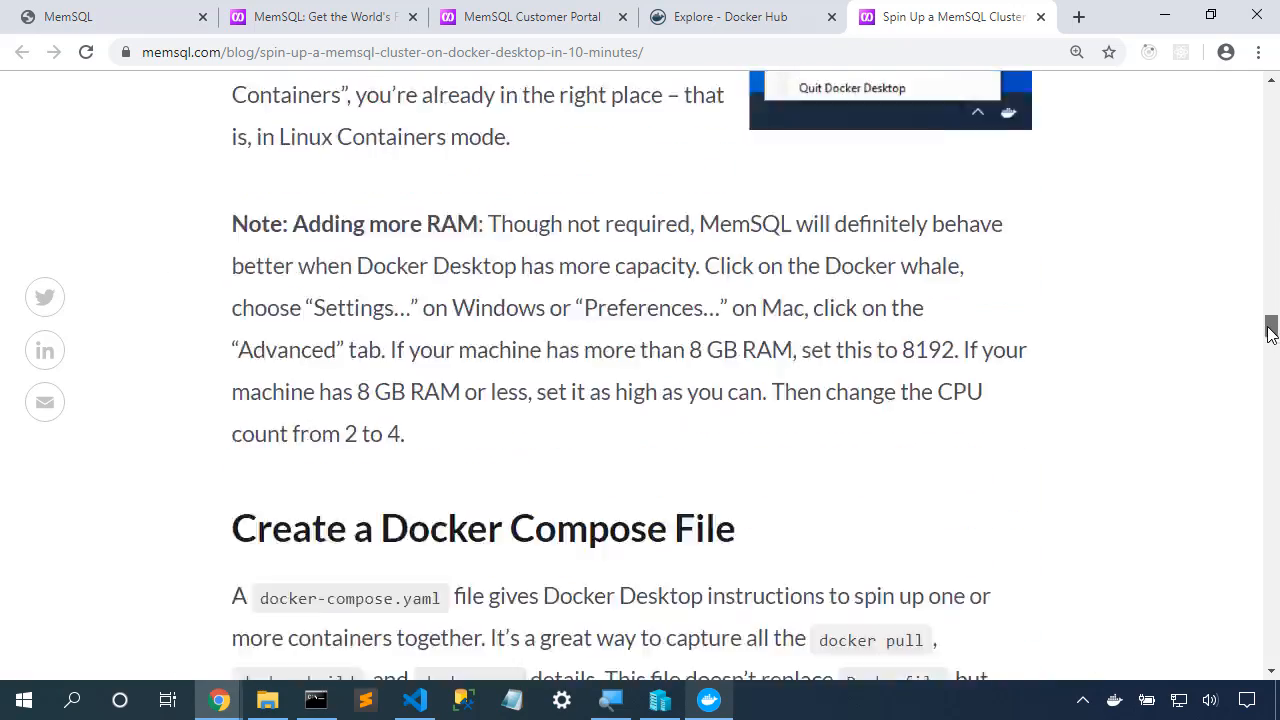
{"action": "scroll", "scroll_direction": "down", "scroll_amount": 3}
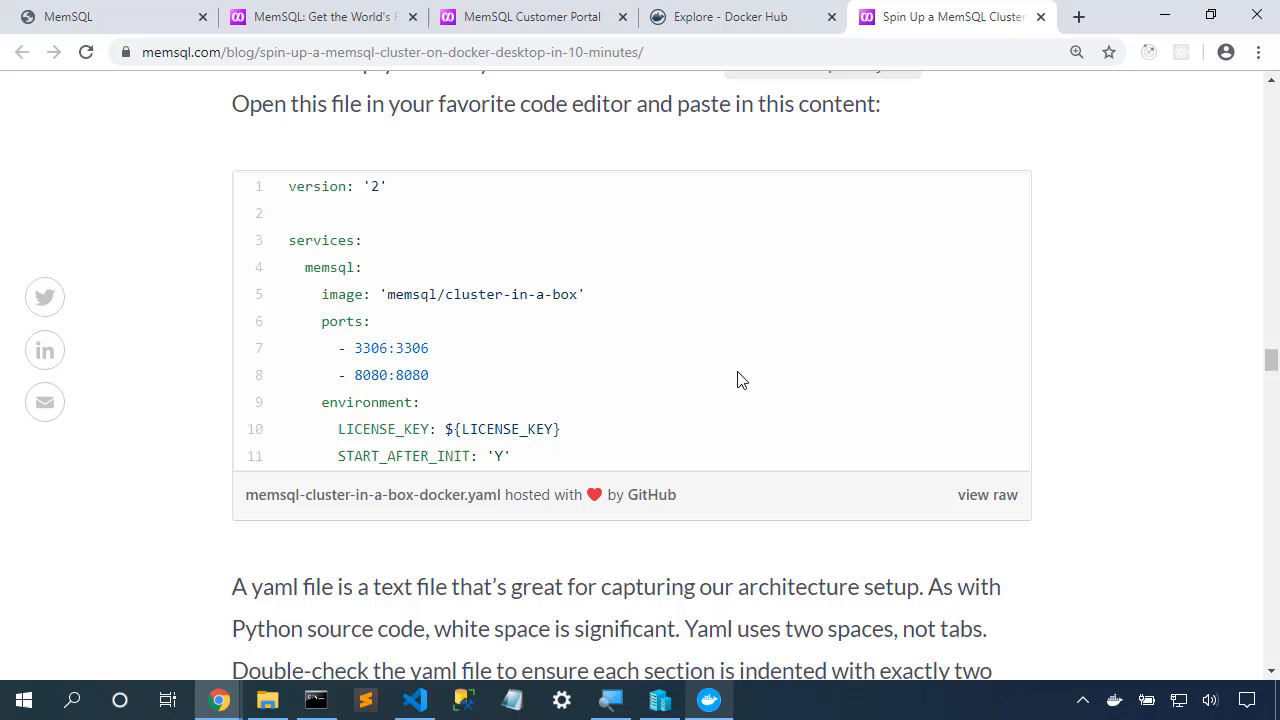
{"action": "left_click_drag", "start_coordinate": [290, 186], "coordinate": [510, 456]}
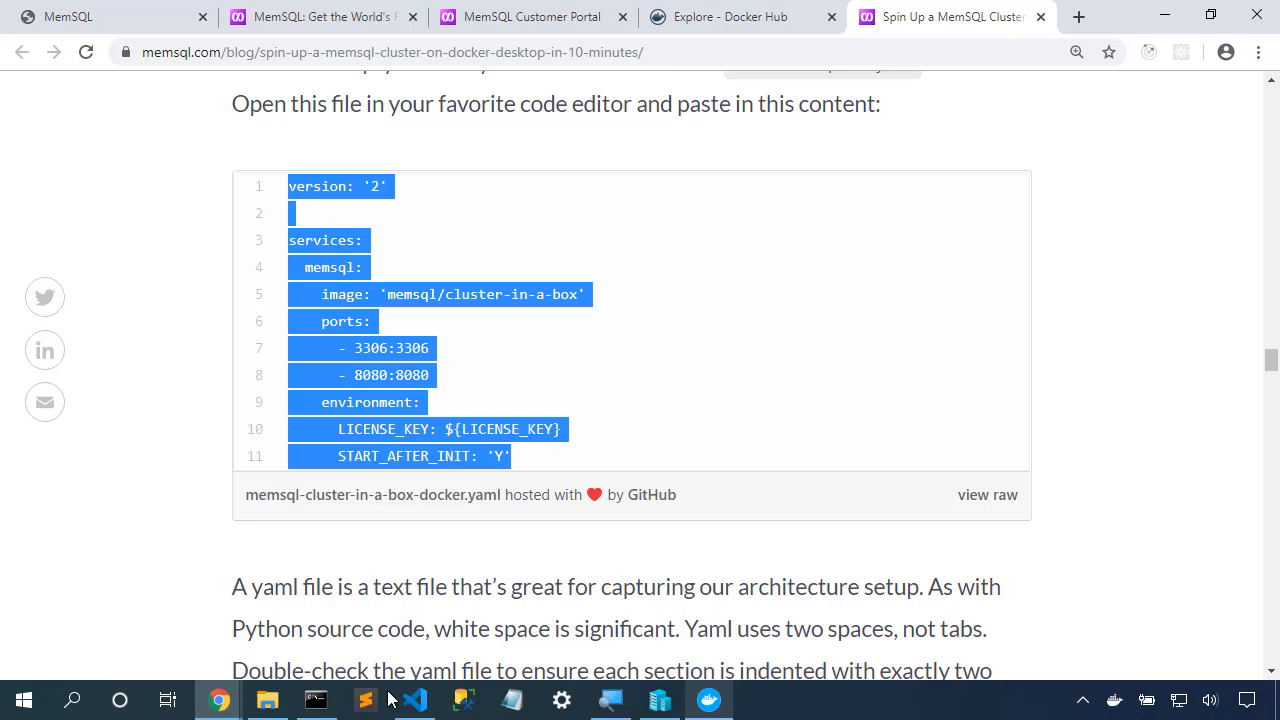
Step: Create docker-compose.yaml in the MemSQL folder holding the pasted cluster-in-a-box config, and save it
{"action": "left_click", "coordinate": [414, 699]}
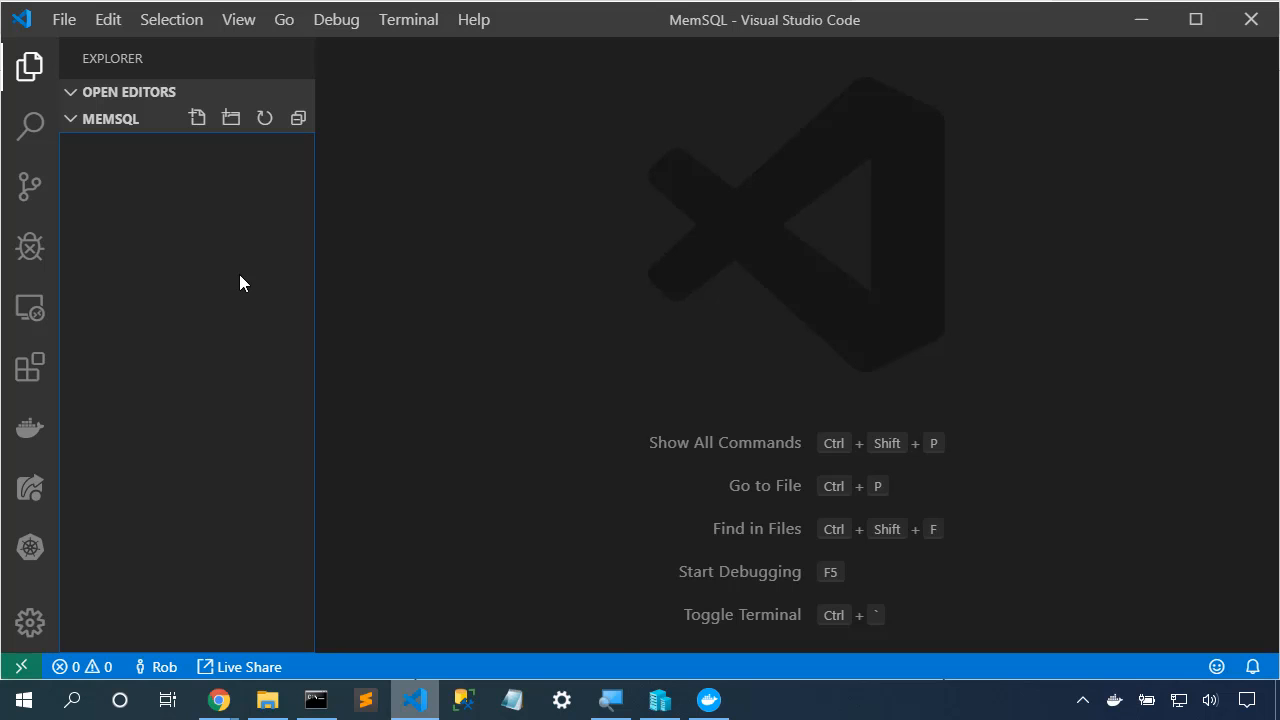
{"action": "right_click", "coordinate": [240, 283]}
{"action": "type", "text": "d"}
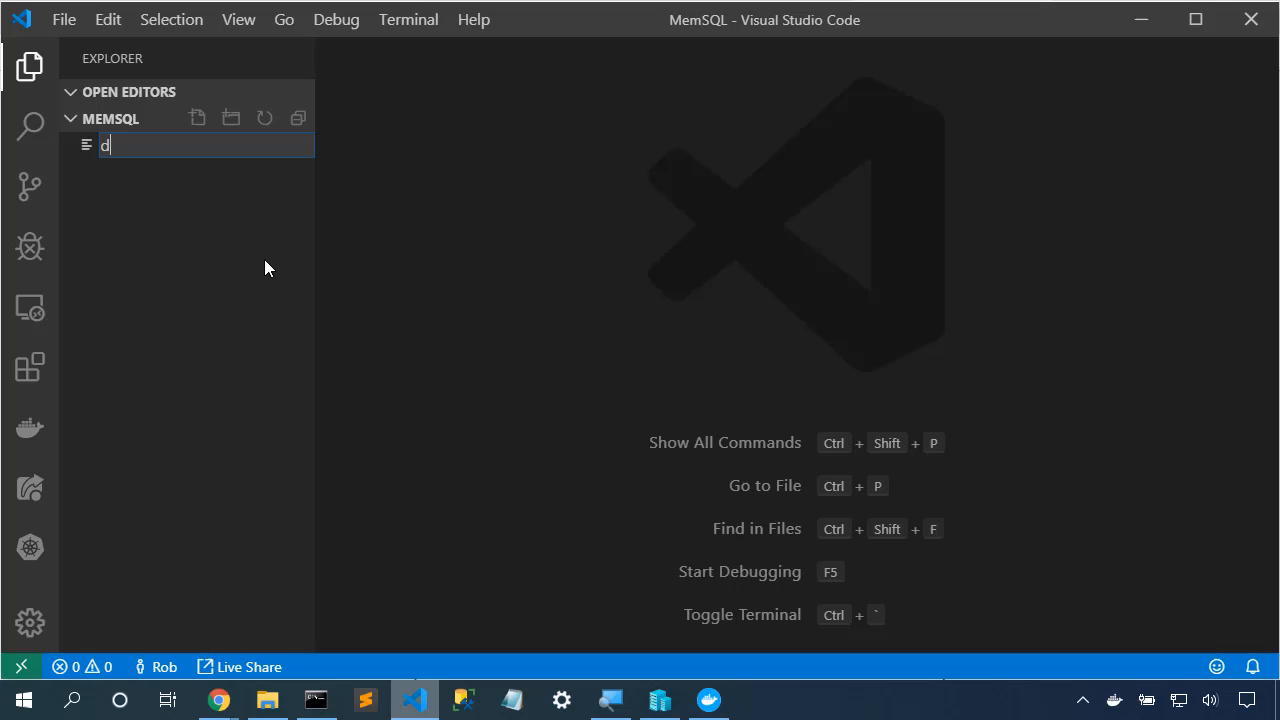
{"action": "type", "text": "ocker-compose.yaml"}
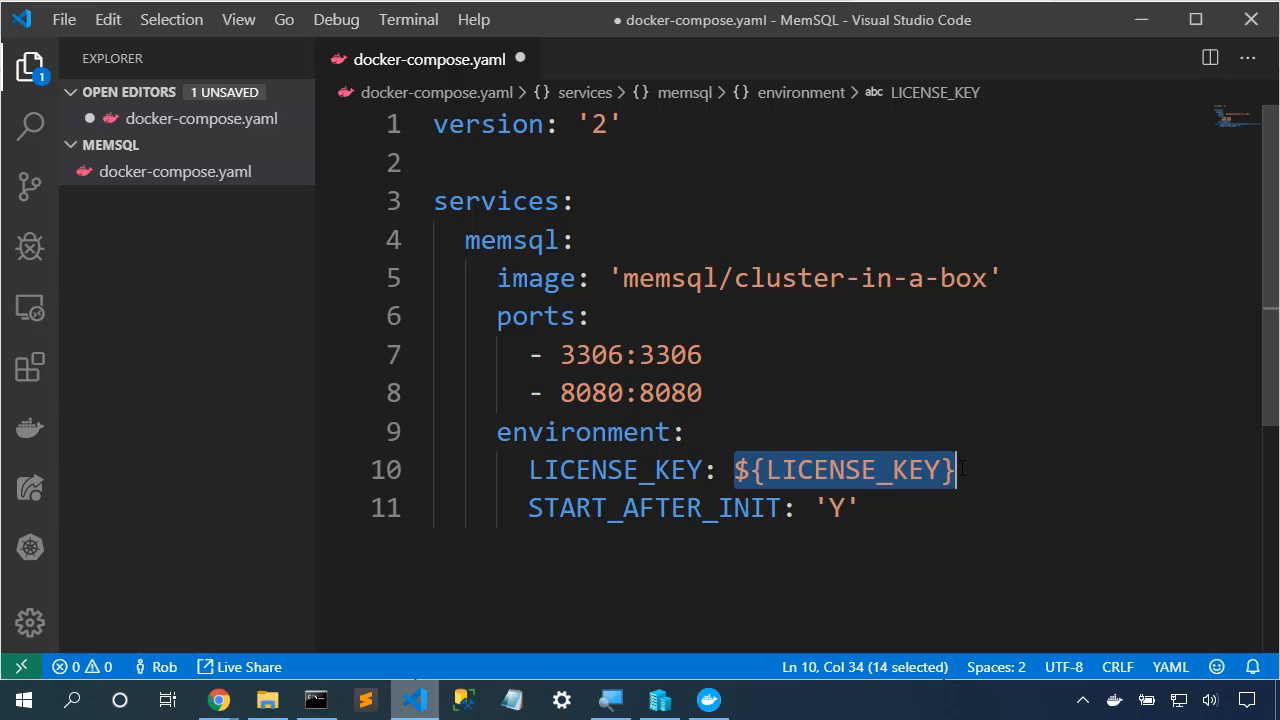
{"action": "mouse_move", "coordinate": [489, 124]}
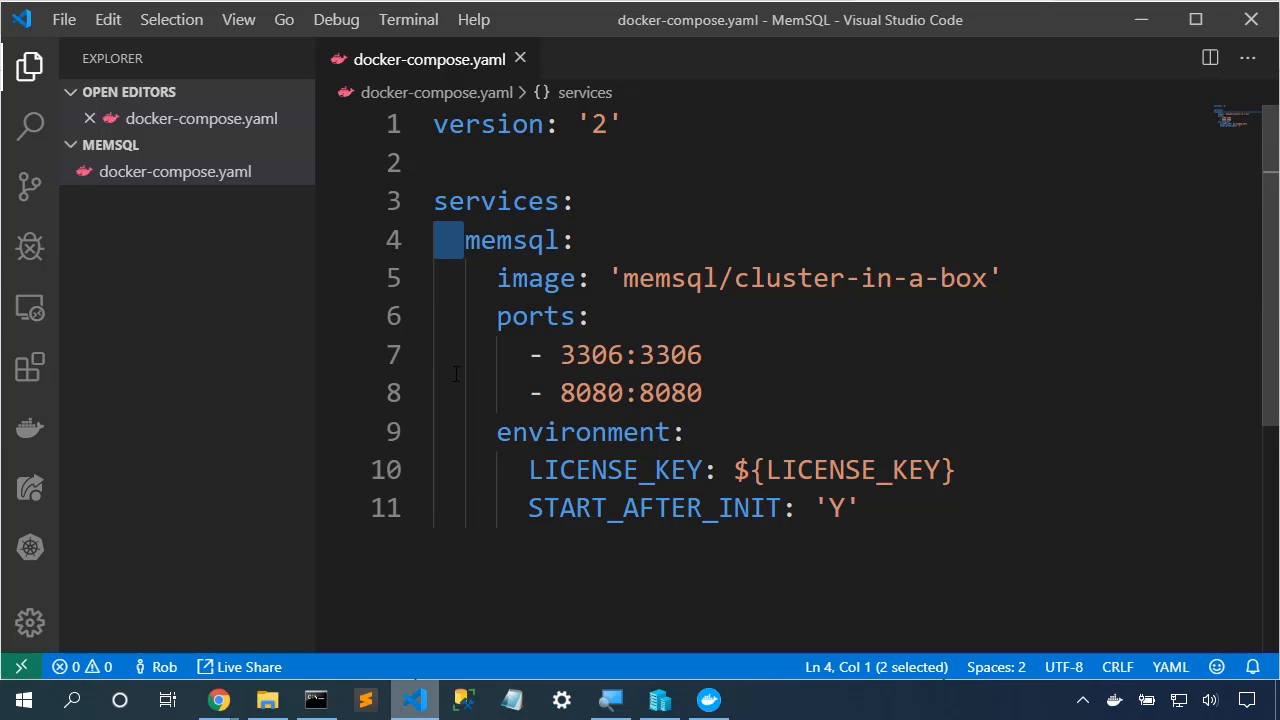
{"action": "mouse_move", "coordinate": [507, 567]}
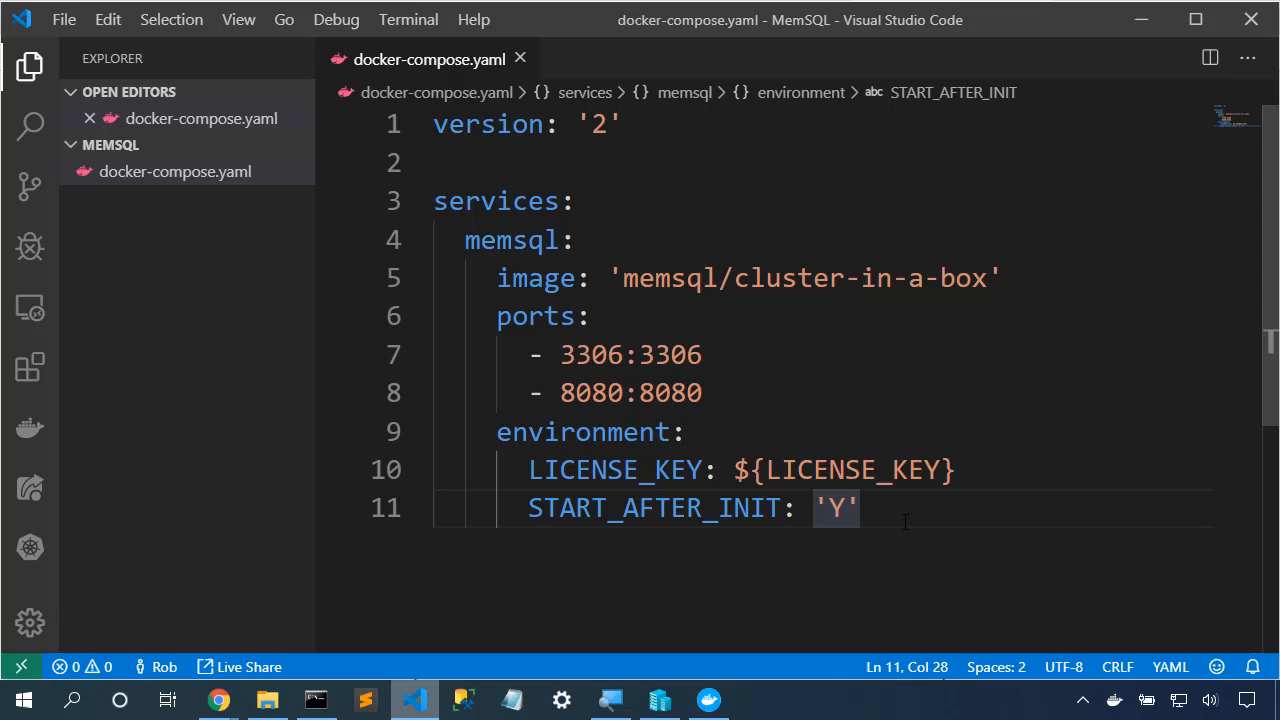
{"action": "left_click", "coordinate": [315, 699]}
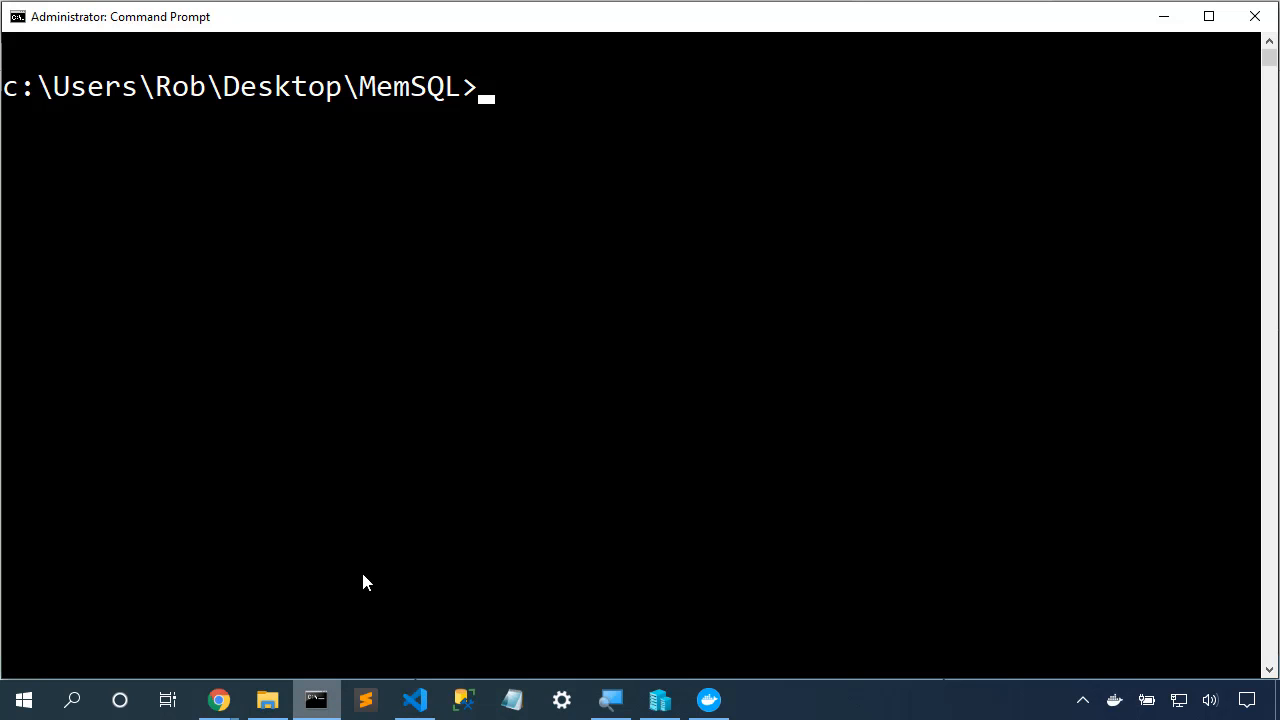
Step: Set the LICENSE_KEY variable to the license key and run docker-compose up
{"action": "type", "text": "set"}
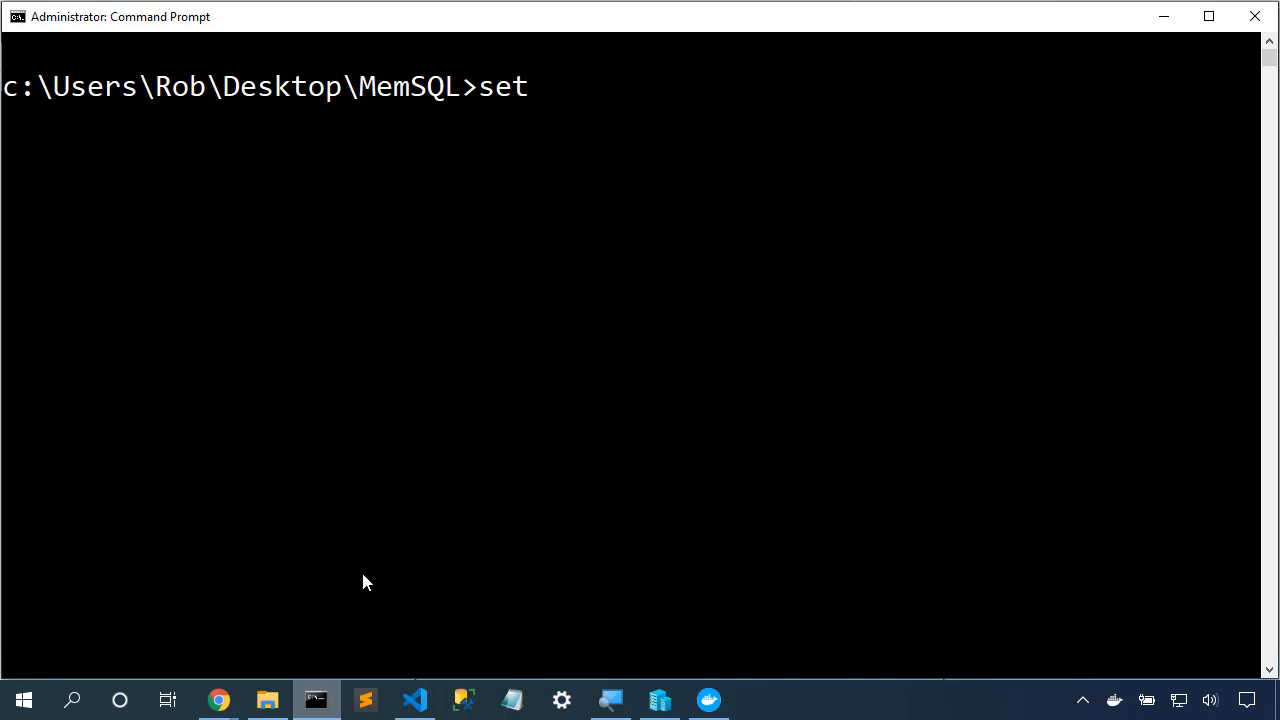
{"action": "type", "text": "LICENSE_"}
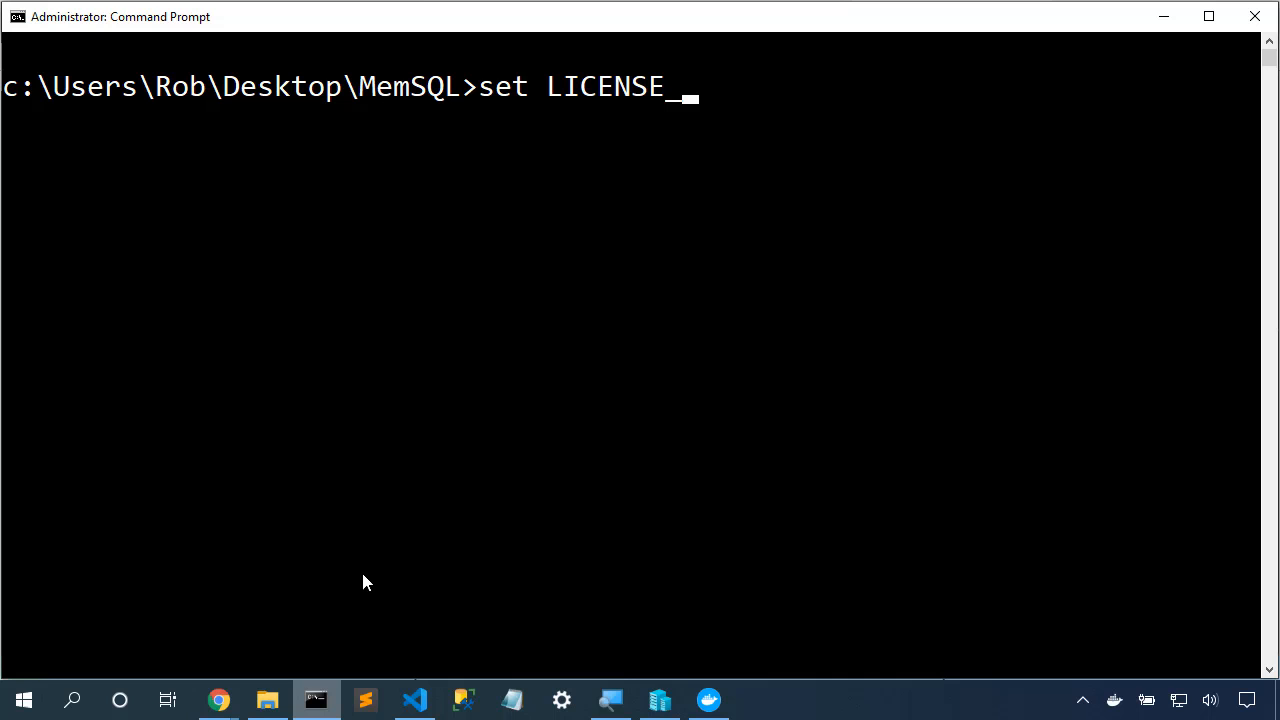
{"action": "type", "text": "KEY+"}
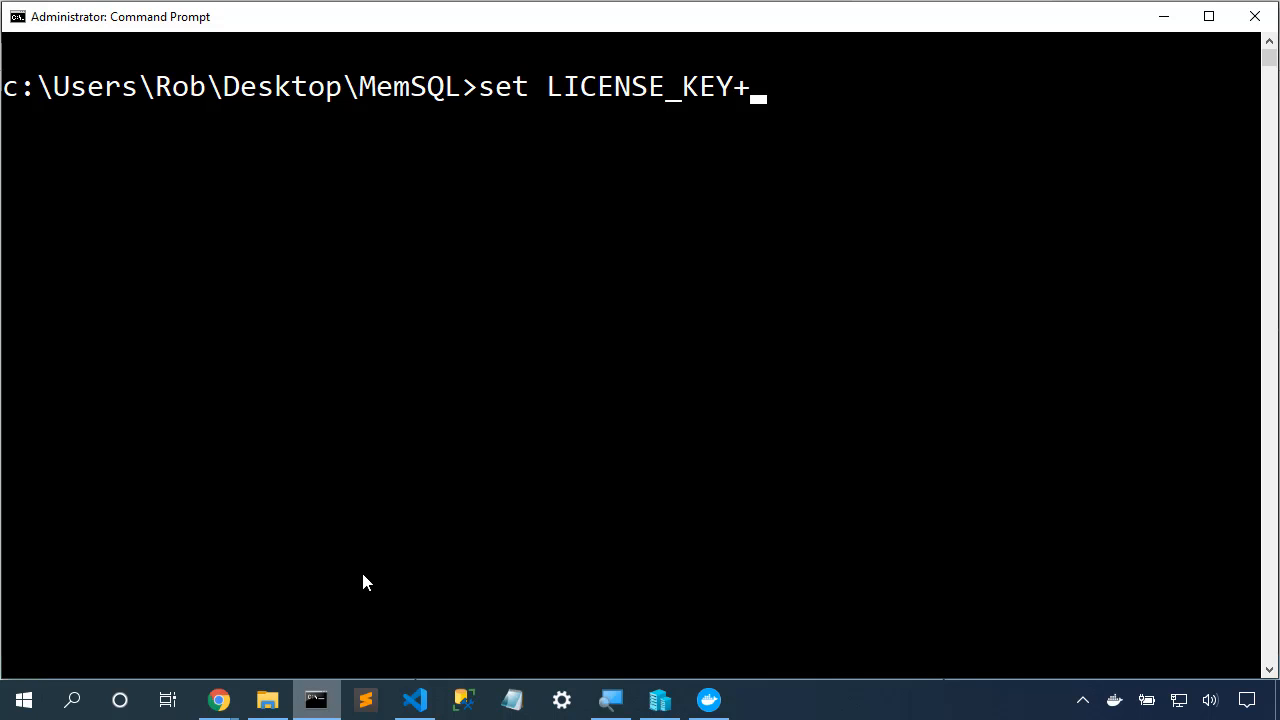
{"action": "type", "text": "="}
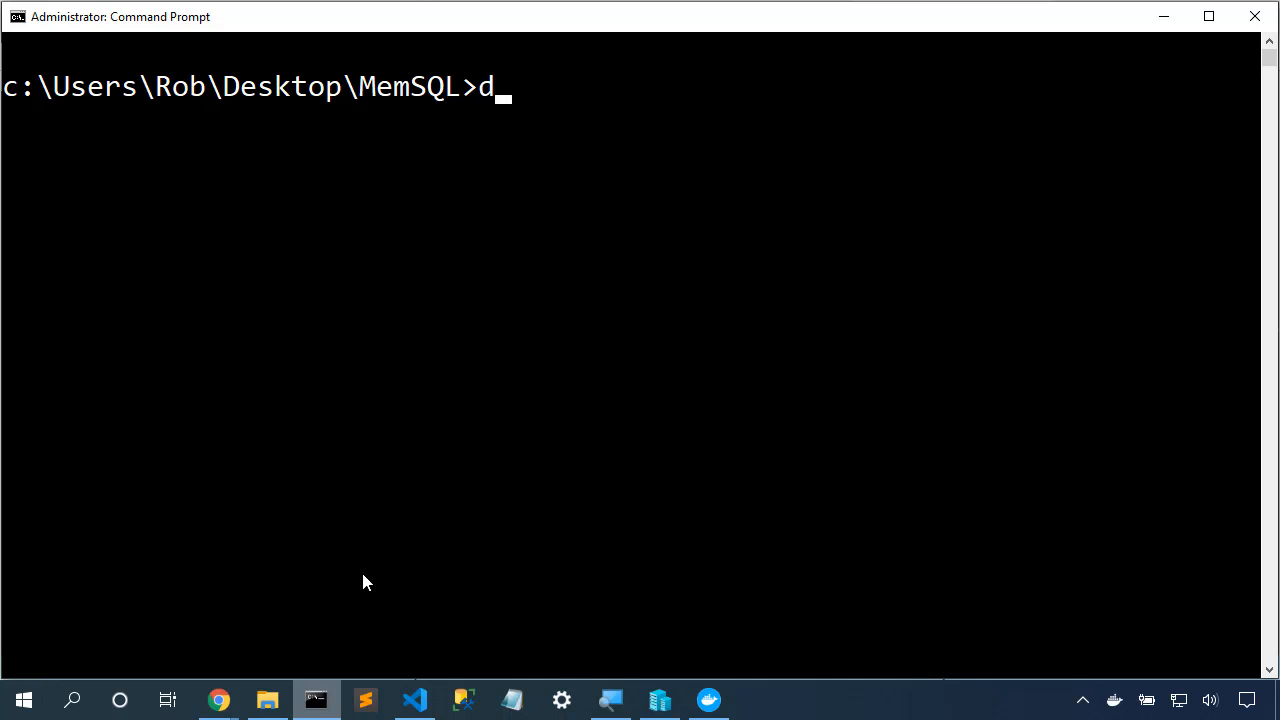
{"action": "type", "text": "ocker-compose up"}
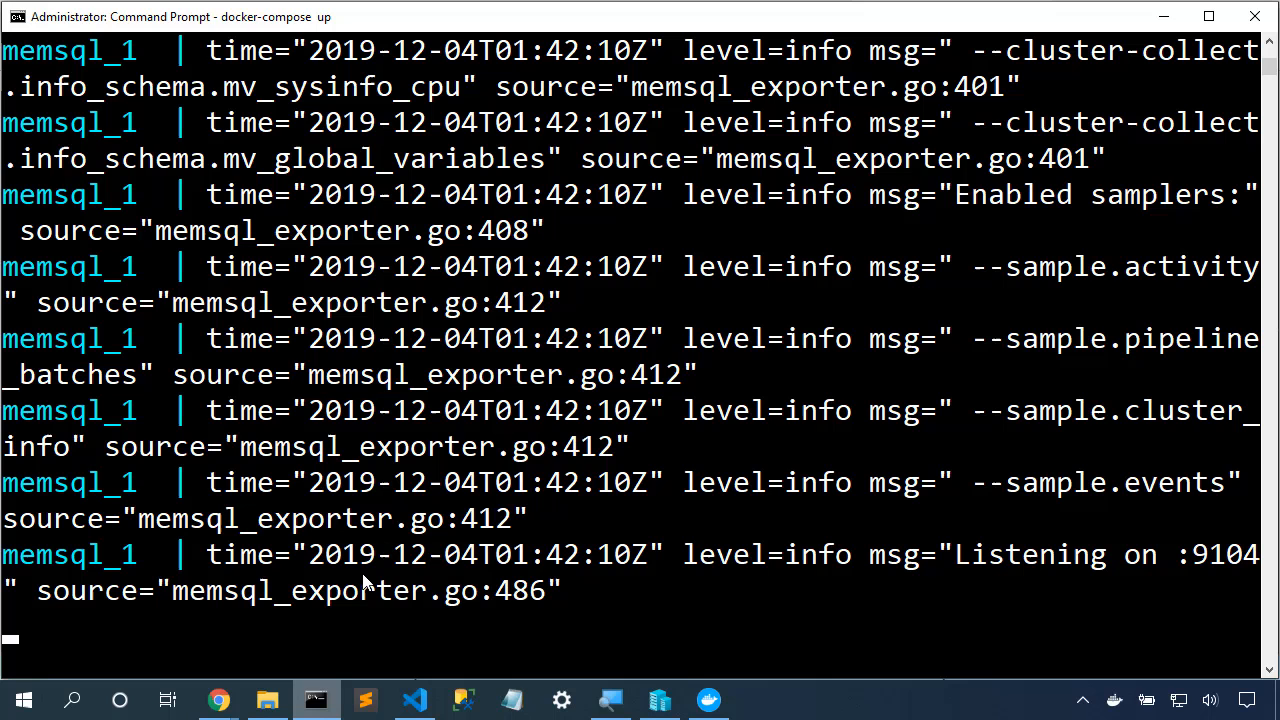
{"action": "mouse_move", "coordinate": [473, 480]}
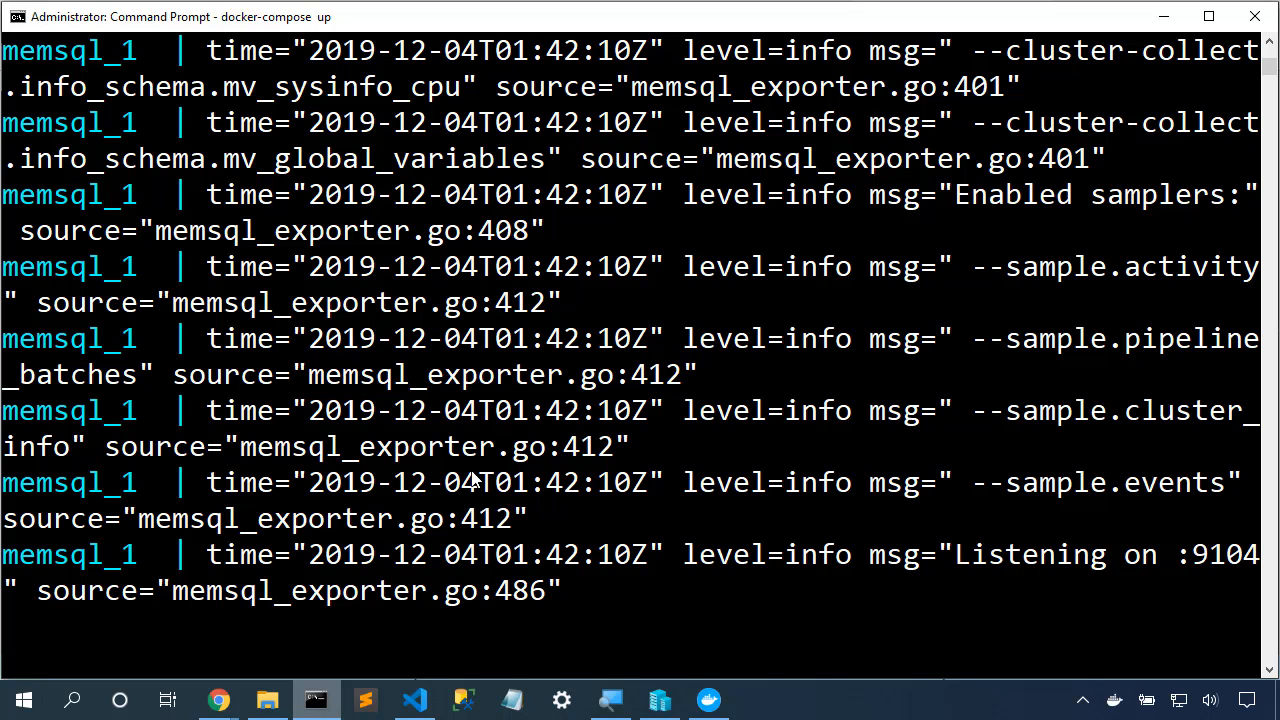
{"action": "mouse_move", "coordinate": [220, 698]}
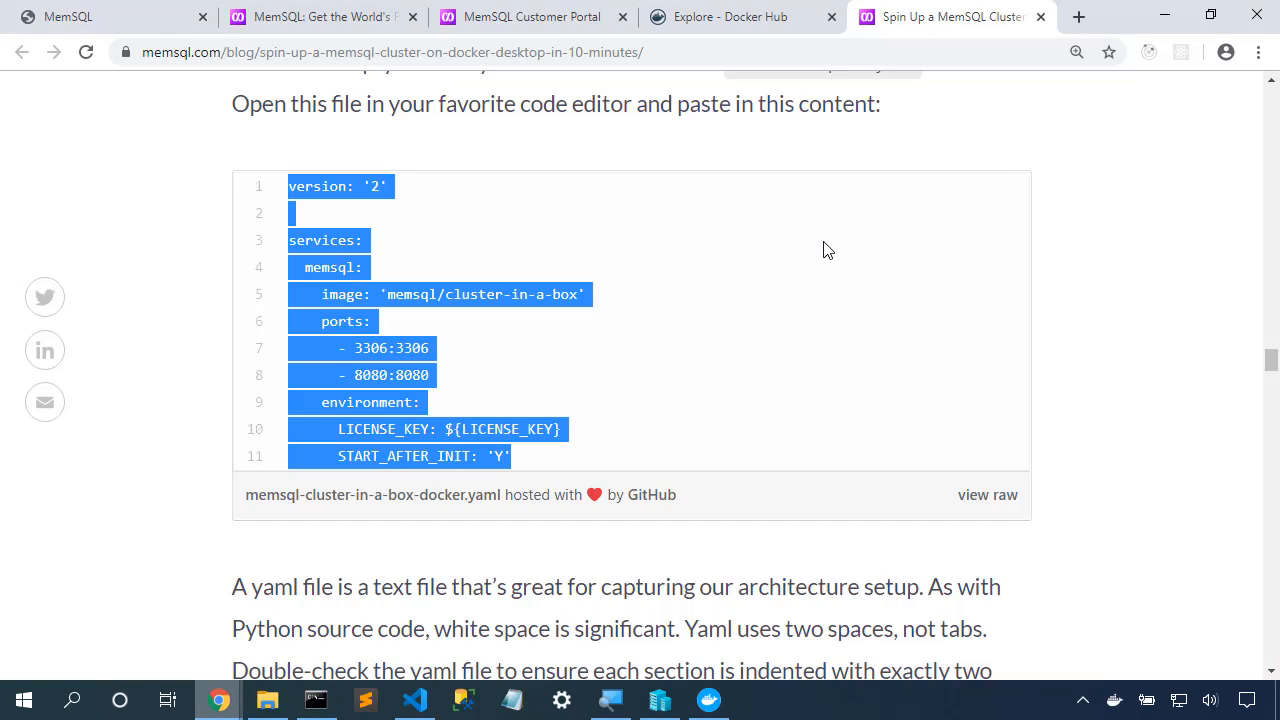
Step: Log in to MemSQL Studio at localhost as root to see the Cluster Health dashboard
{"action": "left_click", "coordinate": [1078, 17]}
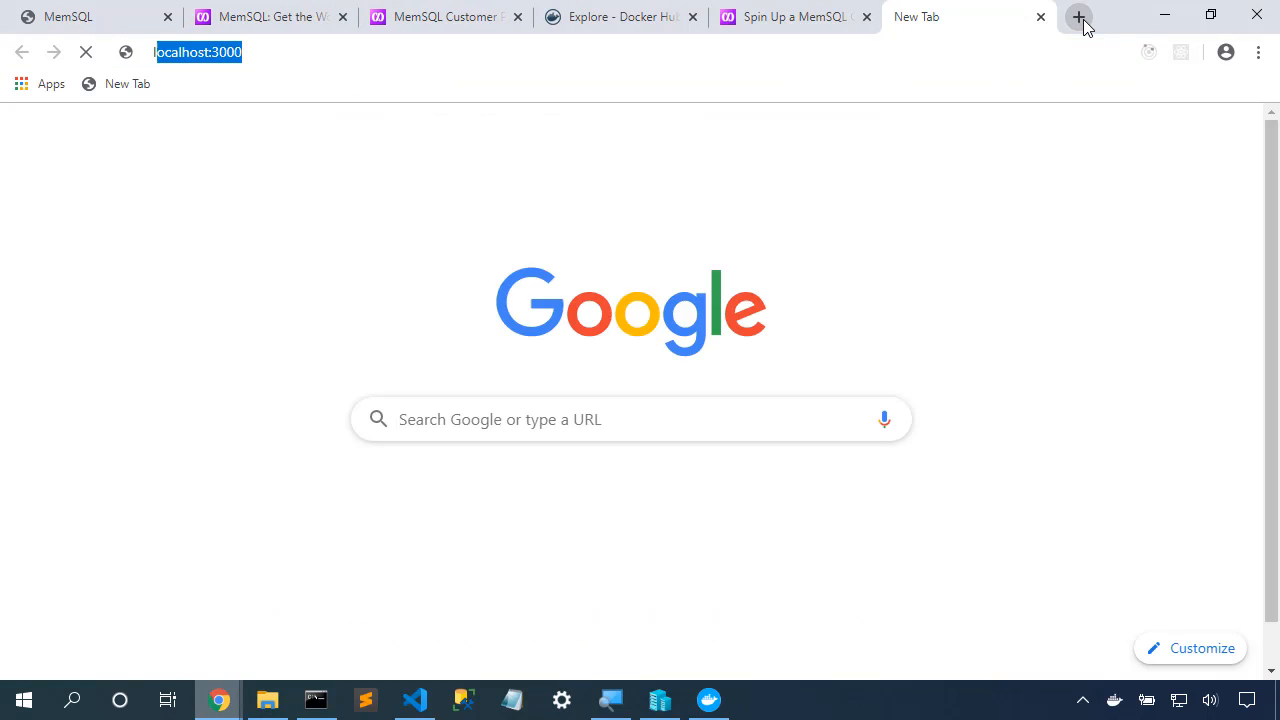
{"action": "type", "text": "localhost:8080/connect/localhost"}
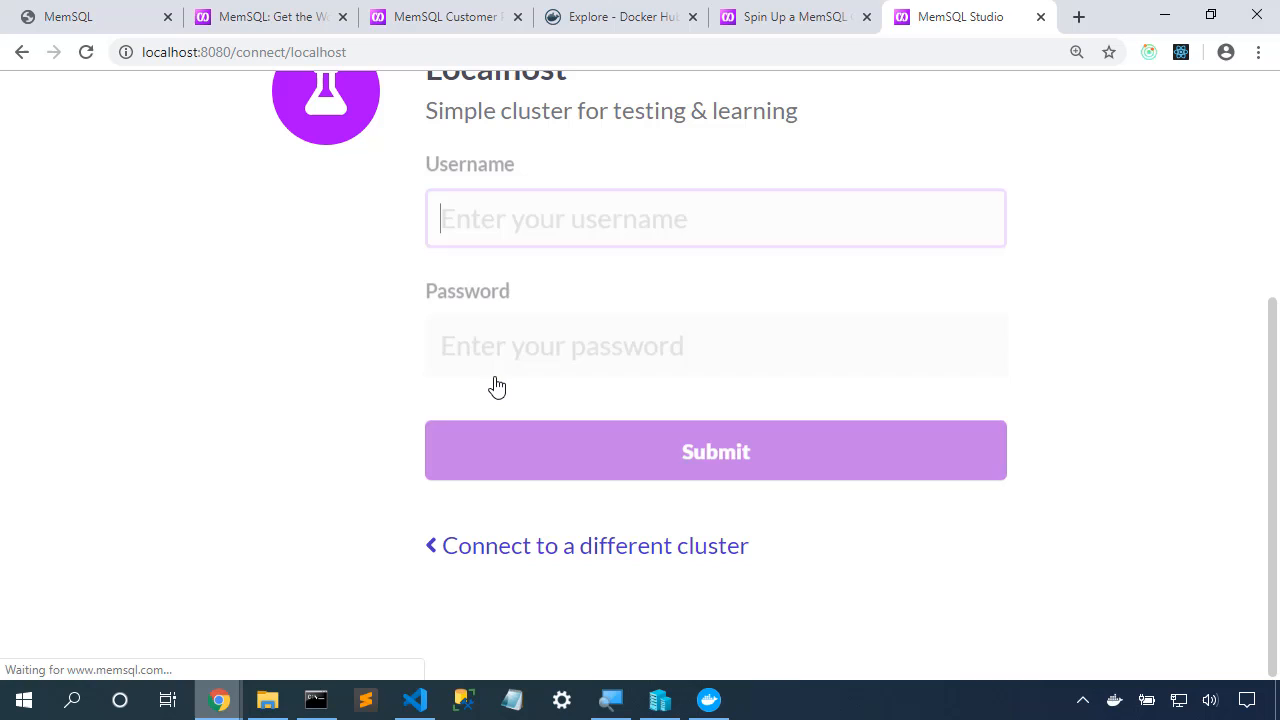
{"action": "type", "text": "root"}
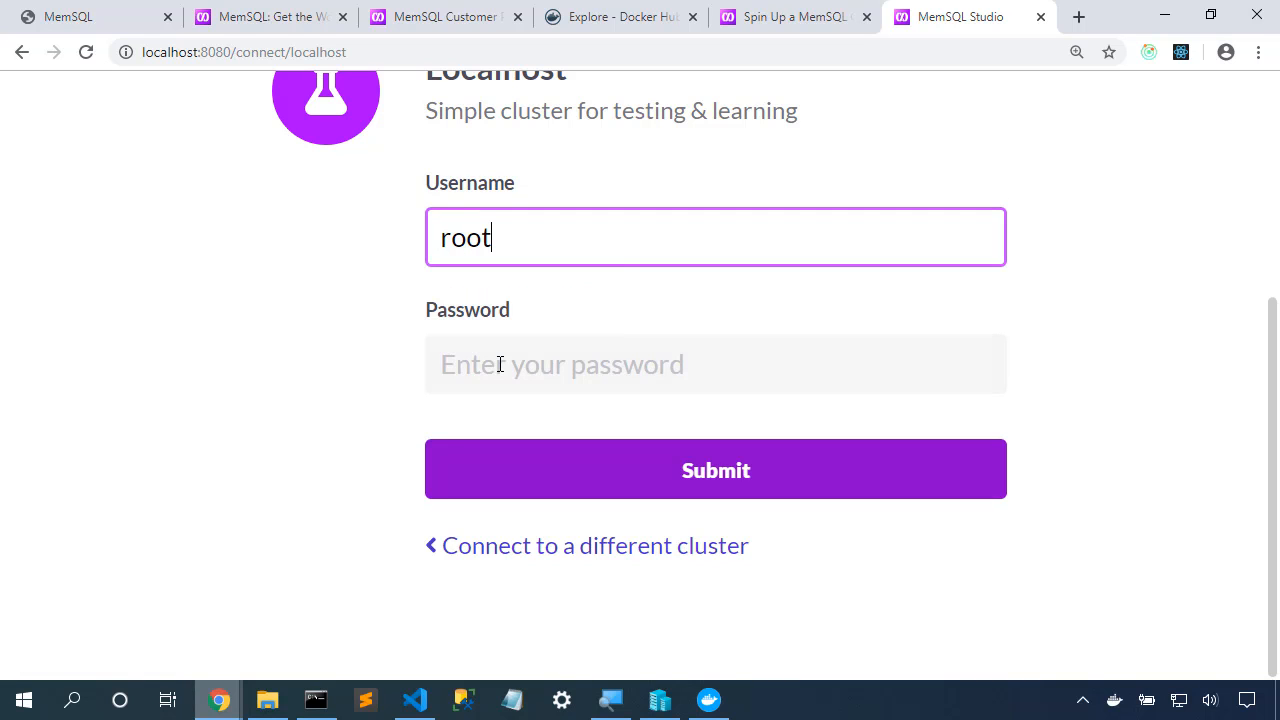
{"action": "left_click", "coordinate": [715, 363]}
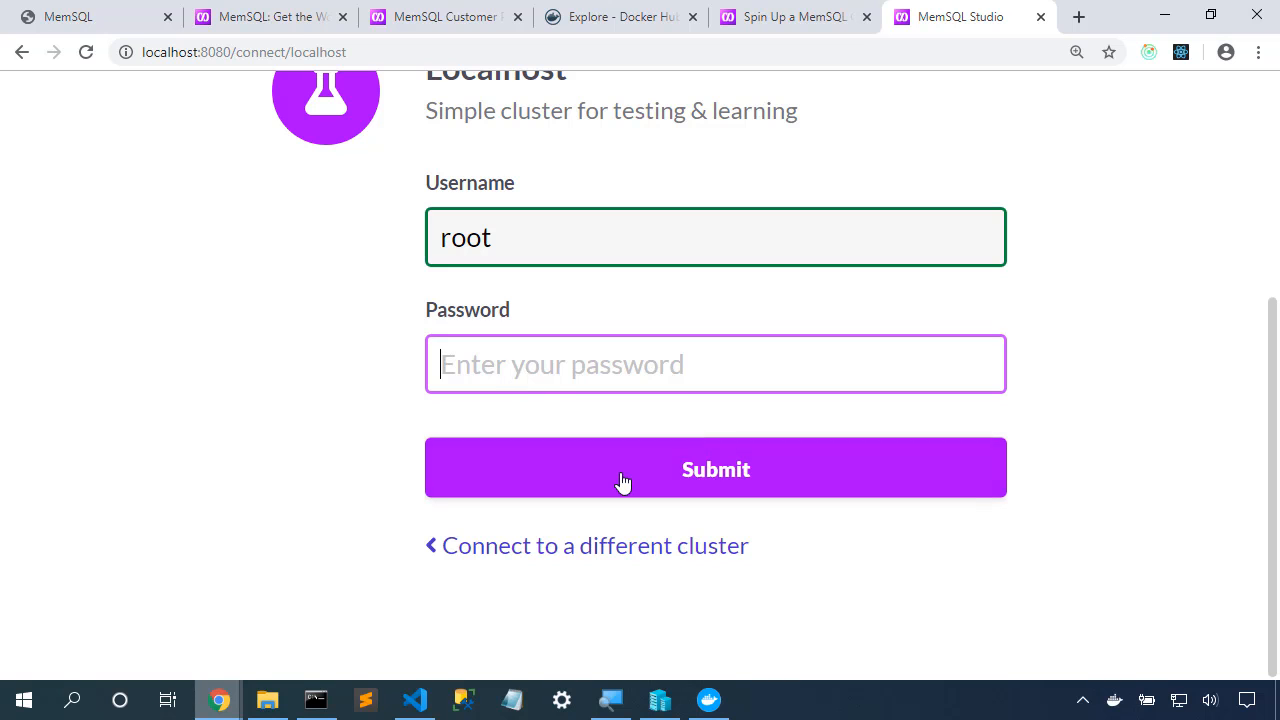
{"action": "left_click", "coordinate": [715, 469]}
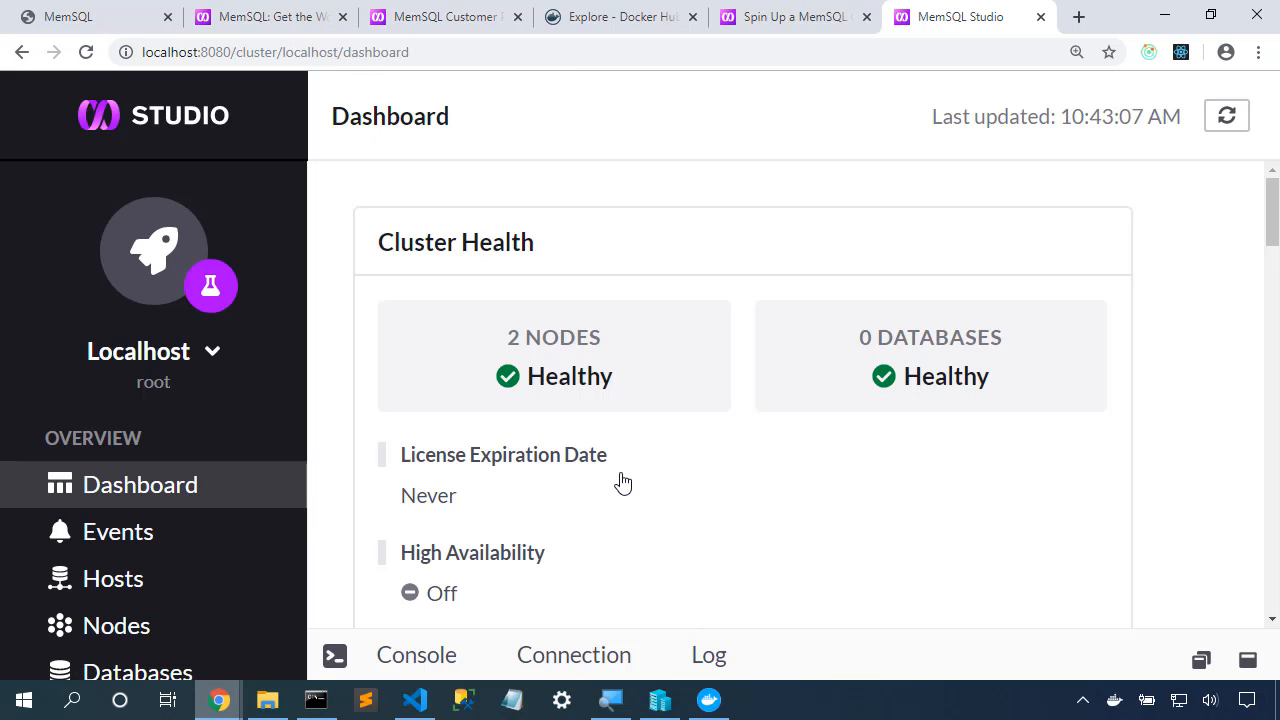
{"action": "mouse_move", "coordinate": [255, 550]}
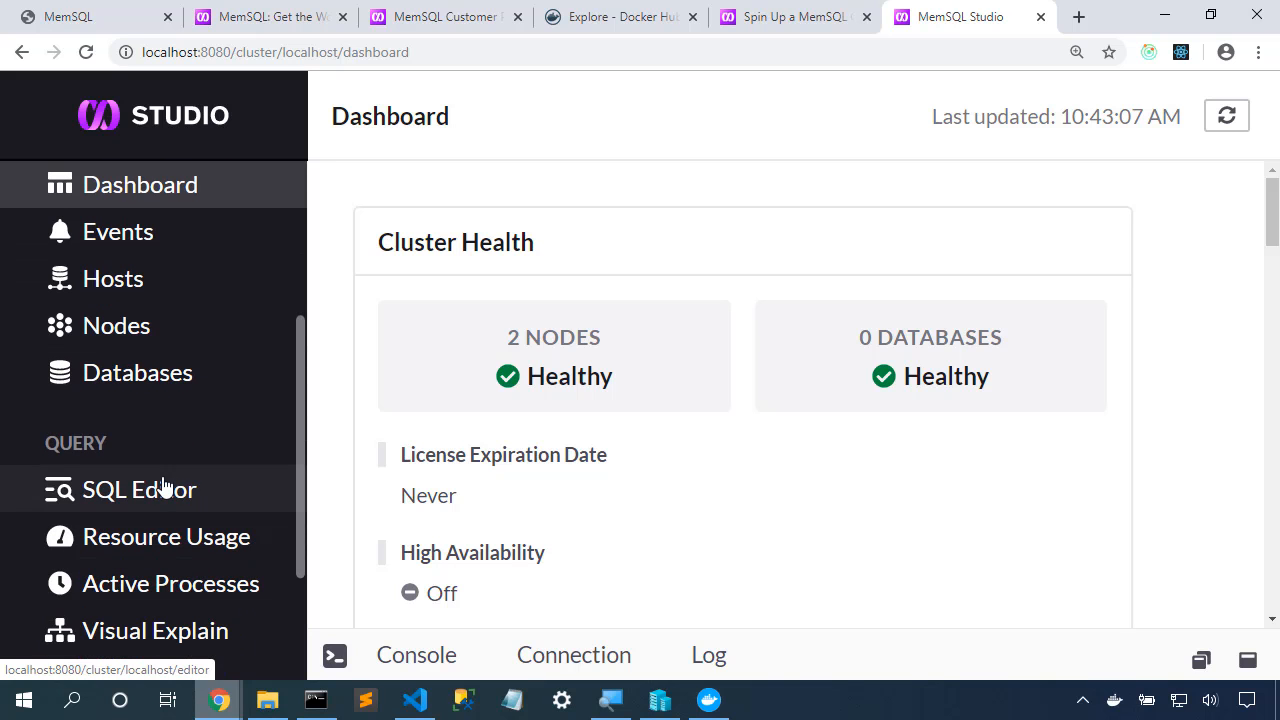
Step: Copy the blog's hello-memsql.sql script into the Studio SQL editor
{"action": "left_click", "coordinate": [790, 17]}
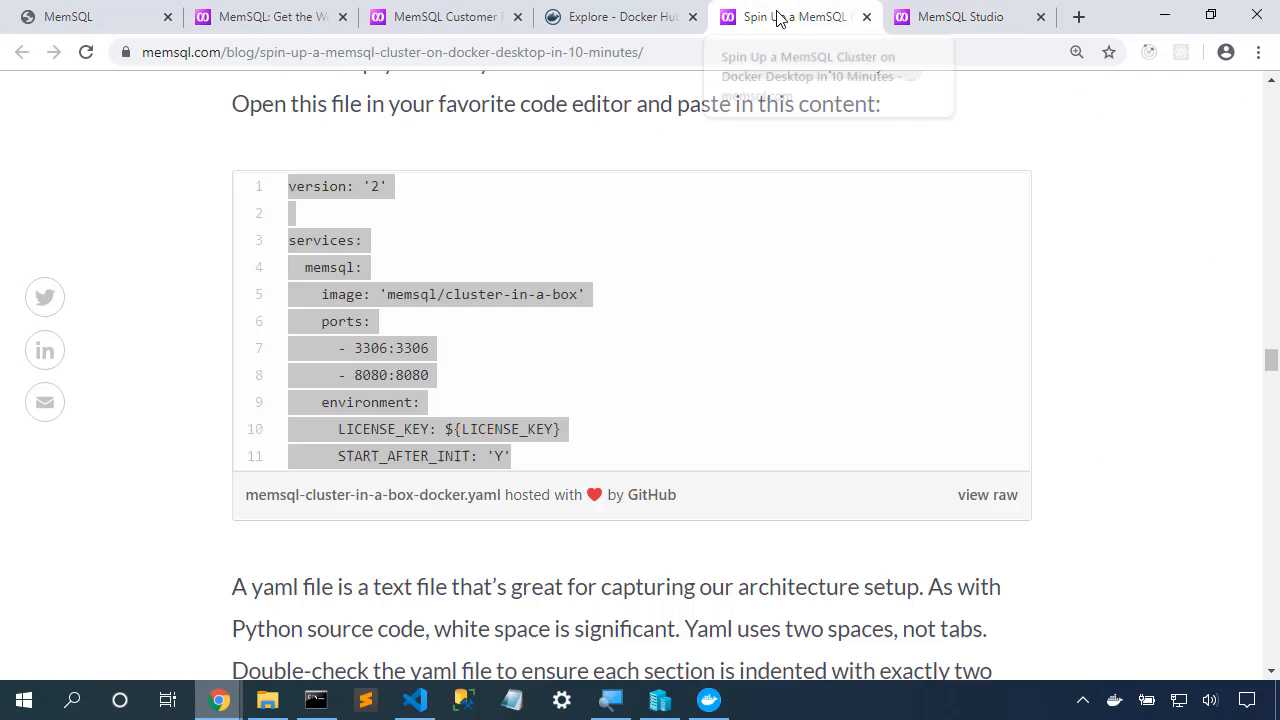
{"action": "scroll", "scroll_direction": "down", "scroll_amount": 3}
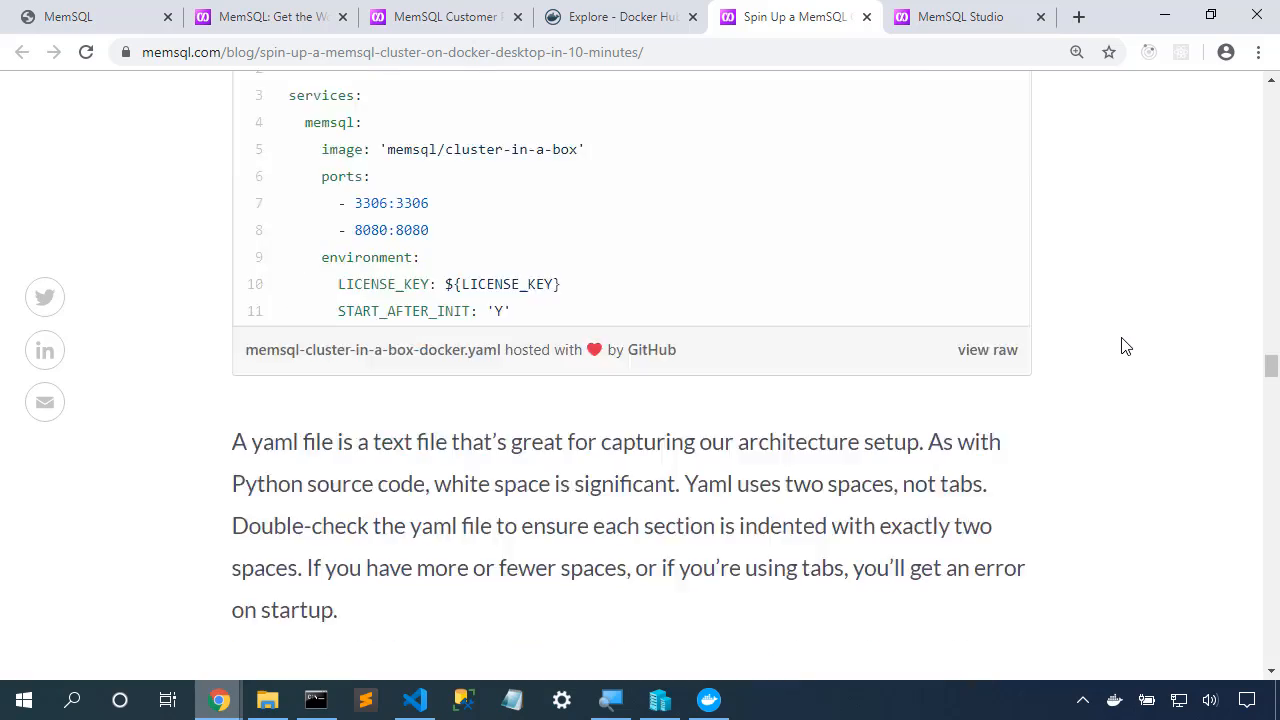
{"action": "scroll", "scroll_direction": "down", "scroll_amount": 3}
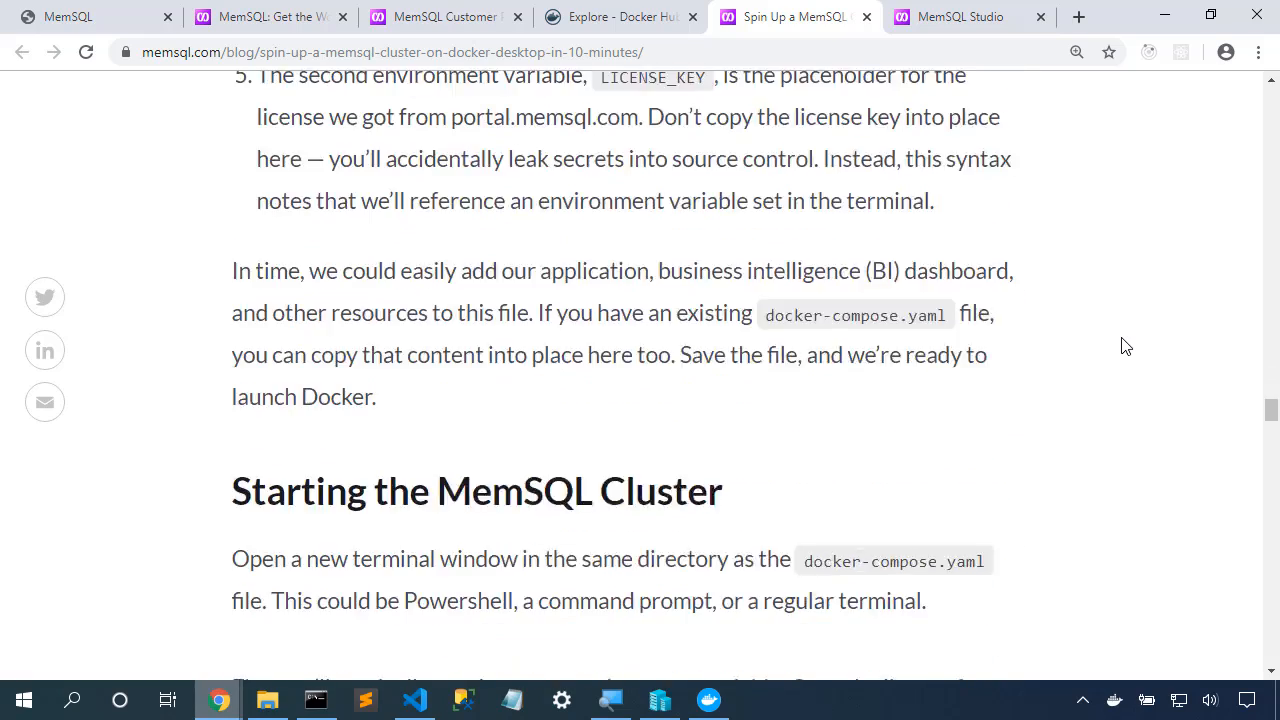
{"action": "scroll", "scroll_direction": "down", "scroll_amount": 3}
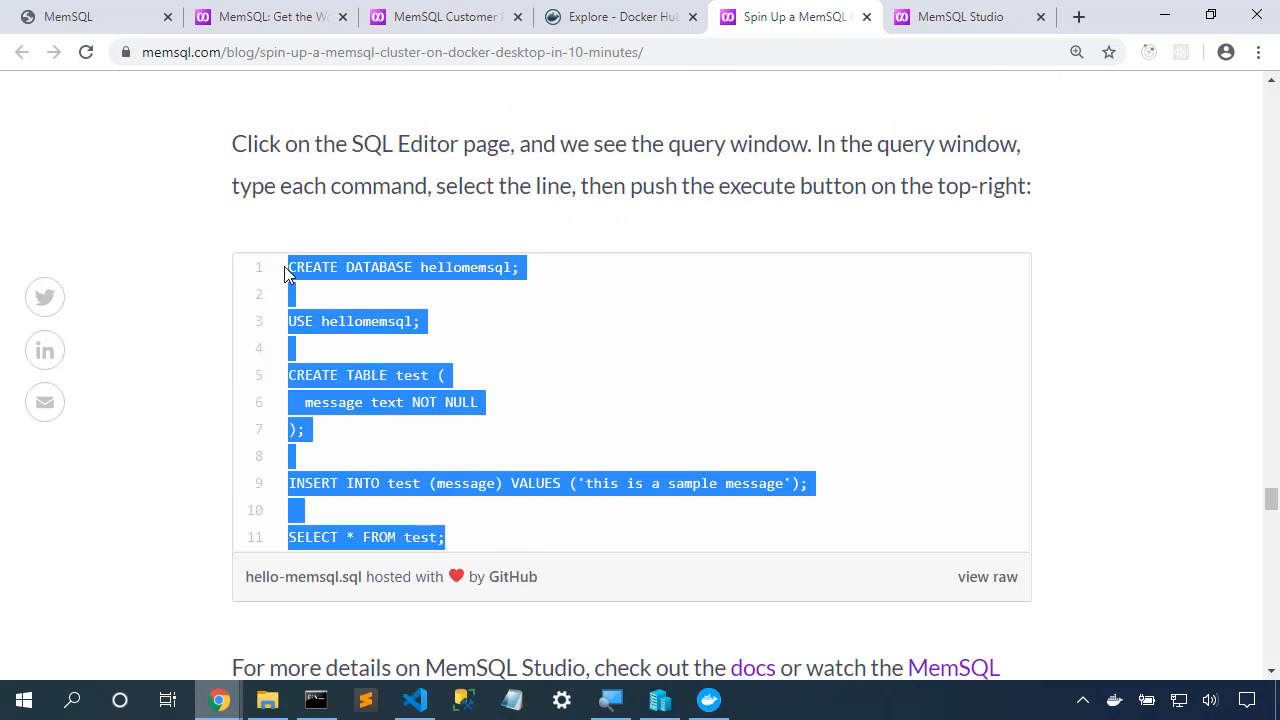
{"action": "left_click", "coordinate": [960, 17]}
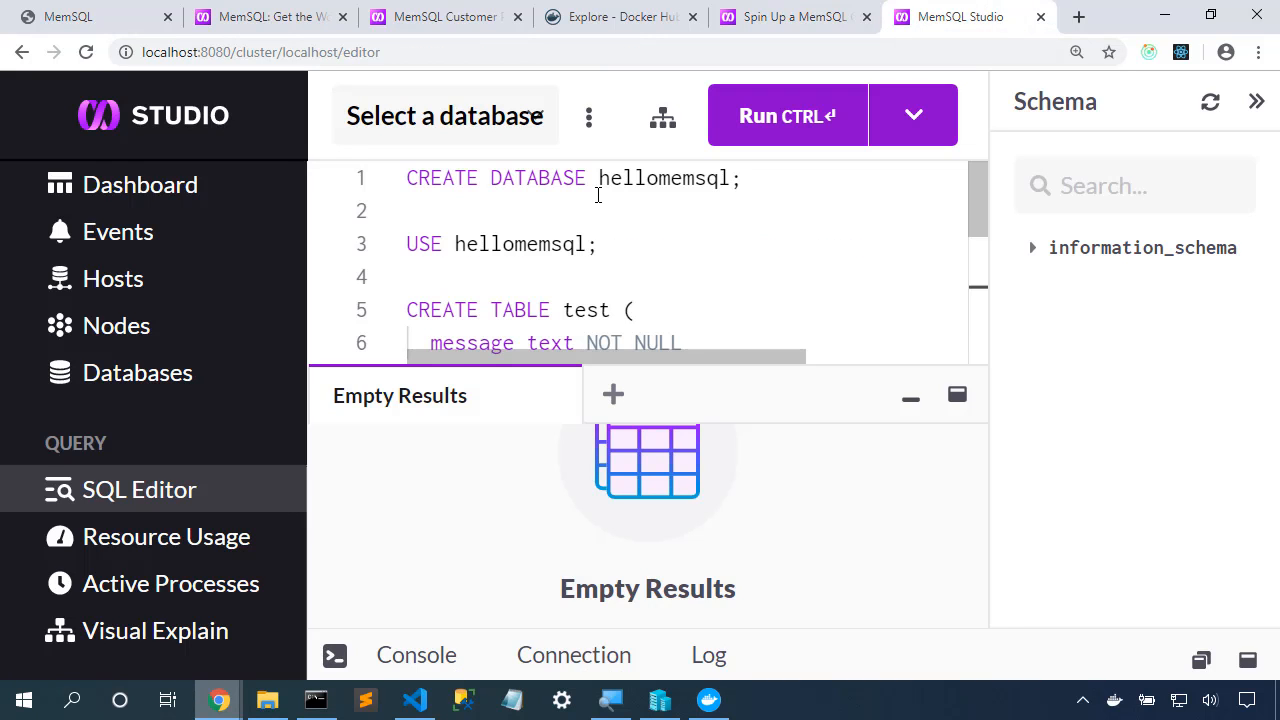
Step: Run CREATE DATABASE hellomemsql, USE, CREATE TABLE test, the INSERT, and SELECT * FROM test
{"action": "triple_click", "coordinate": [570, 178]}
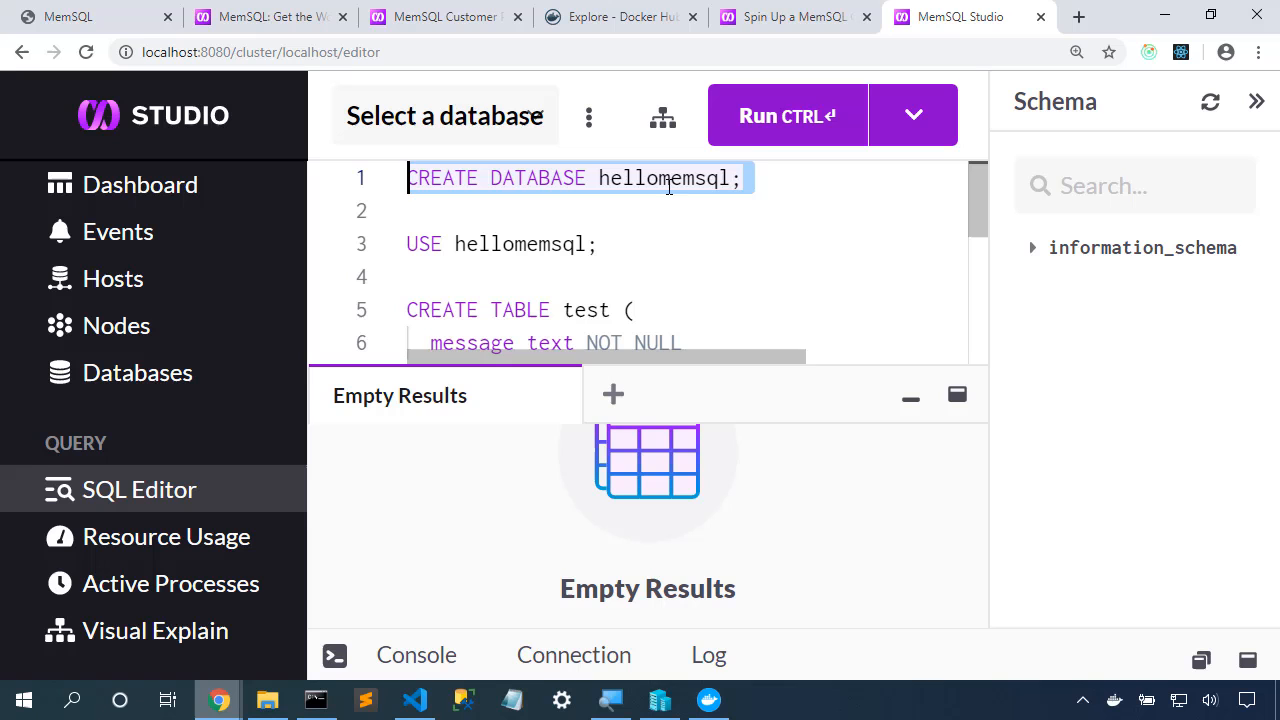
{"action": "left_click", "coordinate": [787, 115]}
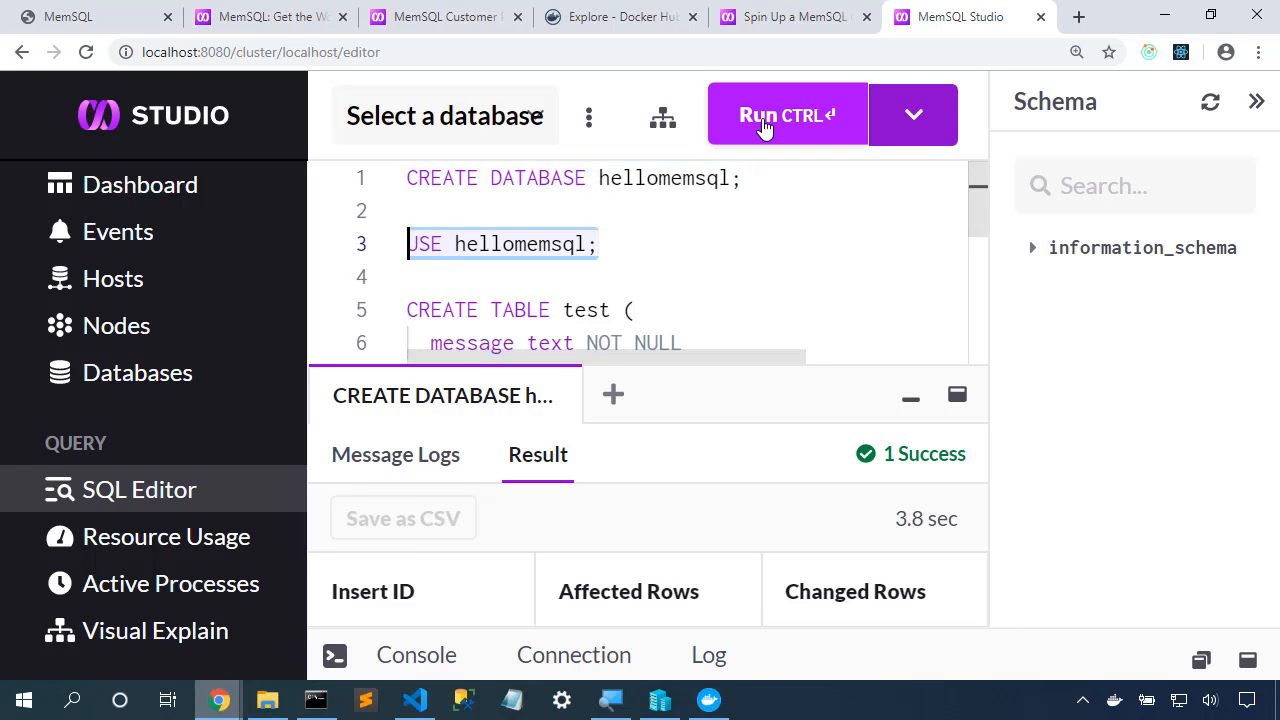
{"action": "left_click", "coordinate": [787, 114]}
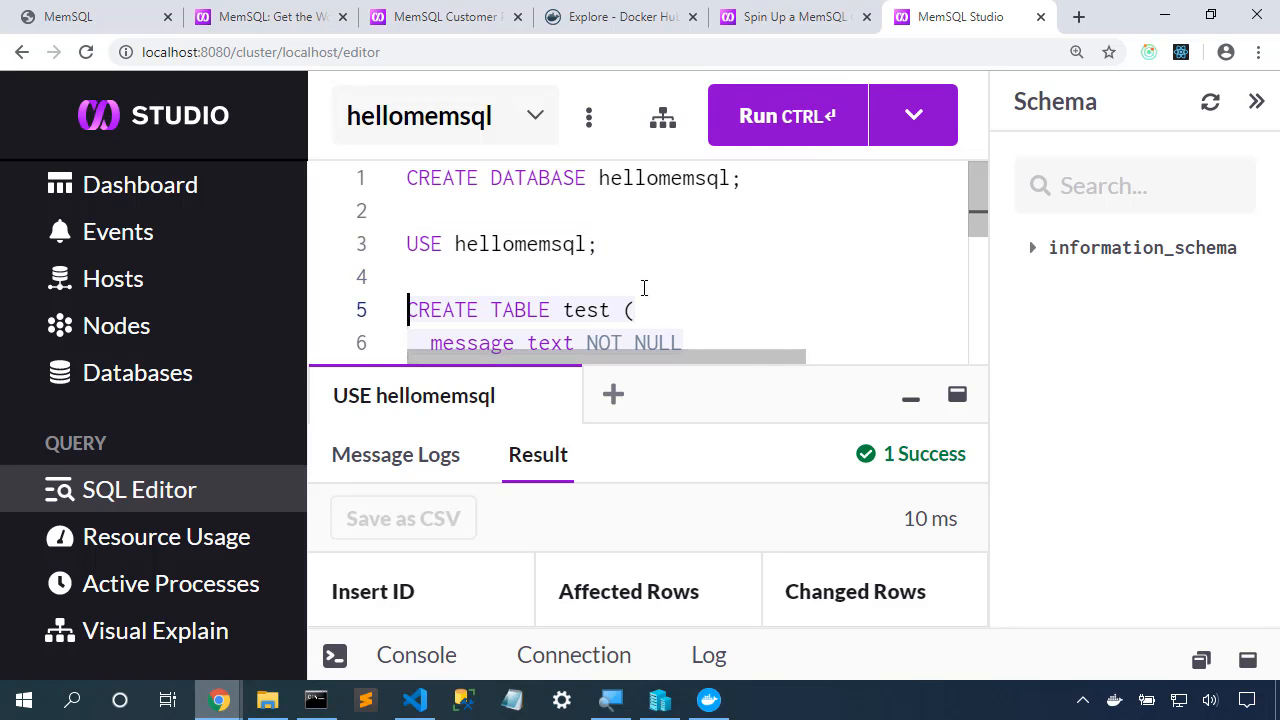
{"action": "left_click", "coordinate": [758, 116]}
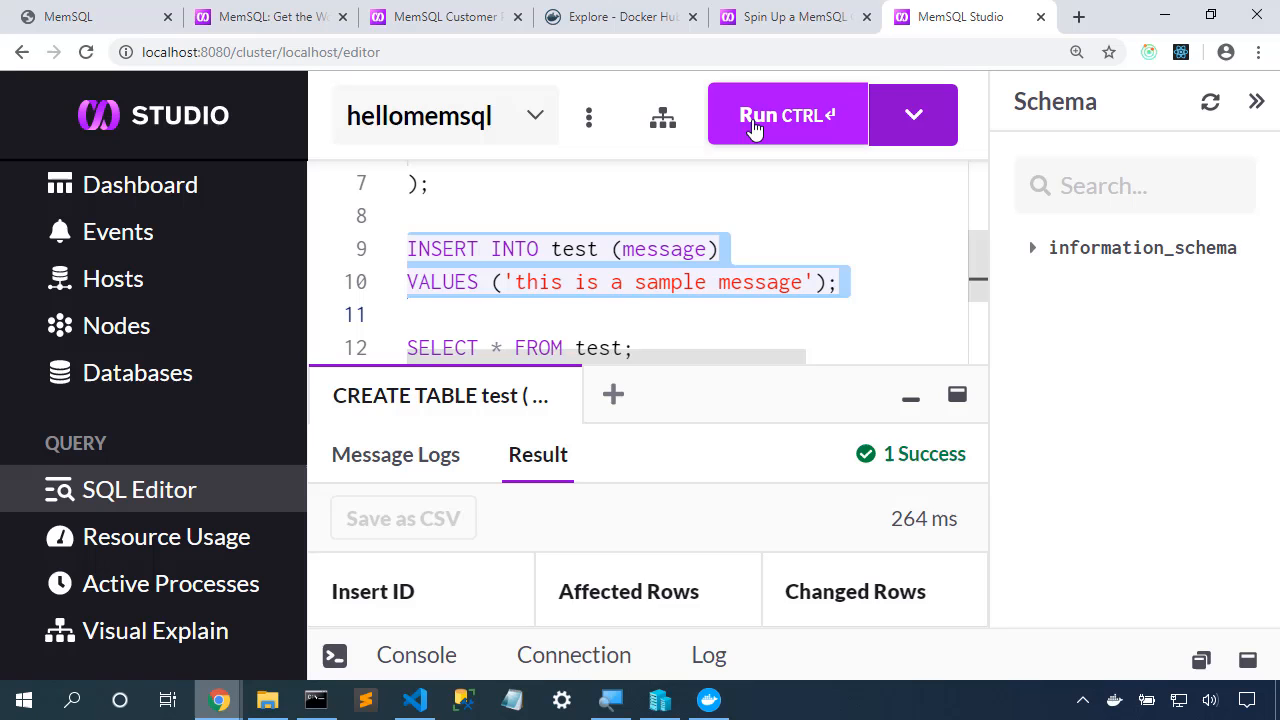
{"action": "left_click", "coordinate": [787, 115]}
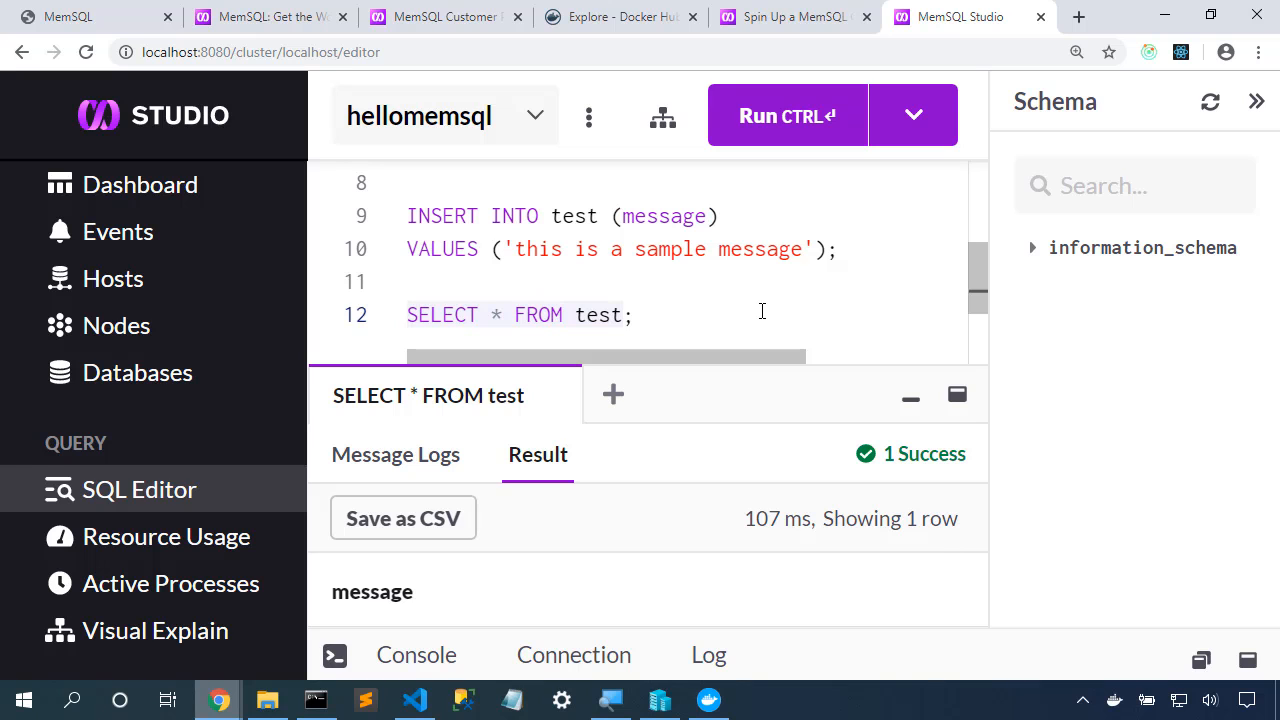
{"action": "left_click", "coordinate": [633, 315]}
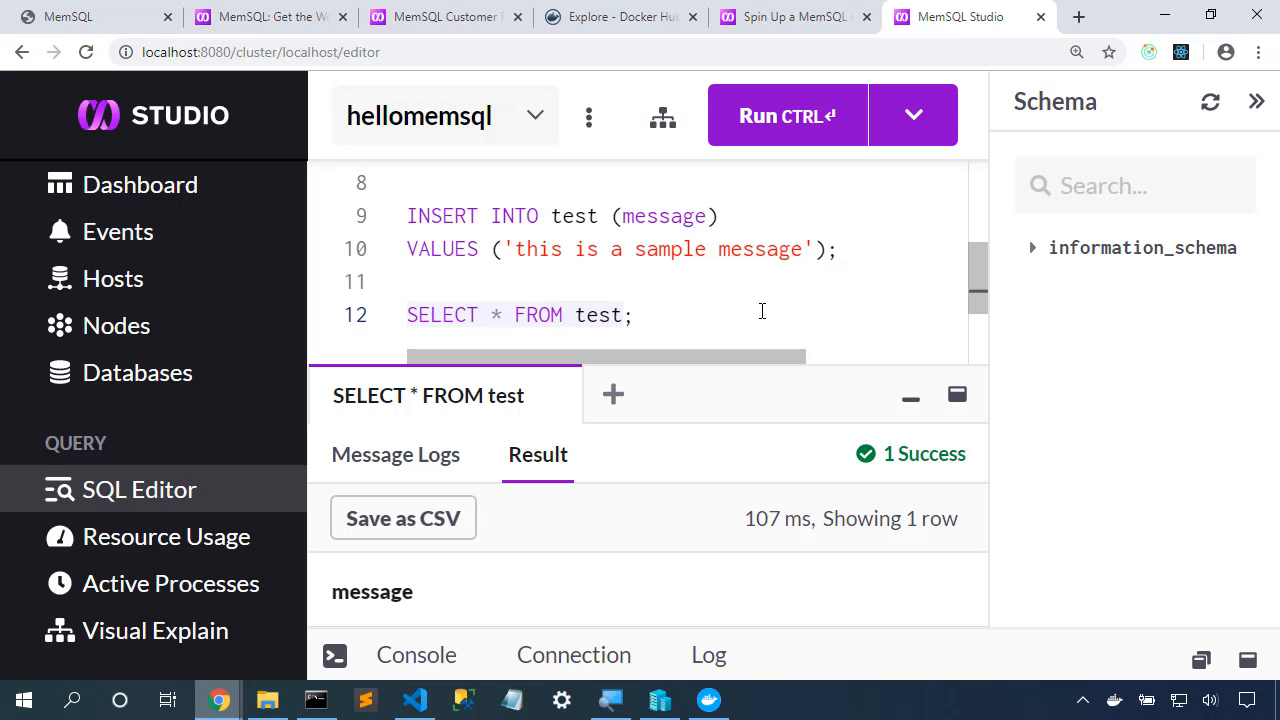
{"action": "left_click", "coordinate": [315, 699]}
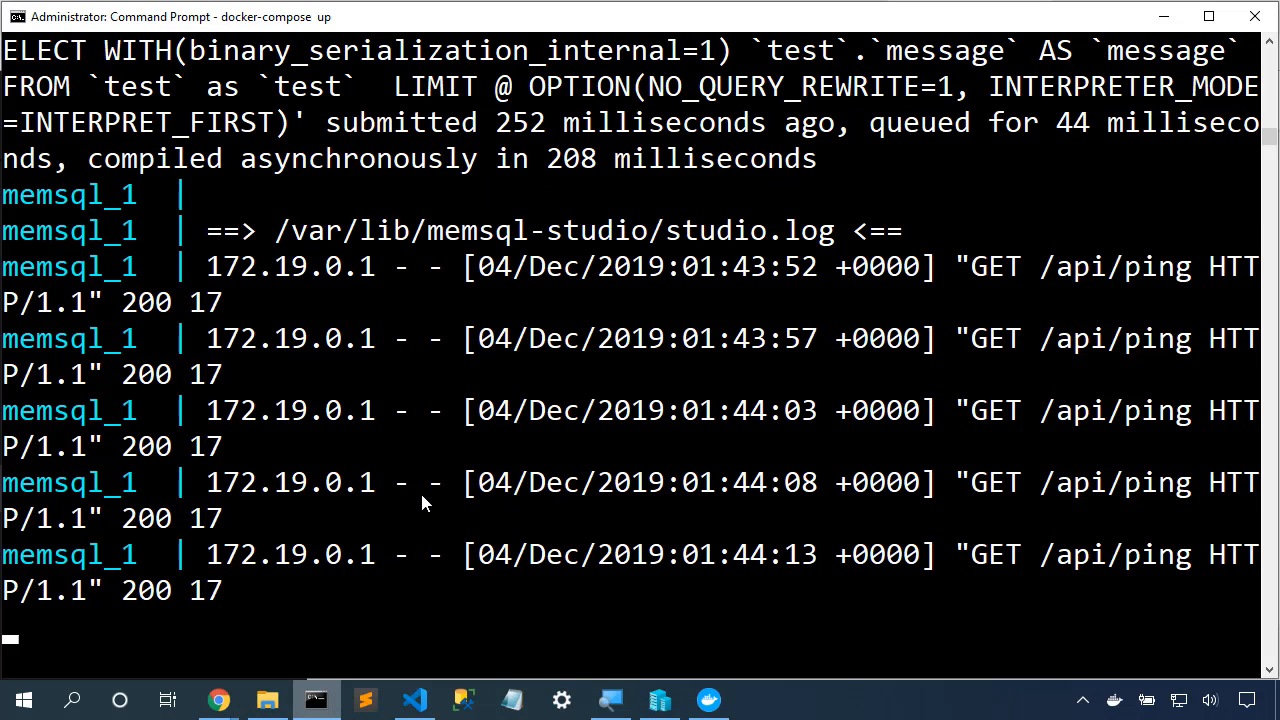
Step: Stop the running MemSQL cluster and begin a docker system prune
{"action": "key", "text": "ctrl+c"}
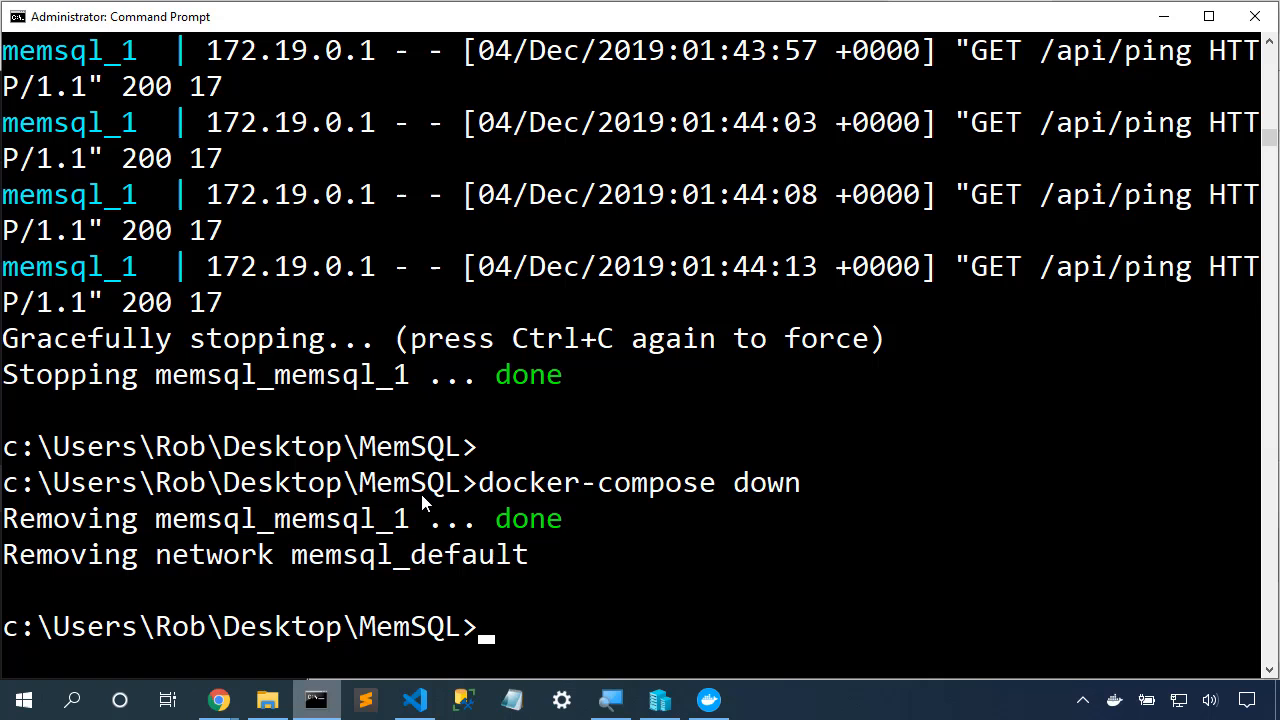
{"action": "type", "text": "docker"}
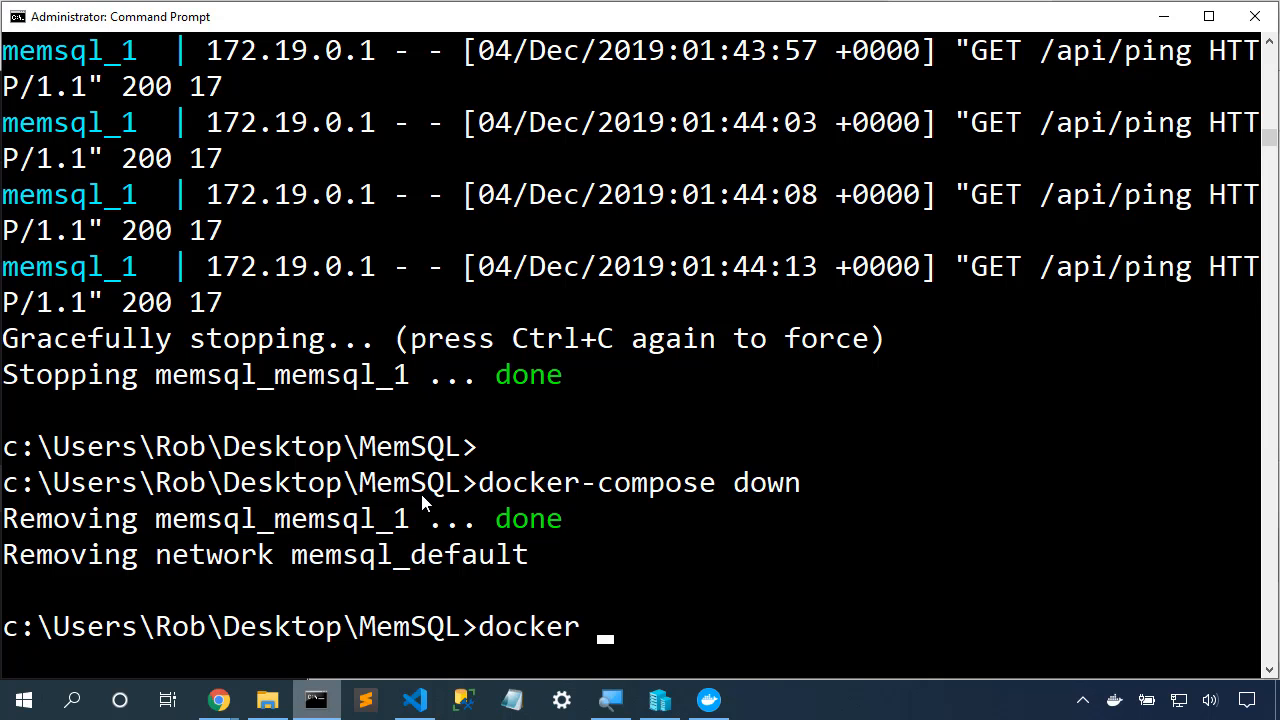
{"action": "type", "text": "system prune"}
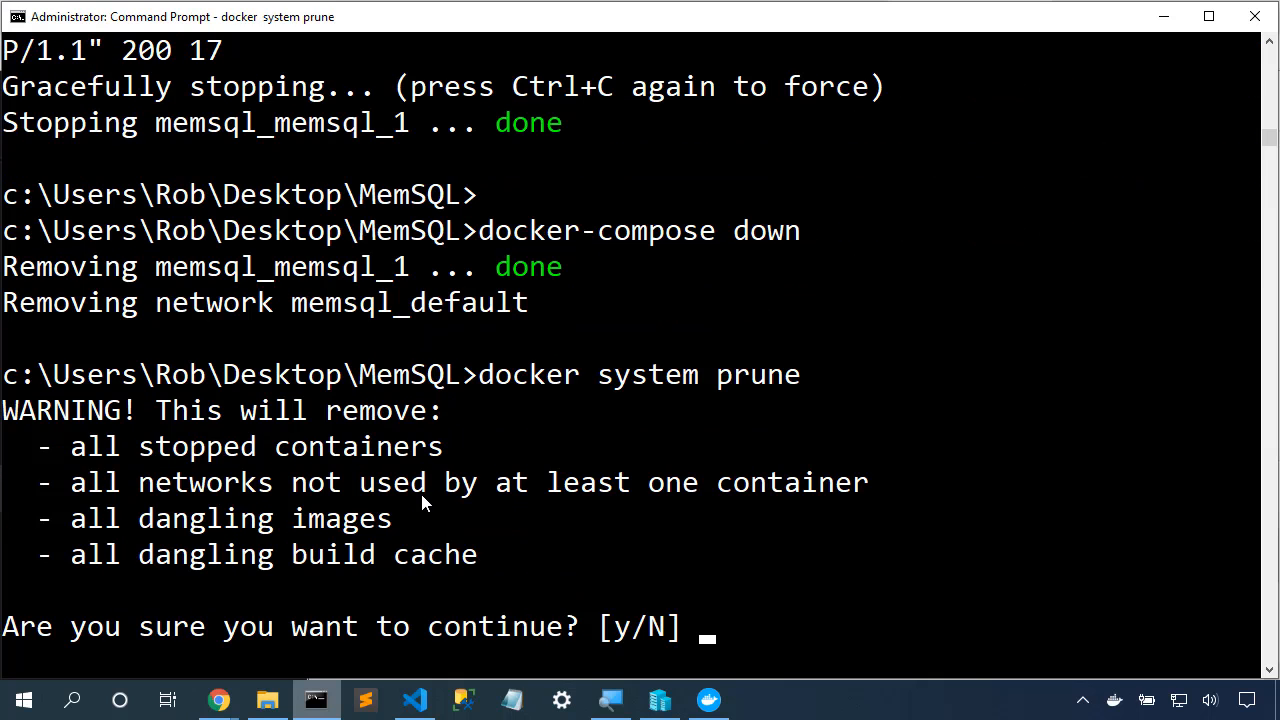
{"action": "mouse_move", "coordinate": [318, 461]}
{"action": "type", "text": "y"}
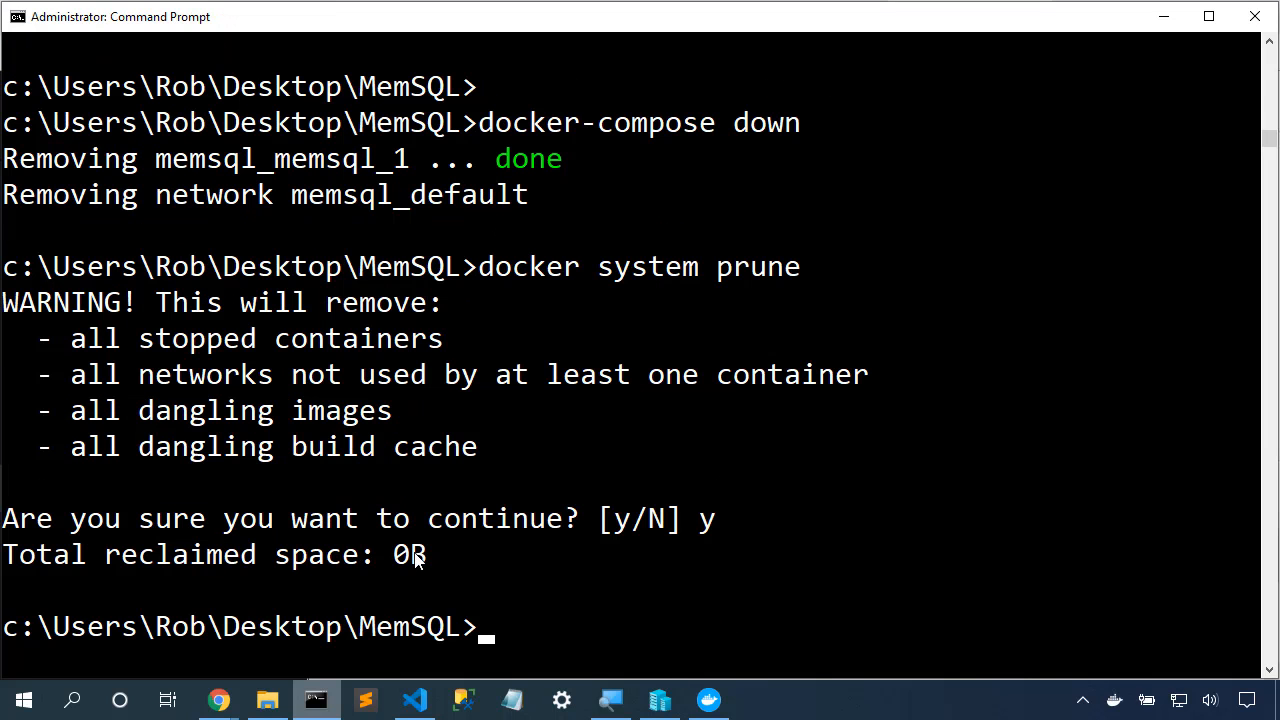
{"action": "mouse_move", "coordinate": [575, 648]}
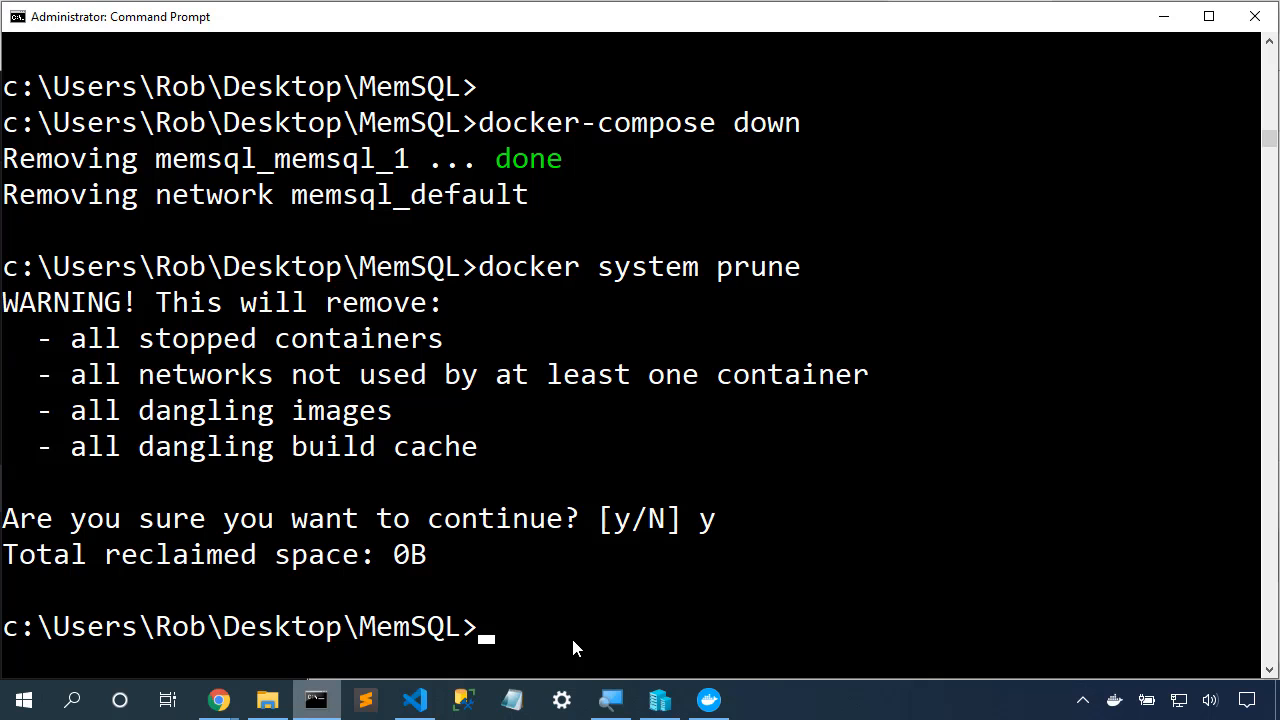
Step: Start typing 'docker container rm memsql/cluster-in-a-box', then abandon that command
{"action": "type", "text": "docker"}
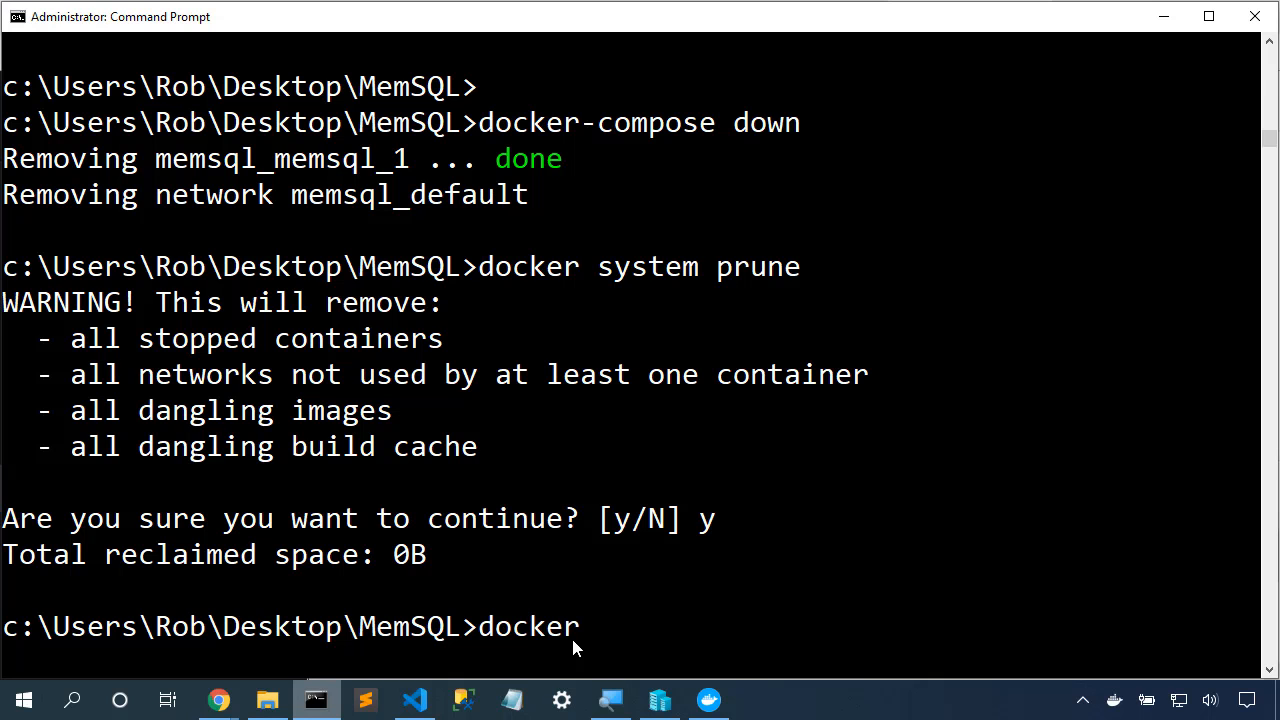
{"action": "type", "text": "container rm"}
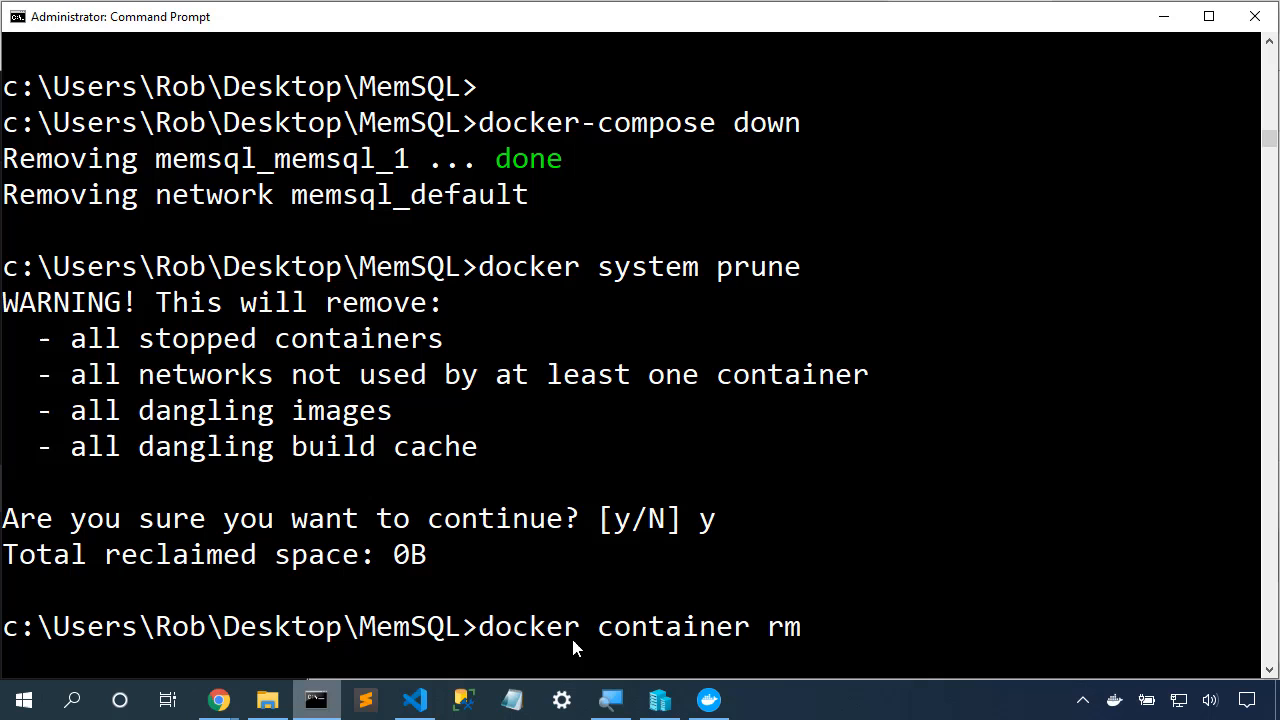
{"action": "type", "text": "memsql/clust"}
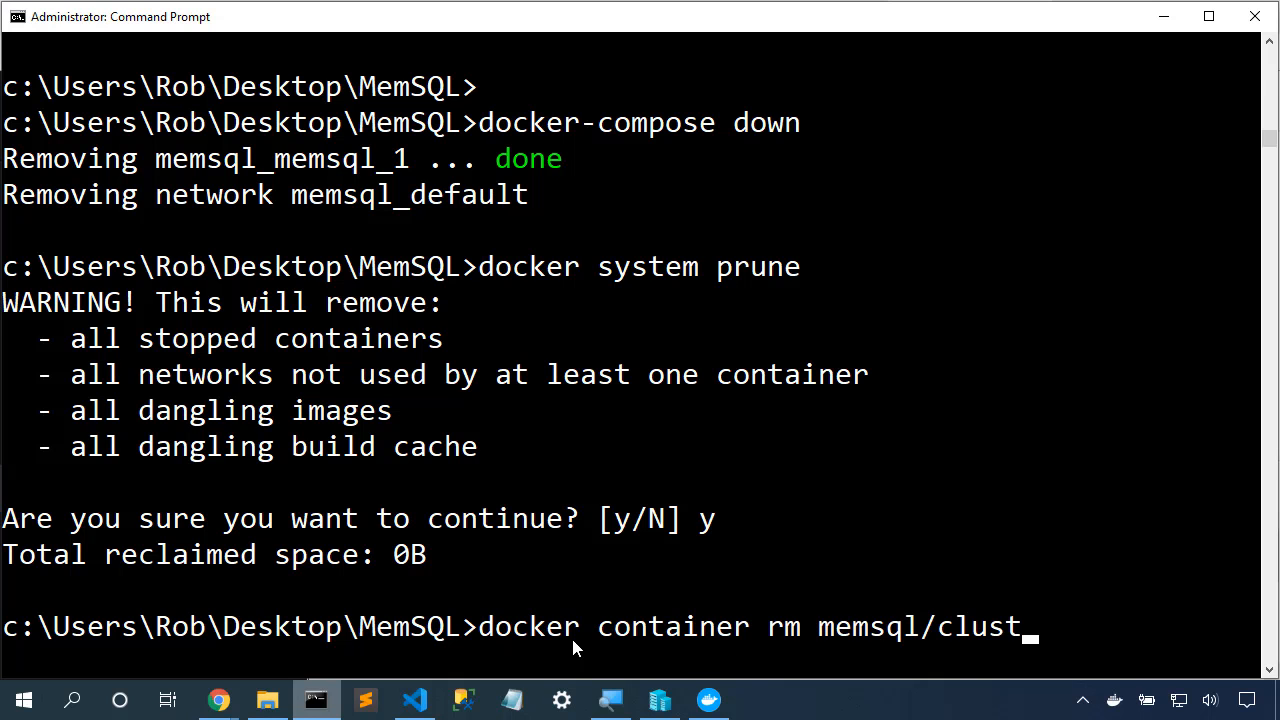
{"action": "type", "text": "er-in-a-b"}
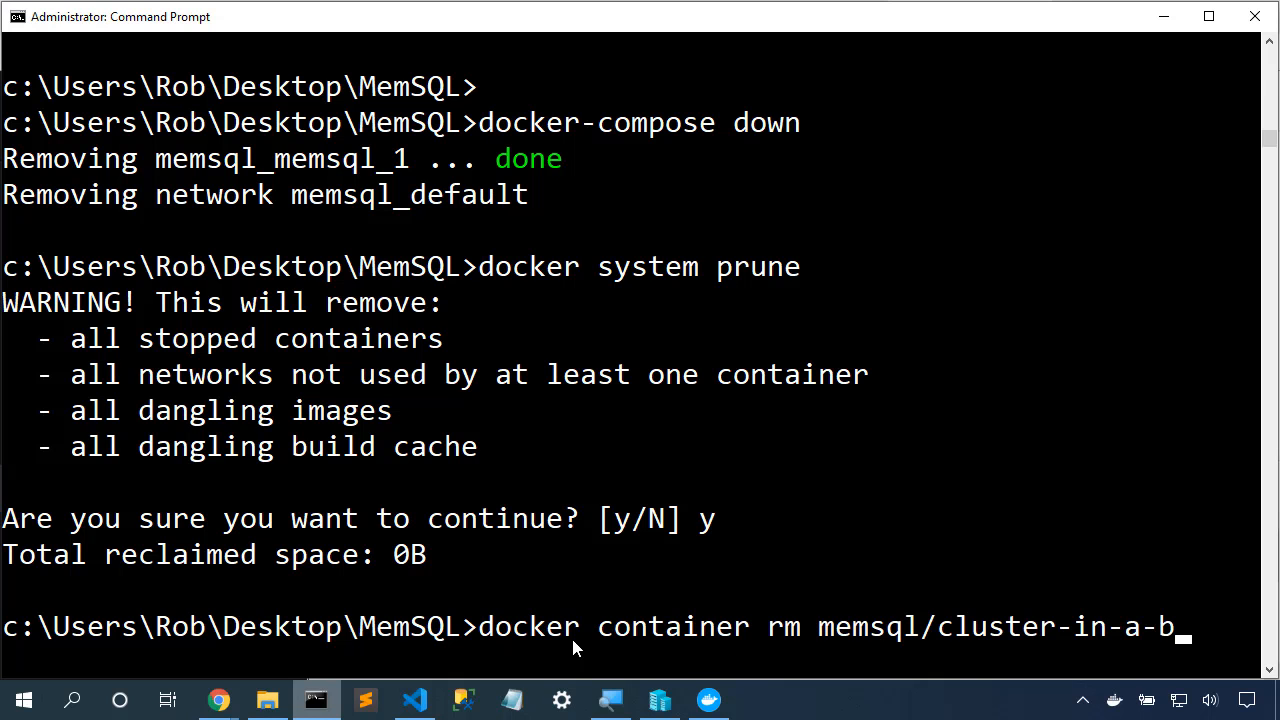
{"action": "type", "text": "ox"}
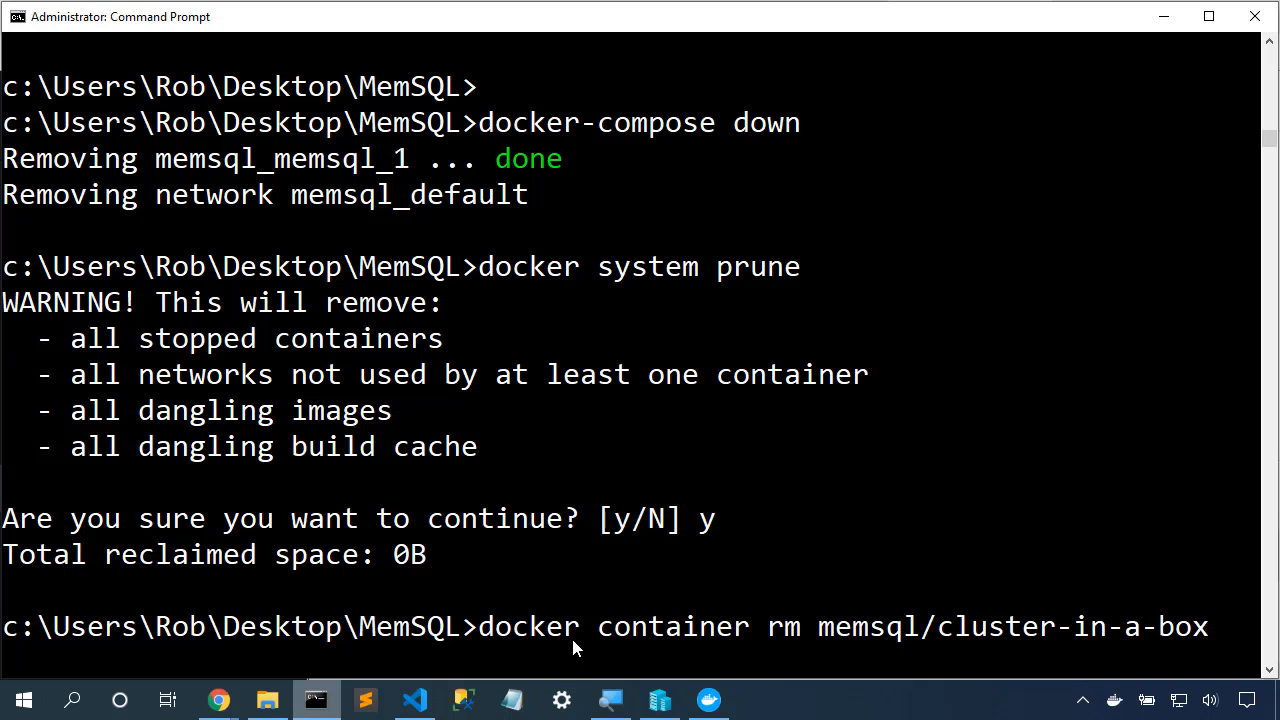
{"action": "key", "text": "Backspace"}
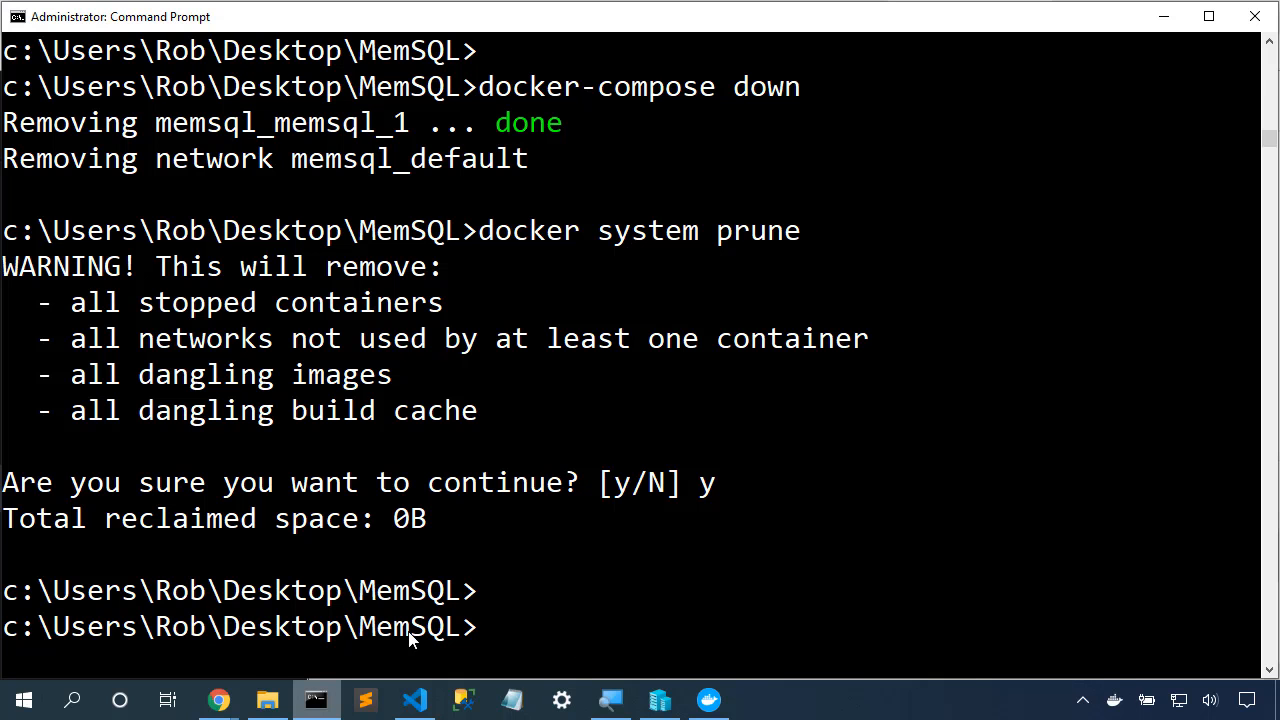
{"action": "mouse_move", "coordinate": [218, 699]}
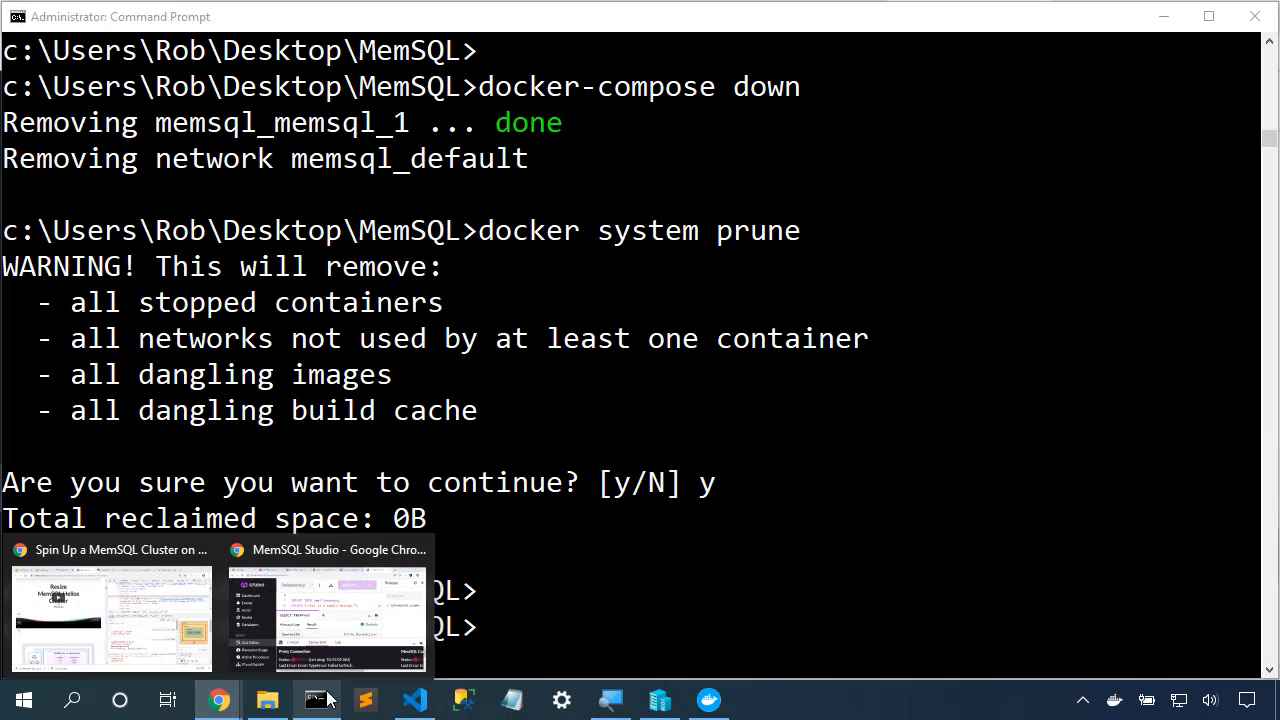